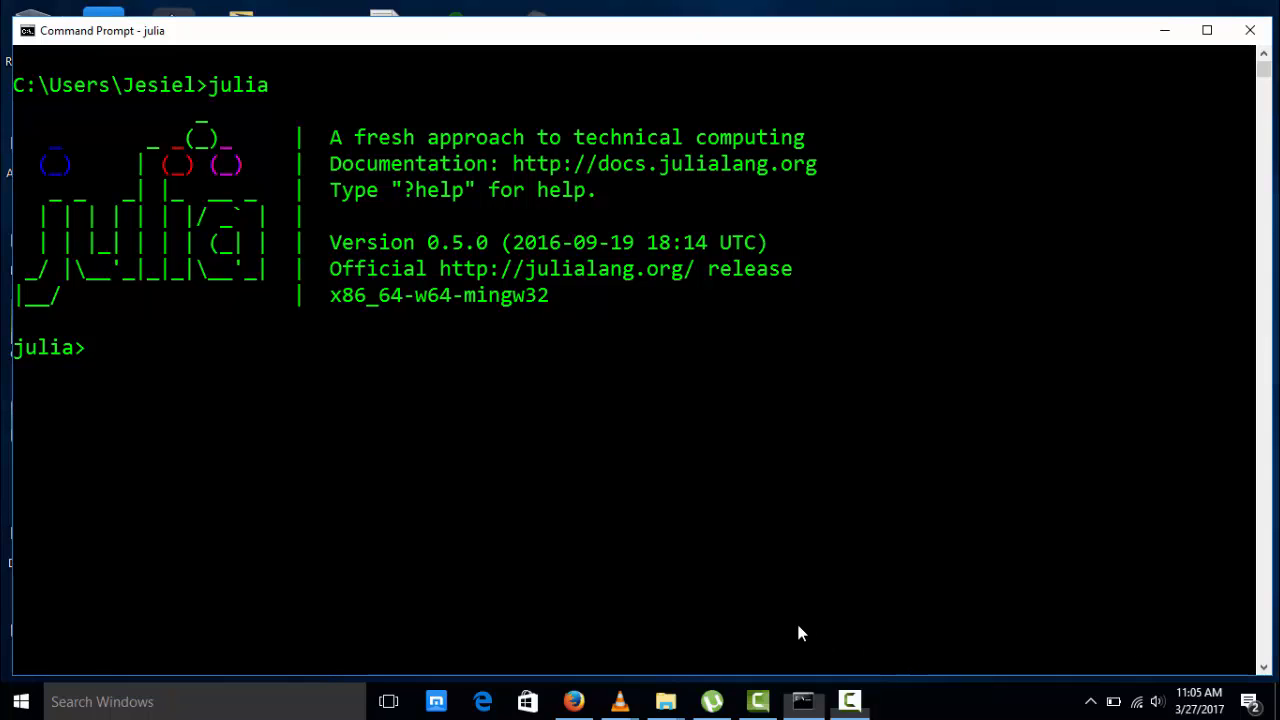
- Start a multi-line definition with the header 'function x(a,b)'
text(function)
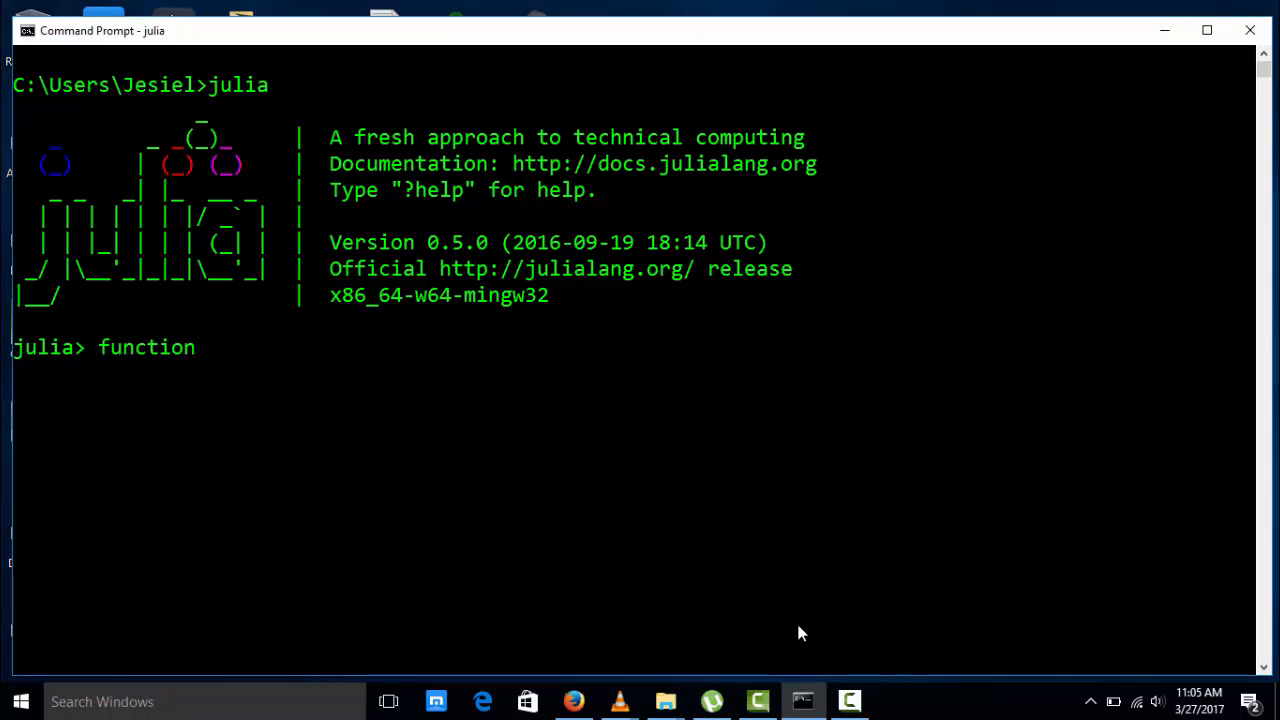
text(x)
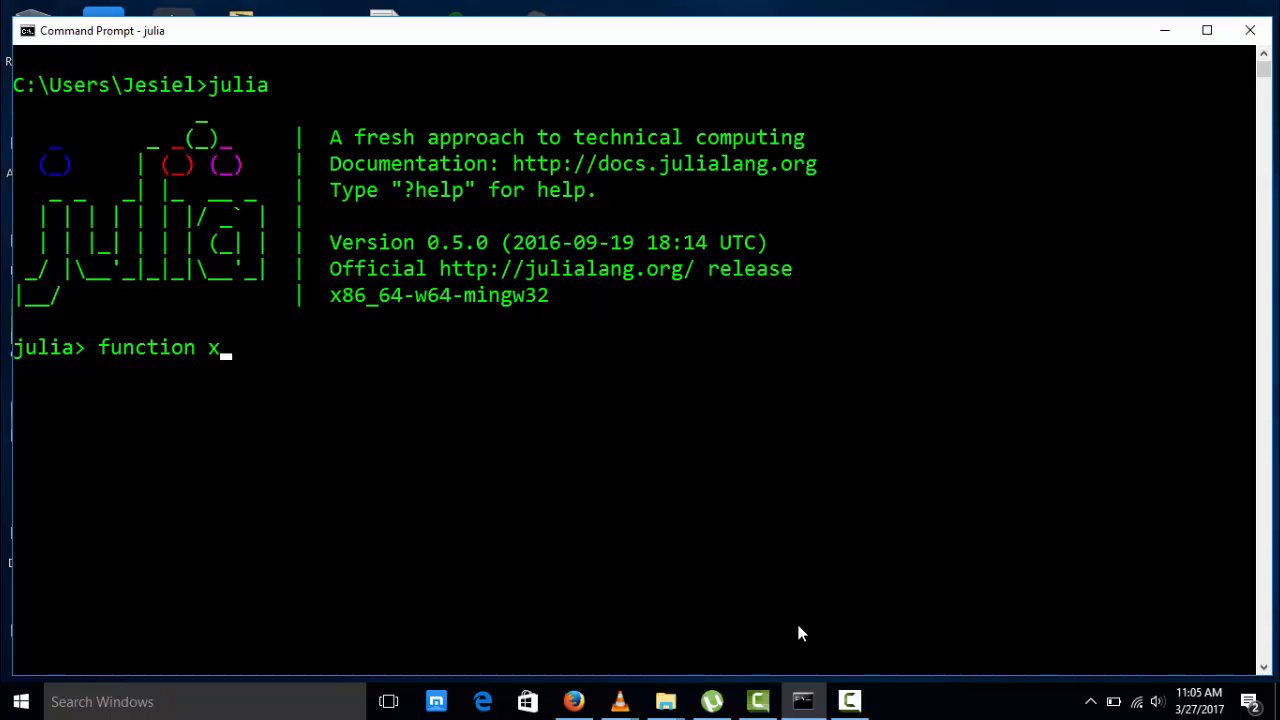
text(())
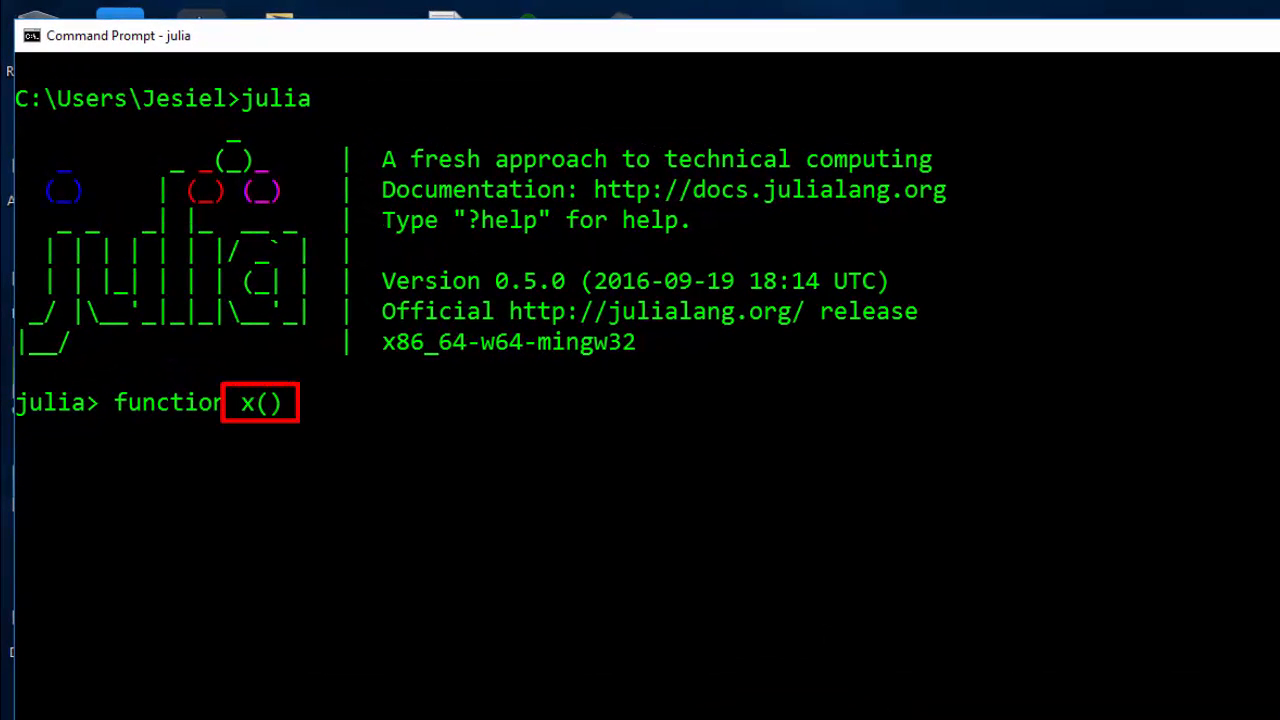
mouse_move(268, 412)
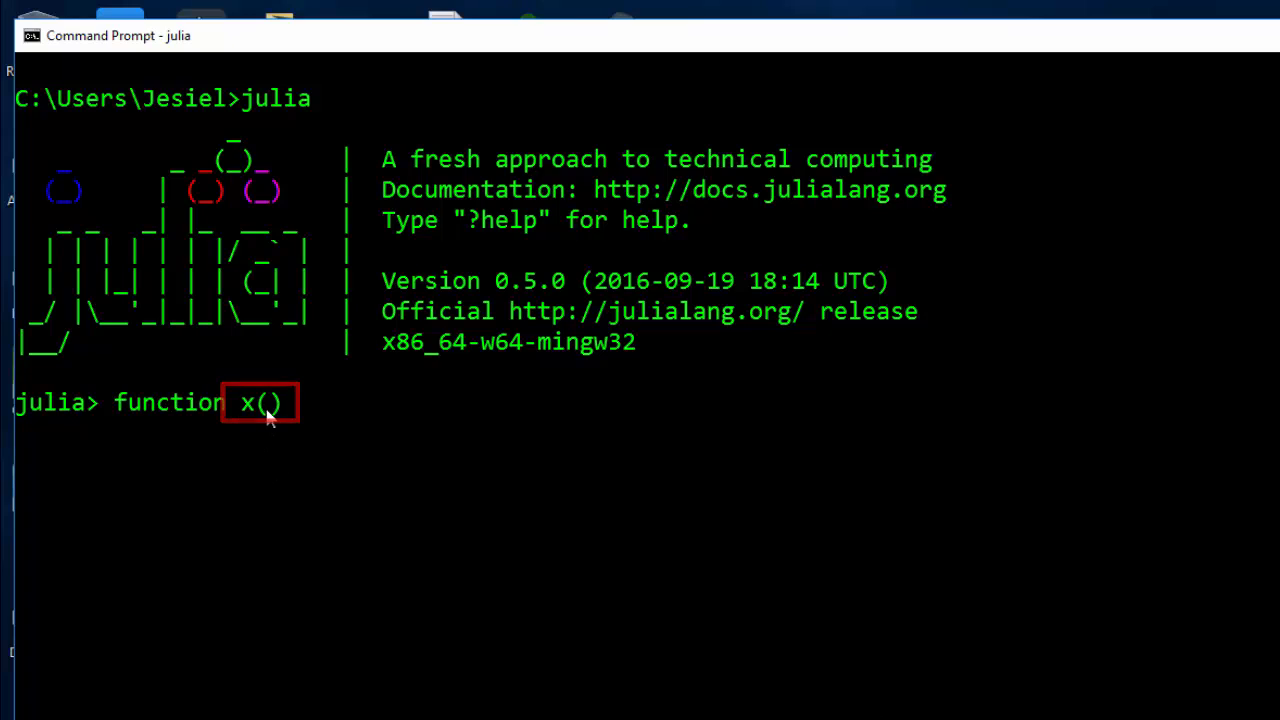
text(a,)
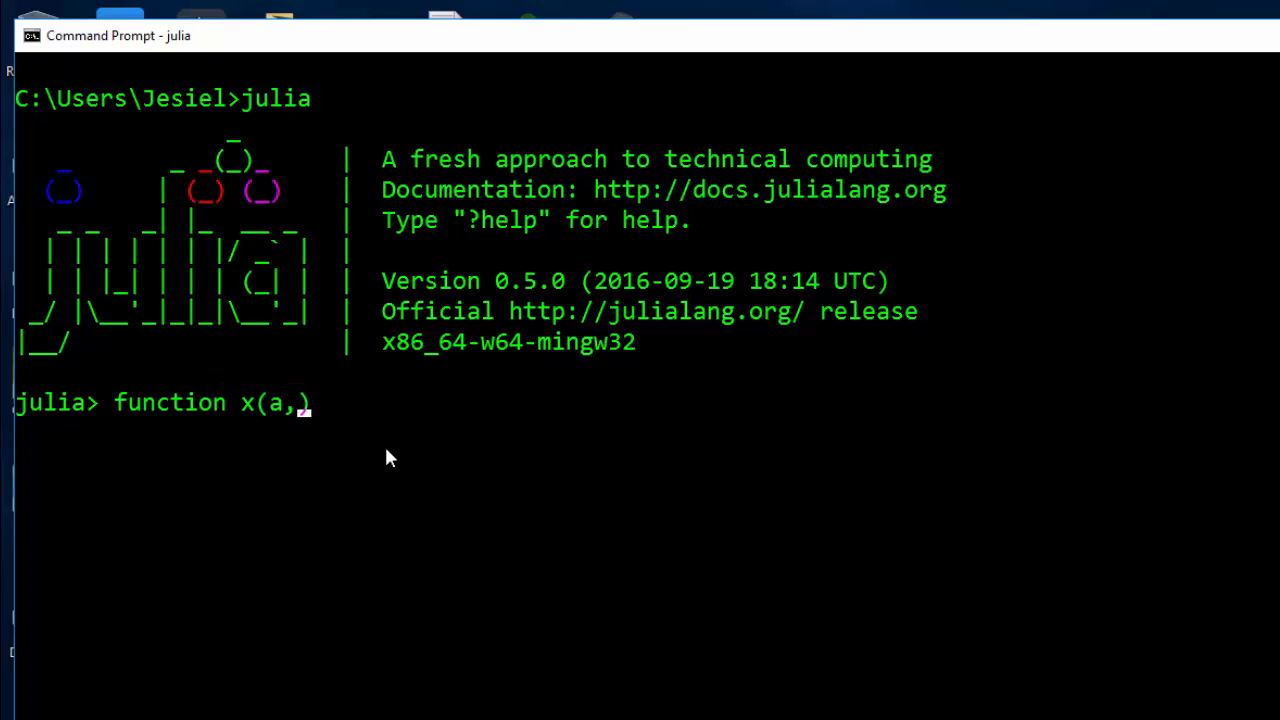
text(b)
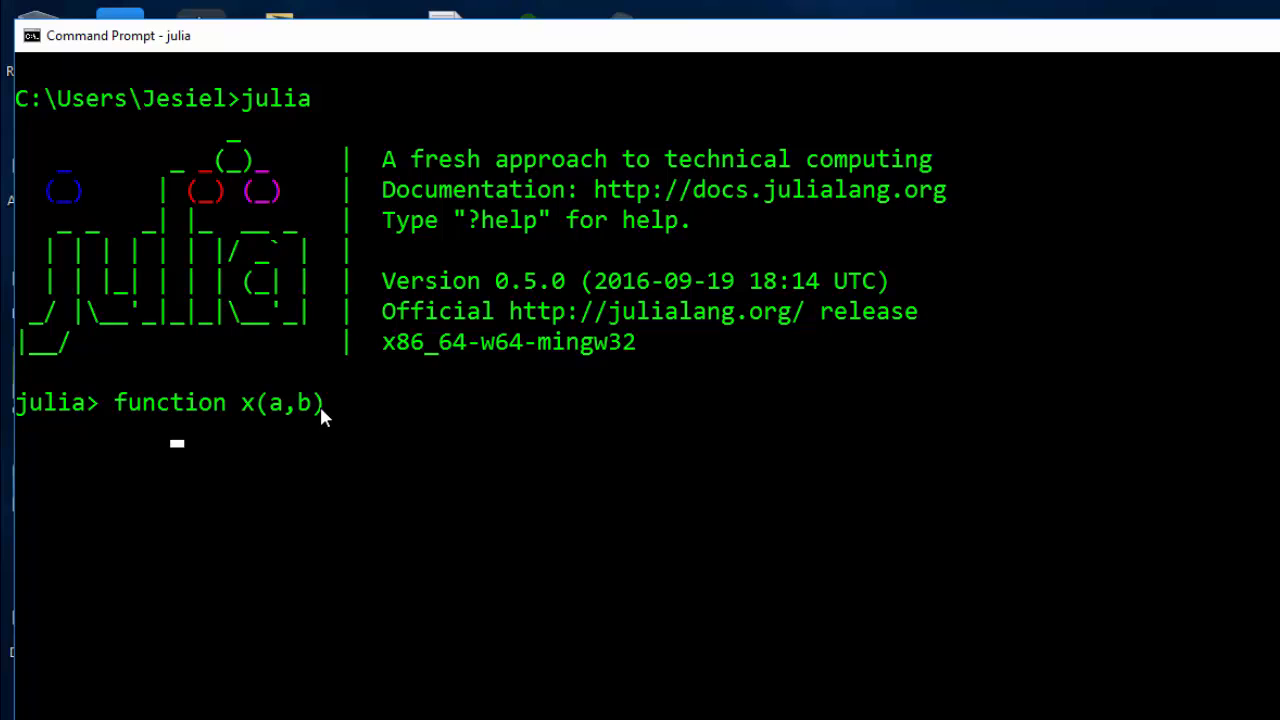
mouse_move(292, 442)
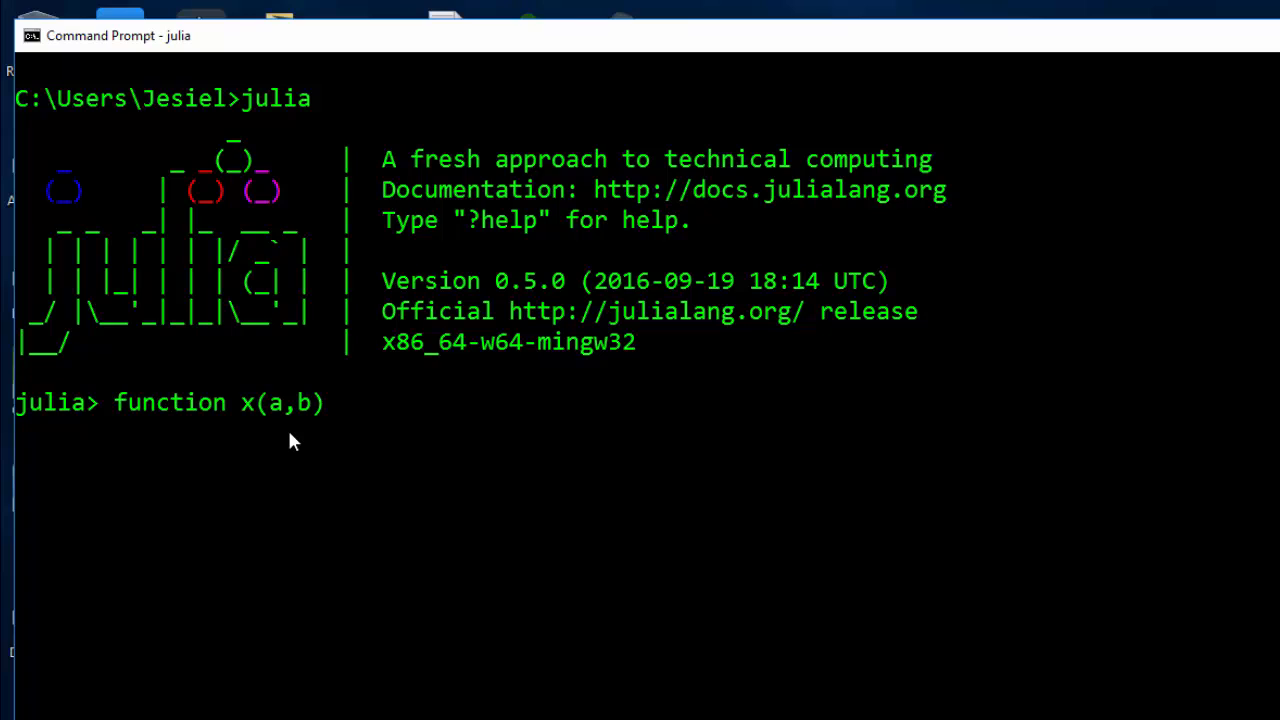
- Give x the body 'c = a + b', 'return c' and close it with 'end'
text(c = a)
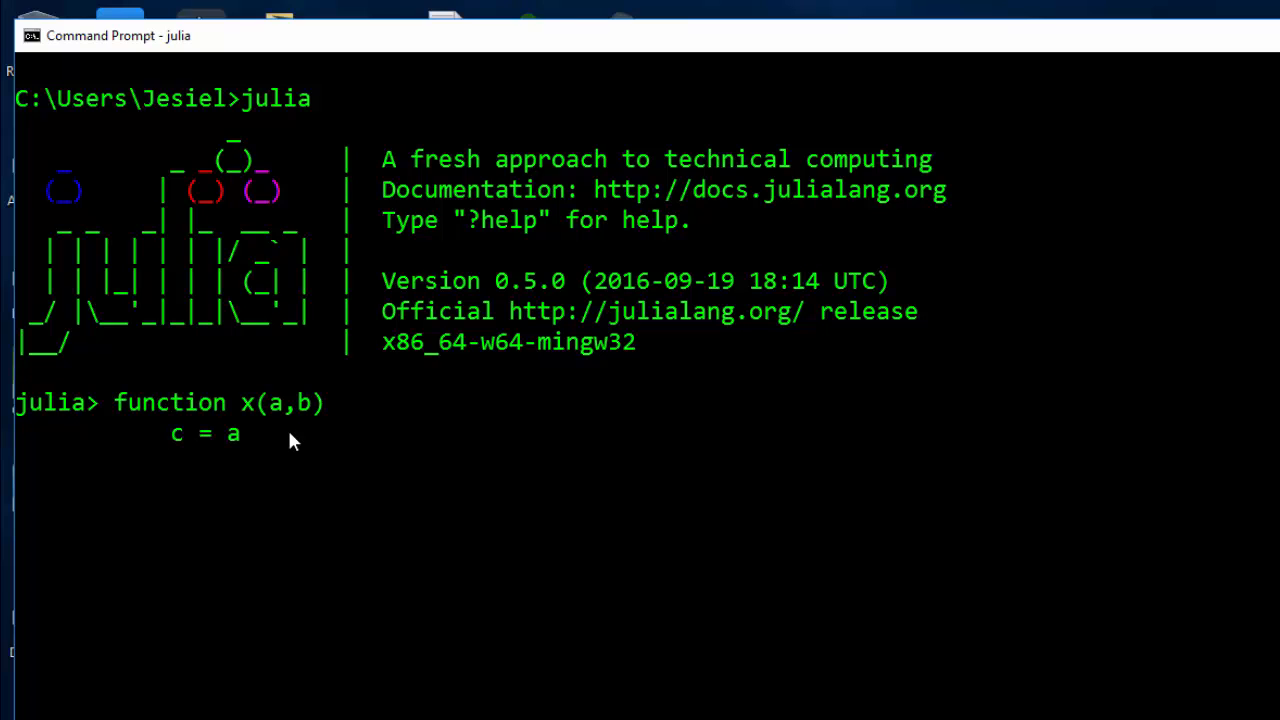
text(+ b)
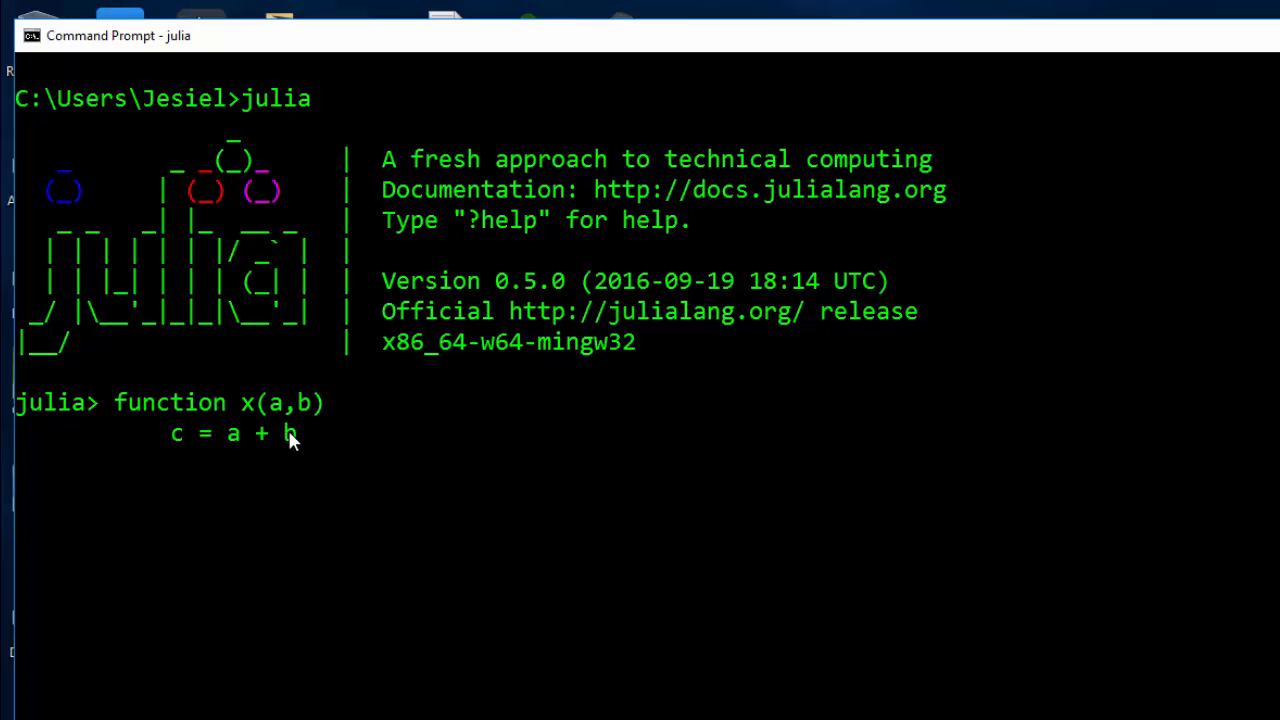
text(r)
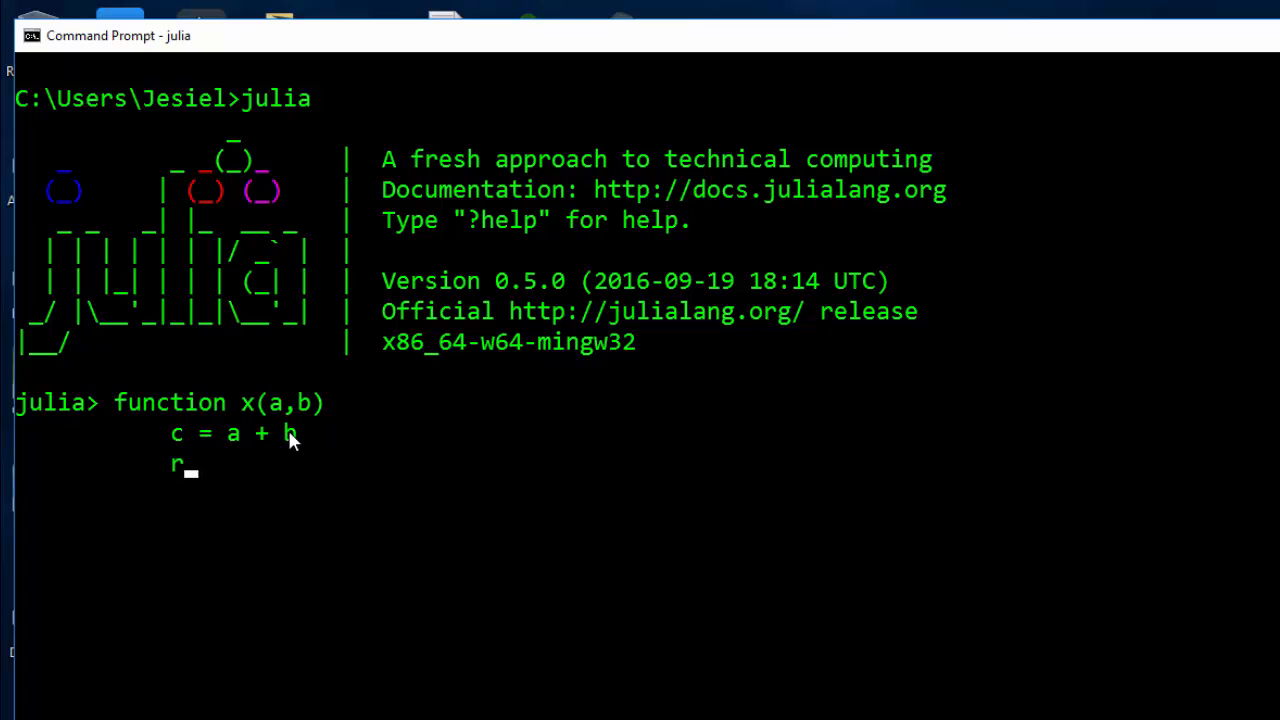
text(eturn)
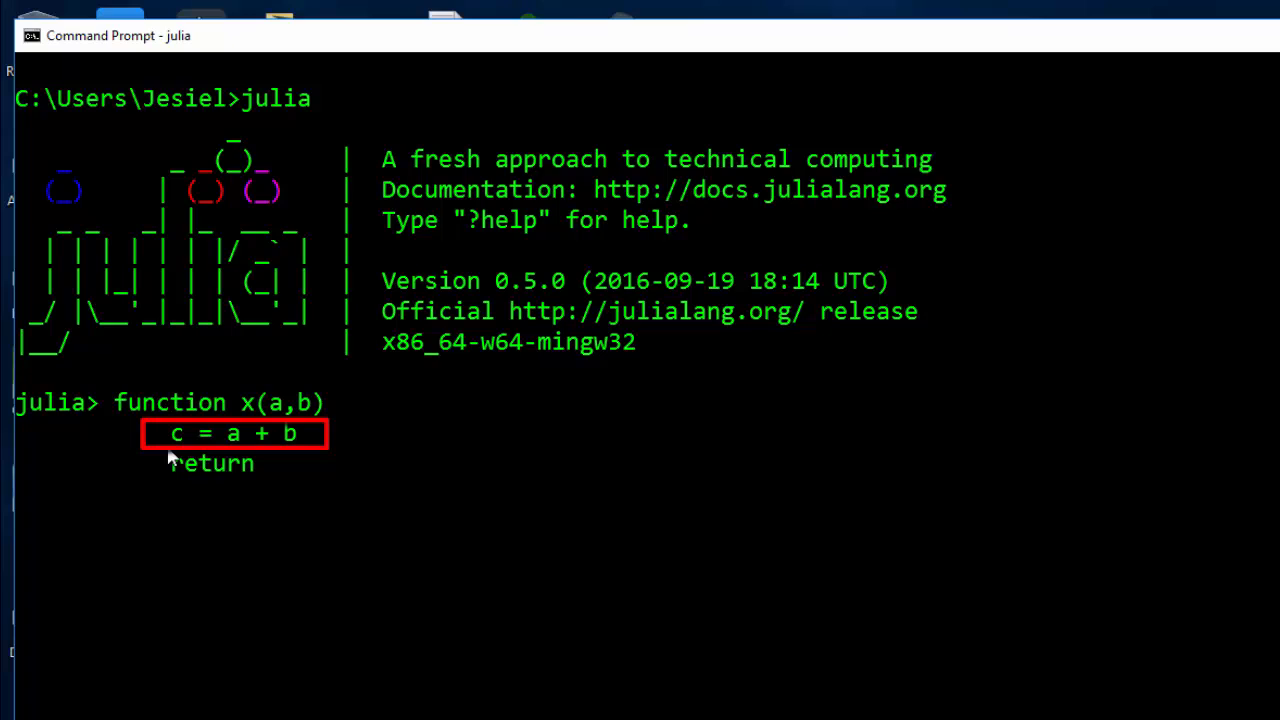
text(c)
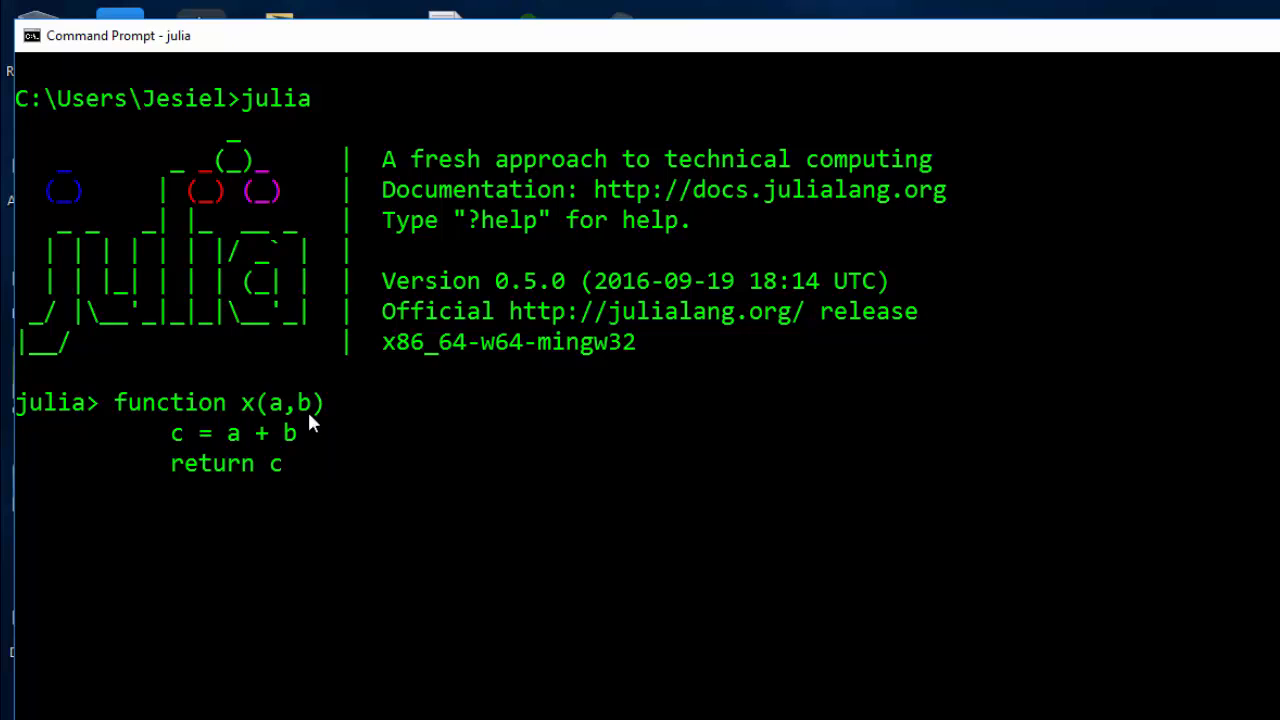
mouse_move(330, 456)
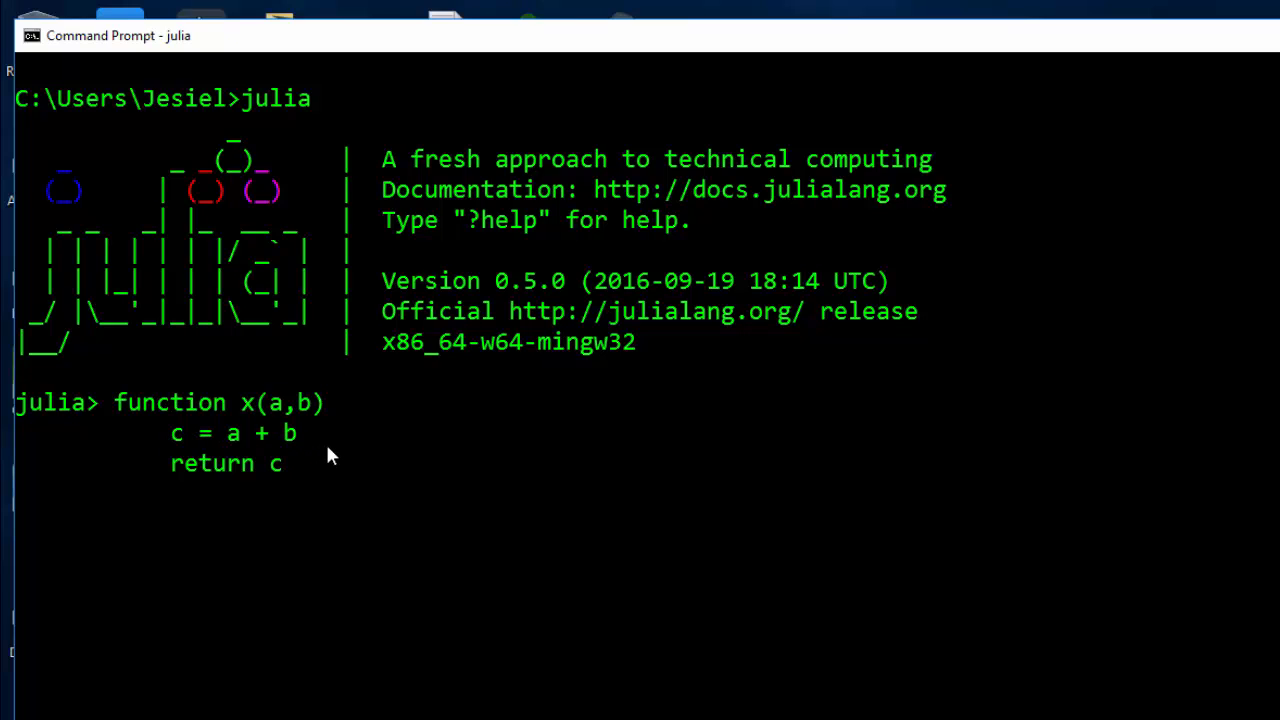
text(end)
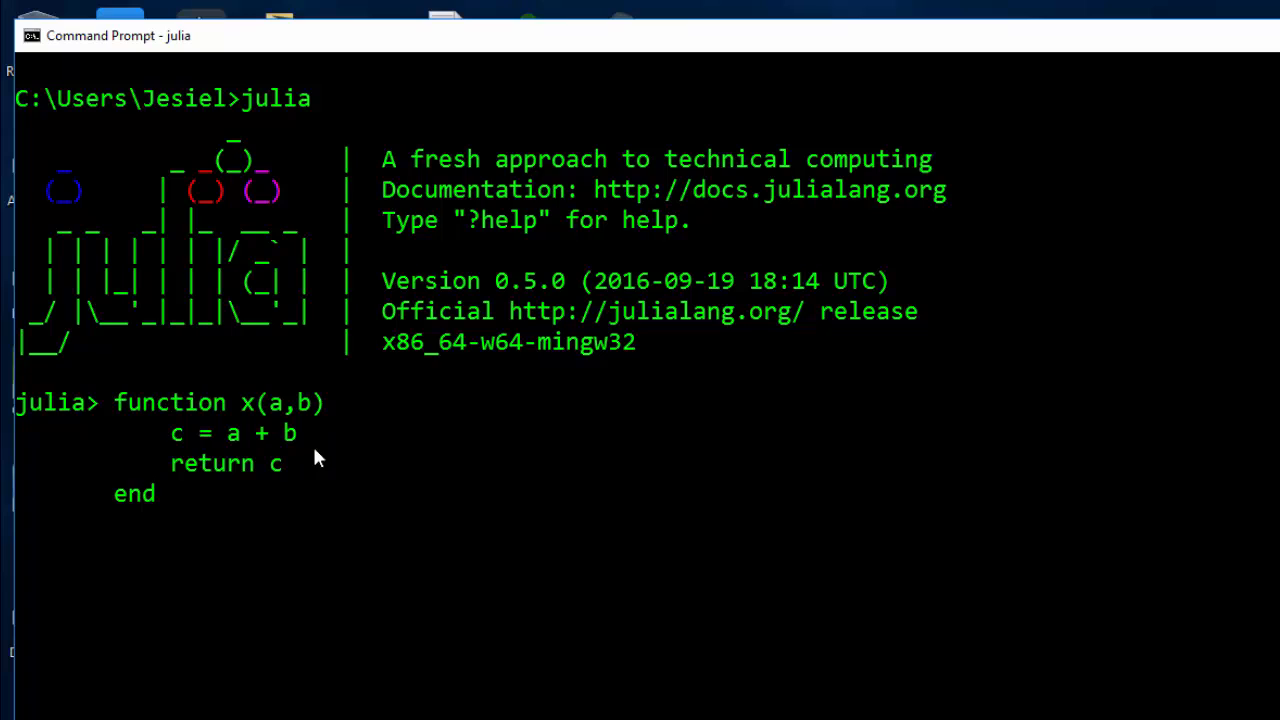
mouse_move(224, 404)
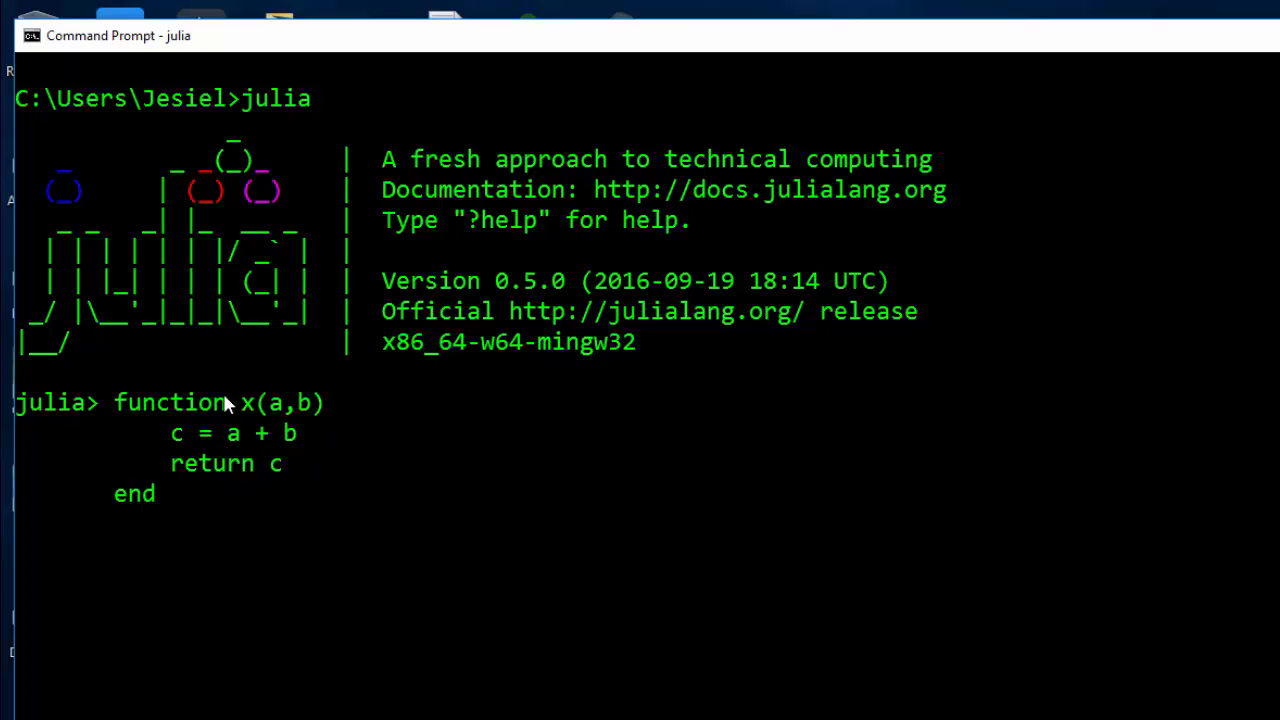
mouse_move(350, 578)
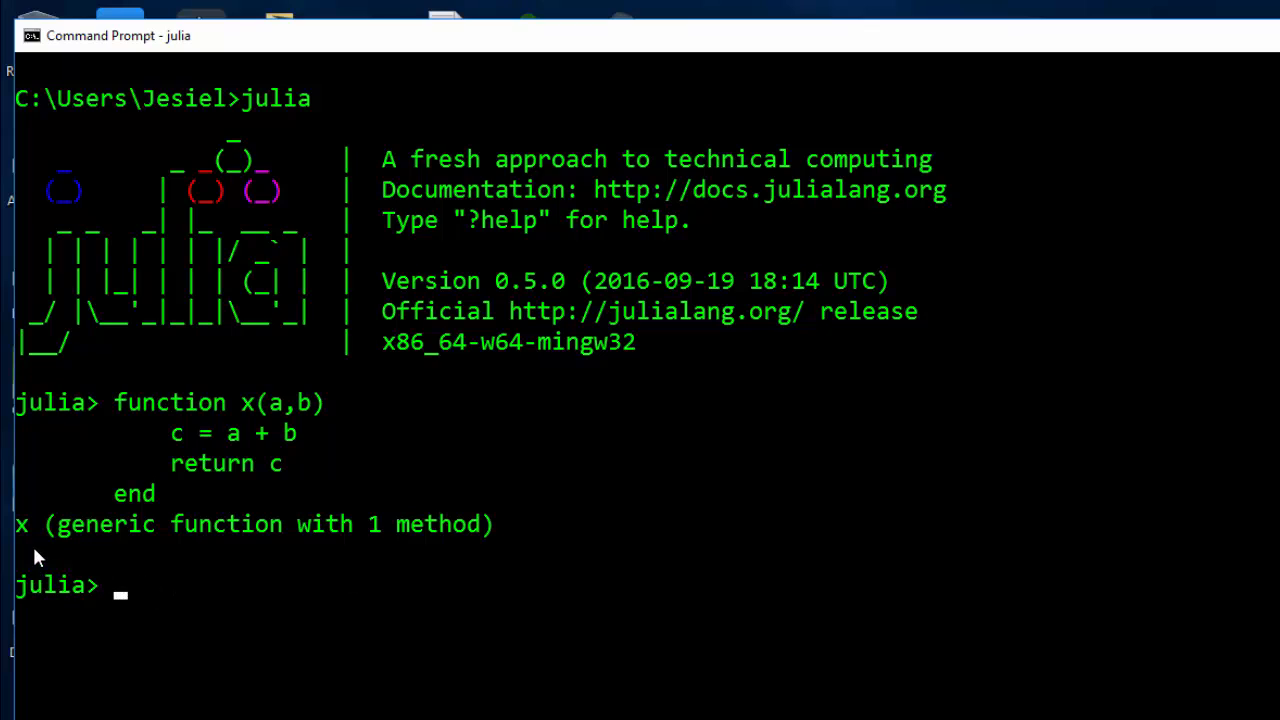
mouse_move(410, 596)
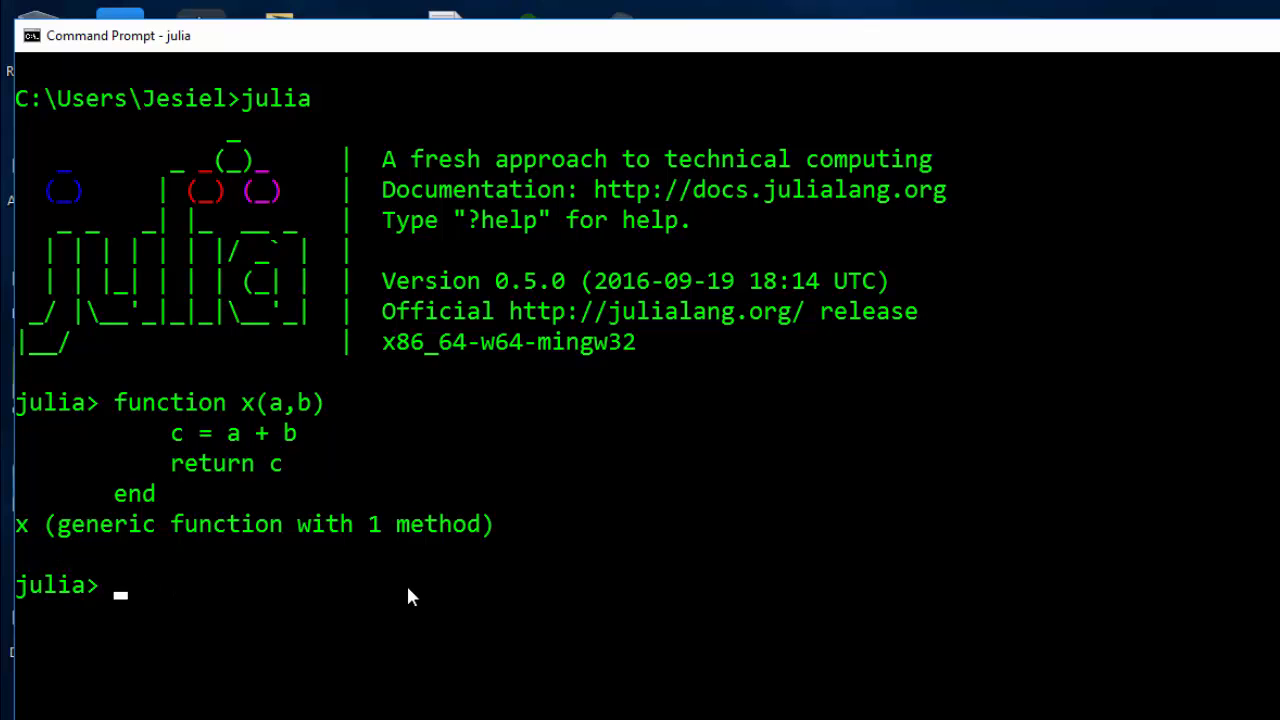
- Call x(45,50) and x(90,100), getting 95 and 190
text(x()
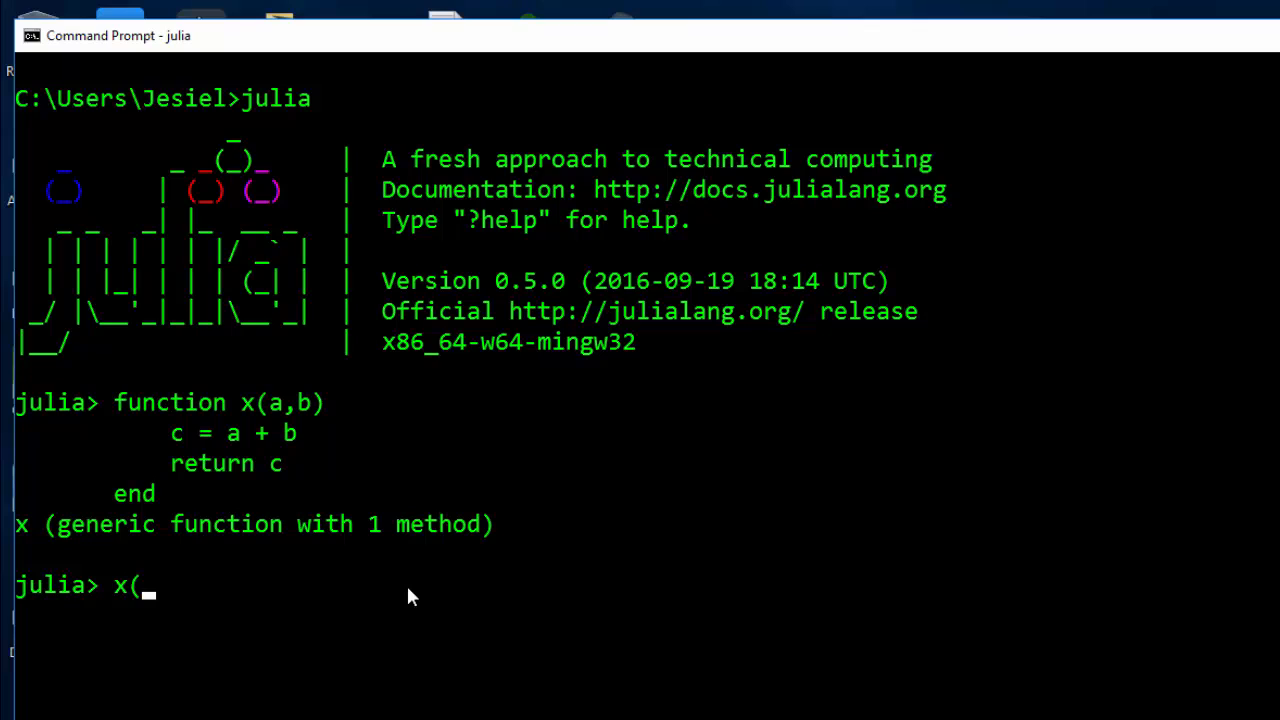
text(45)
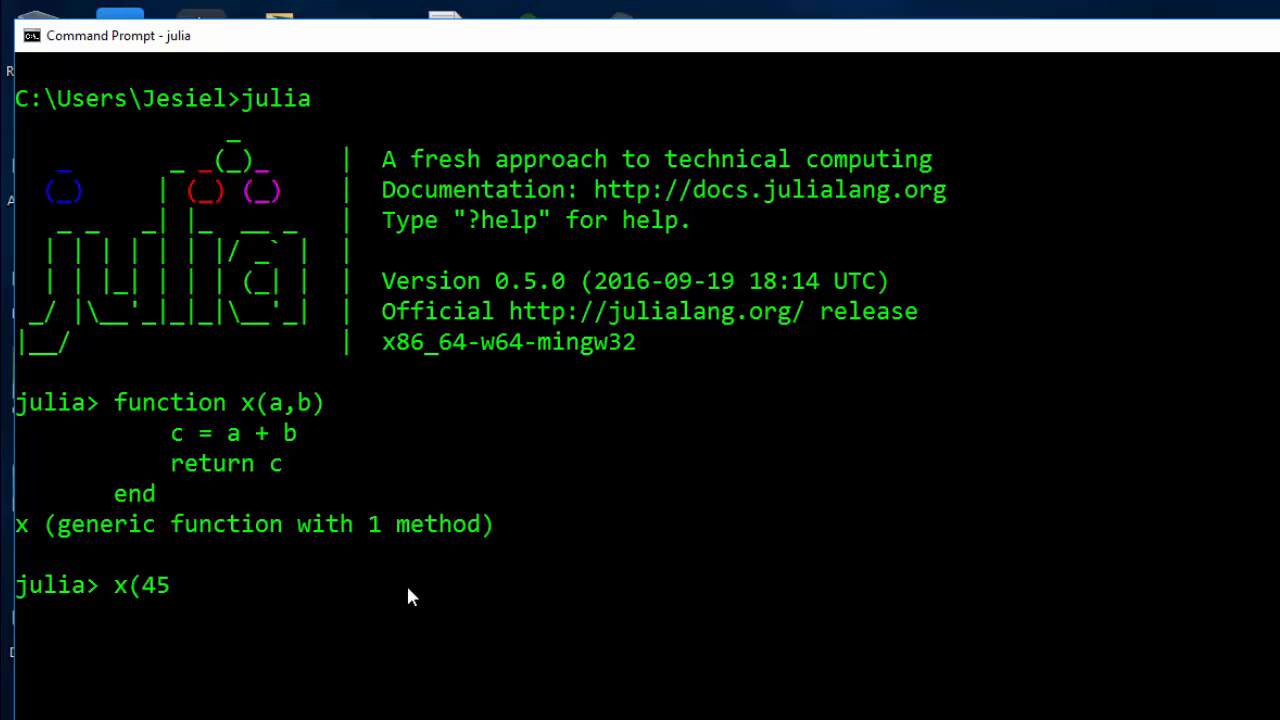
text(,50))
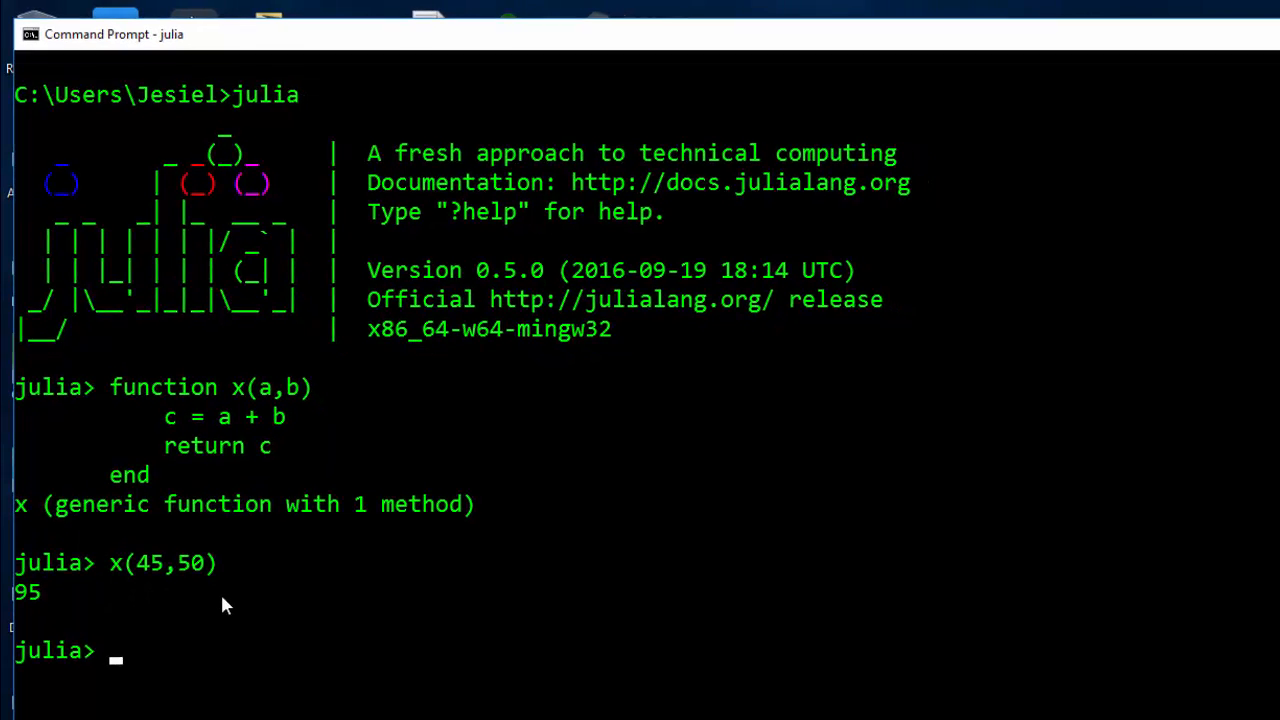
text(x(90,100)
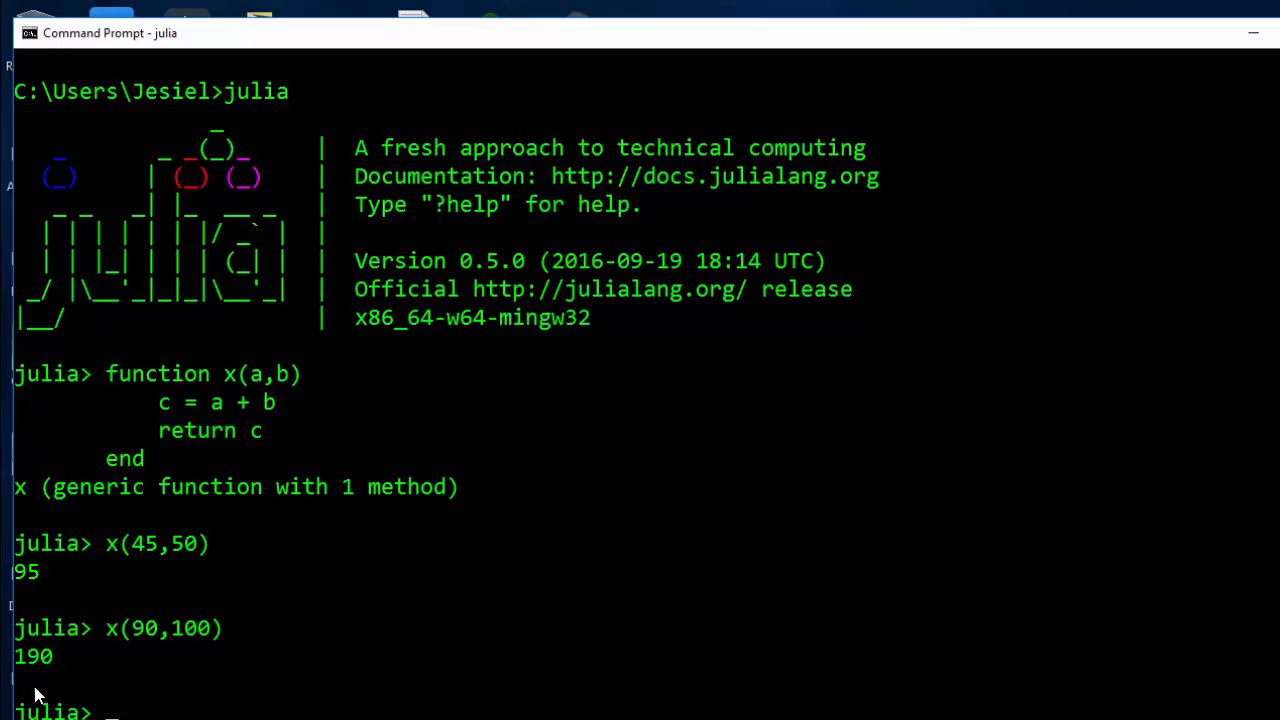
mouse_move(304, 500)
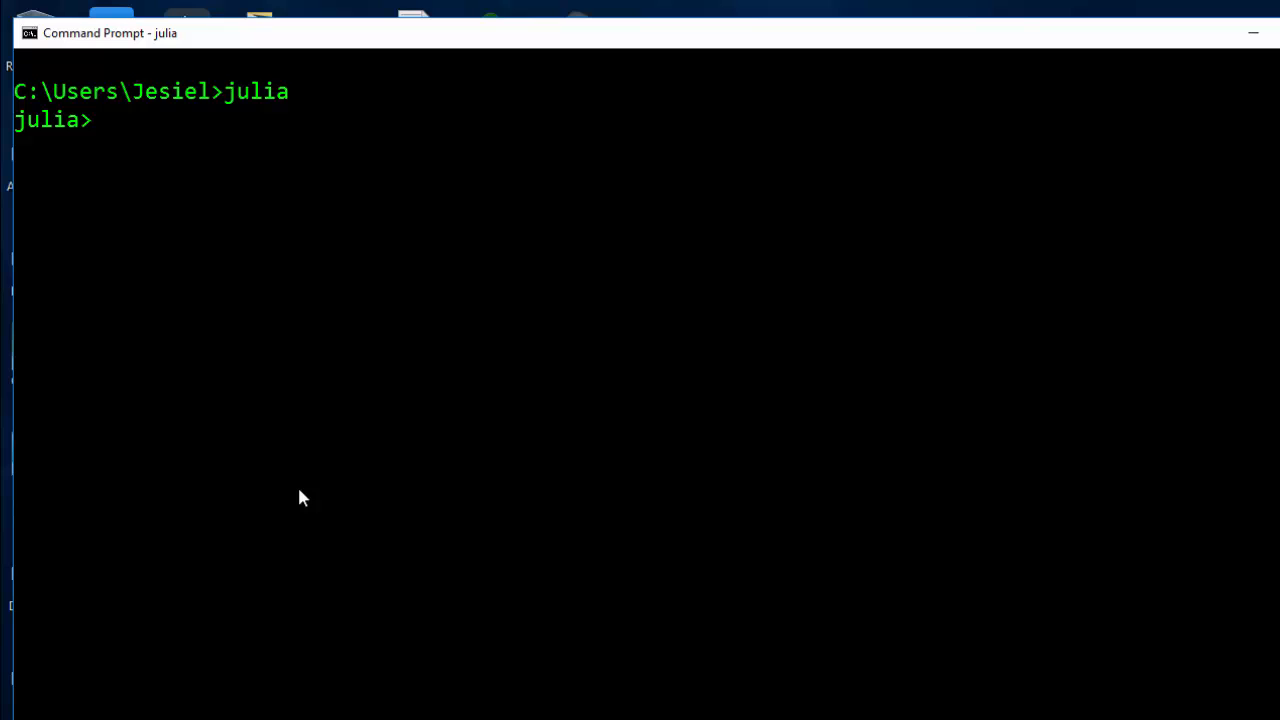
- Define a multi-line function f(x,y) whose body is x+y, closed with end
text(function f)
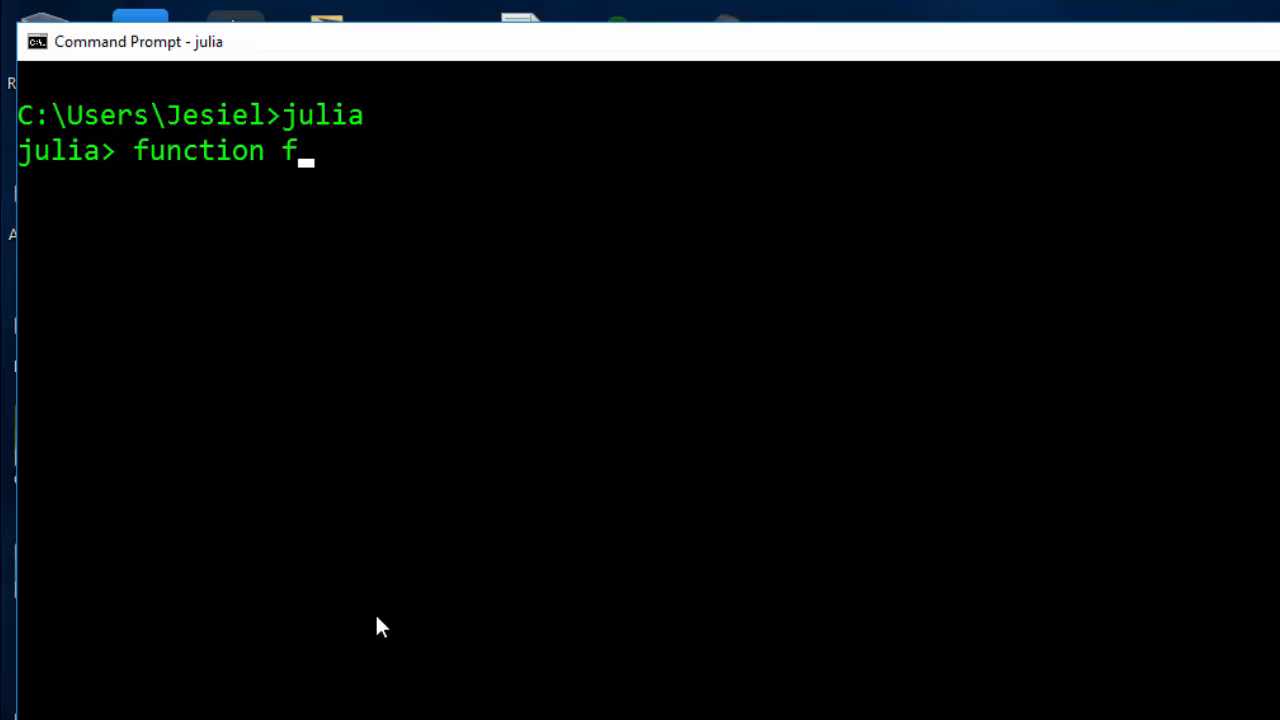
text(()
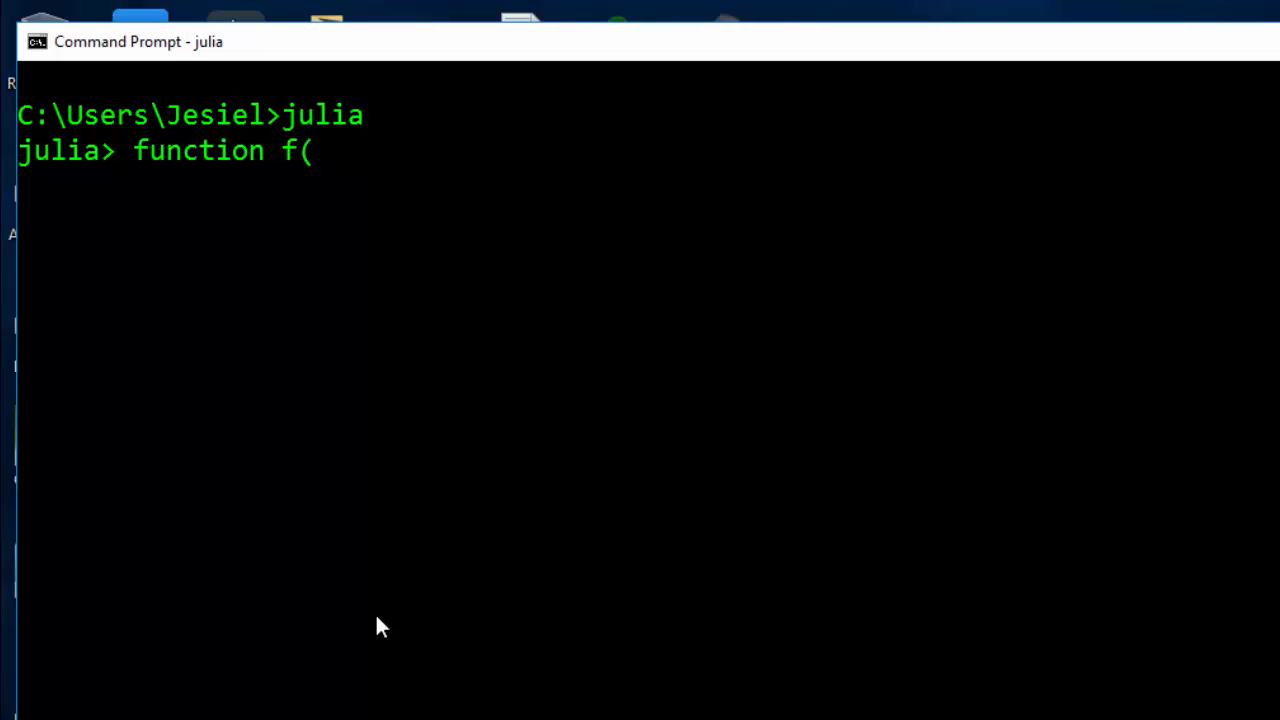
text(x)
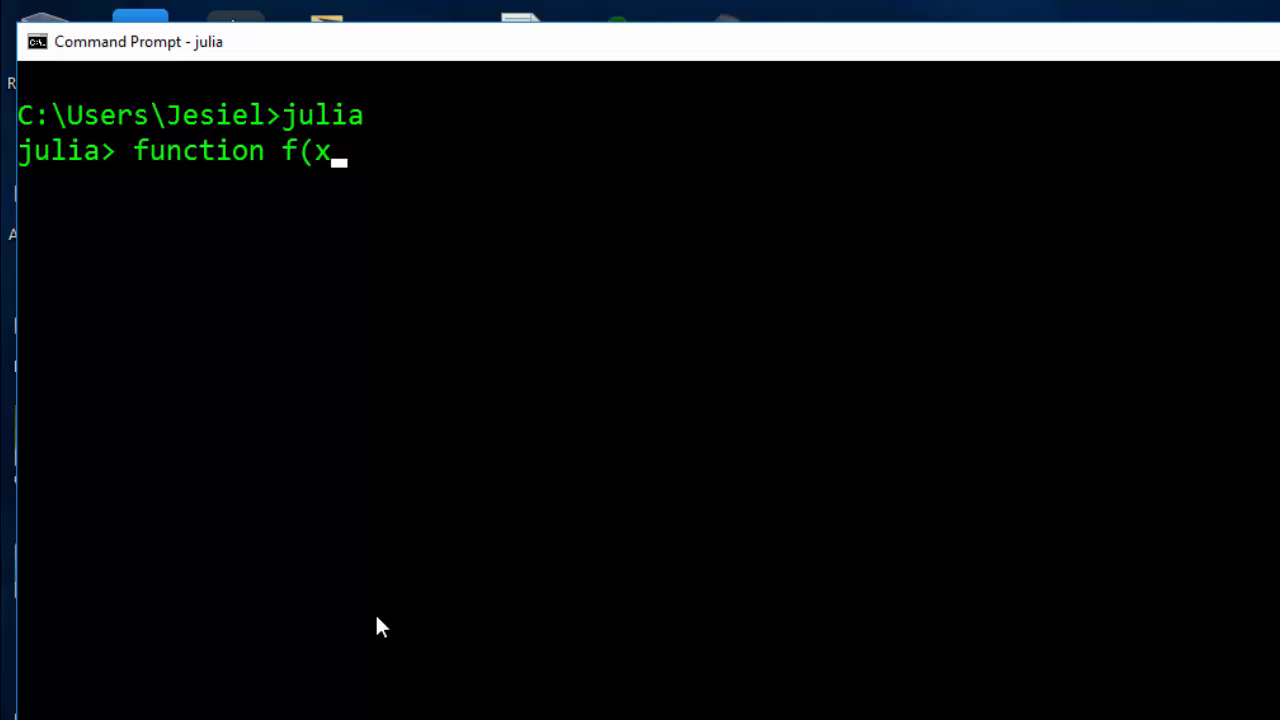
text(,y))
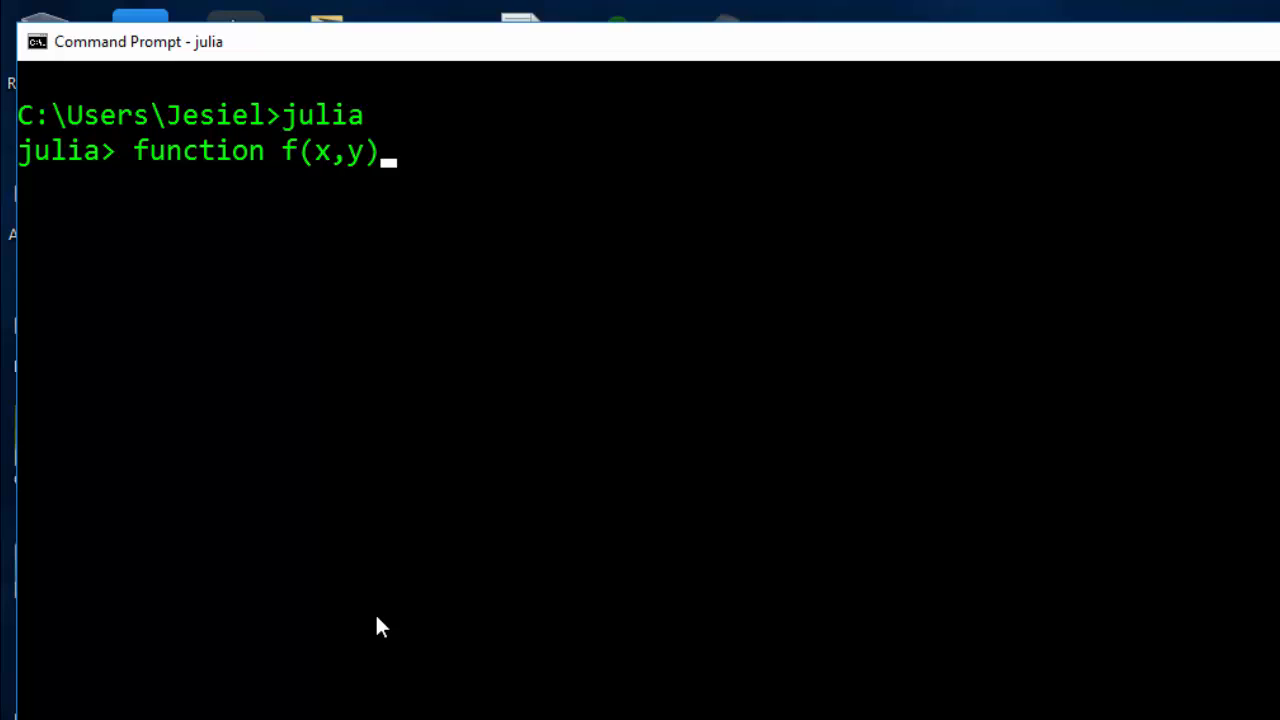
key(enter)
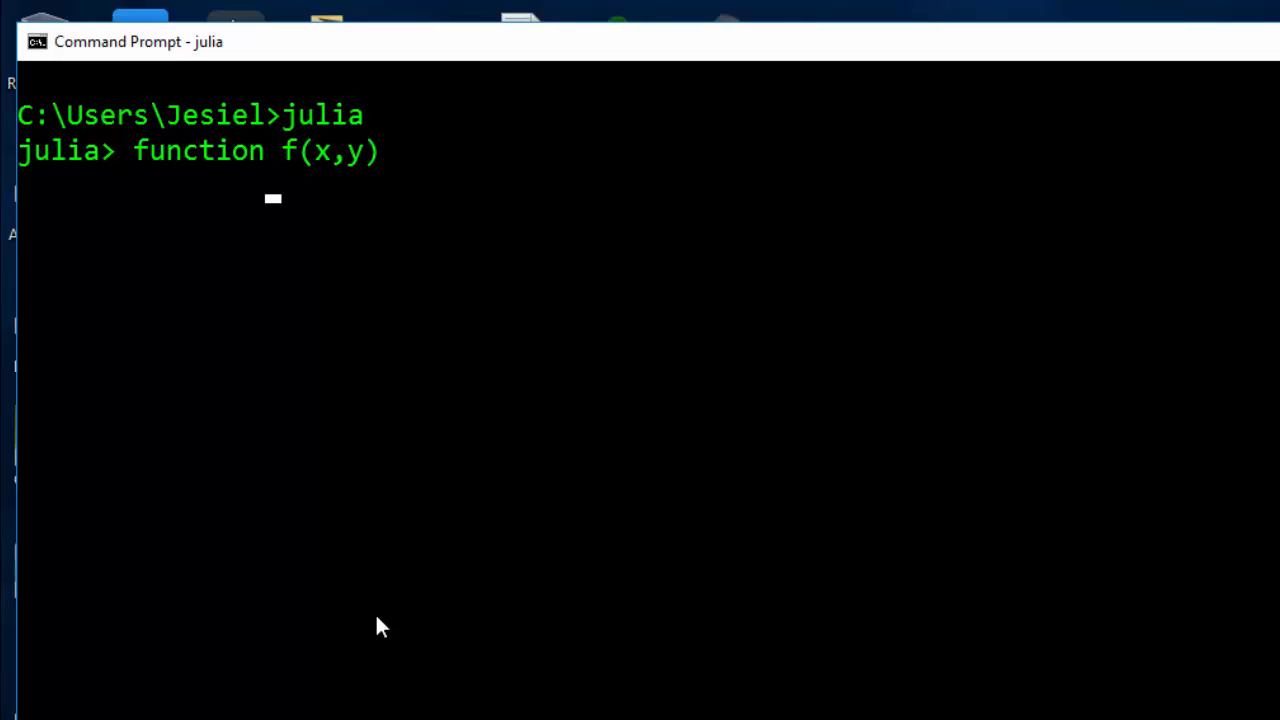
text(x+)
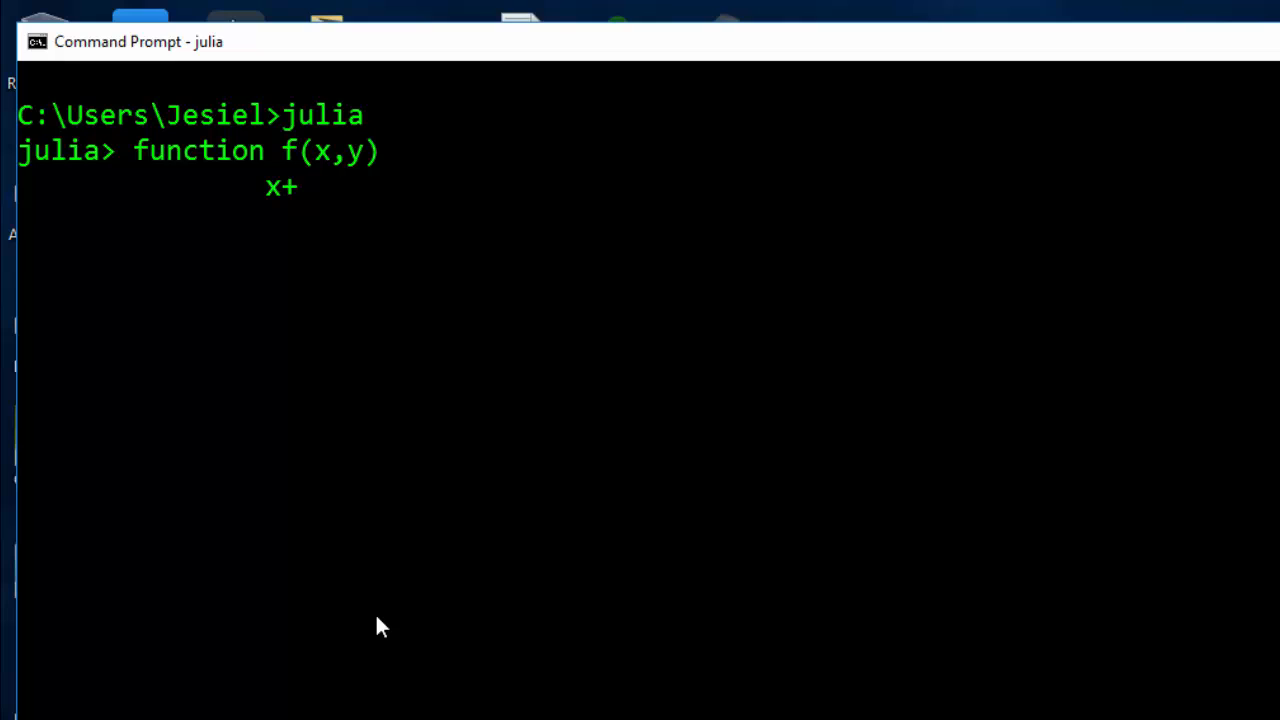
text(Y)
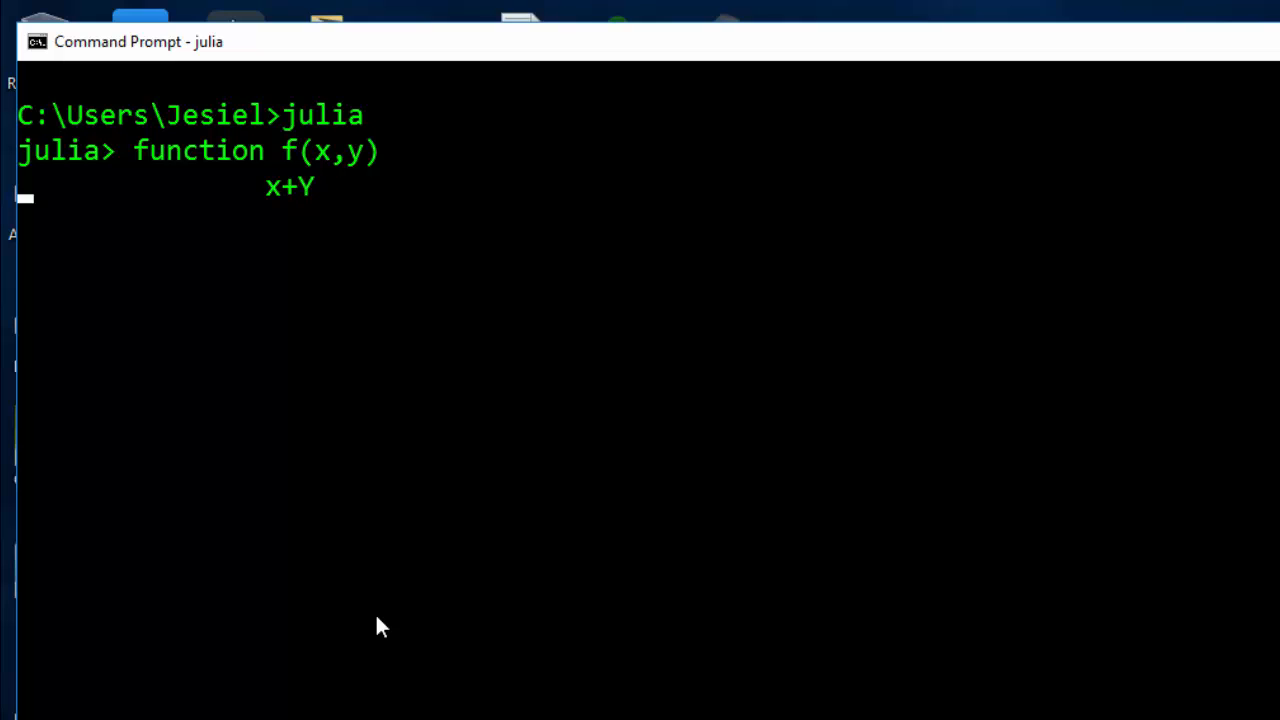
text(y)
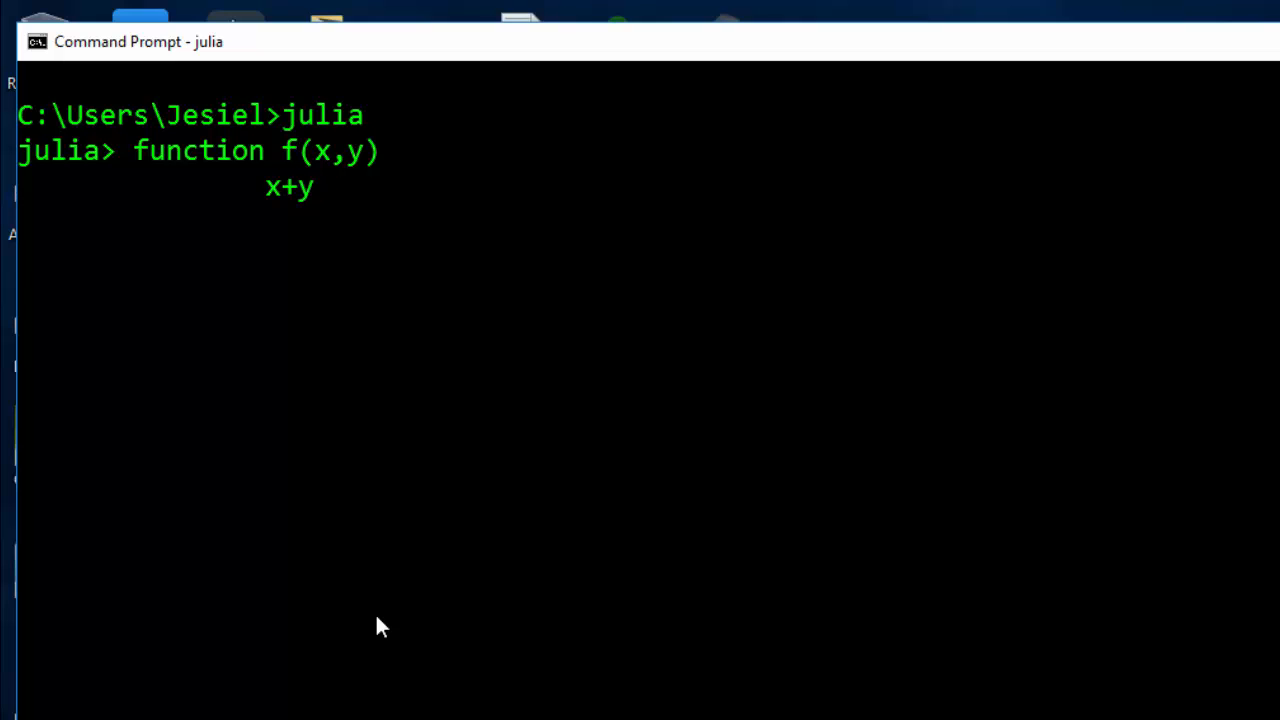
text(end)
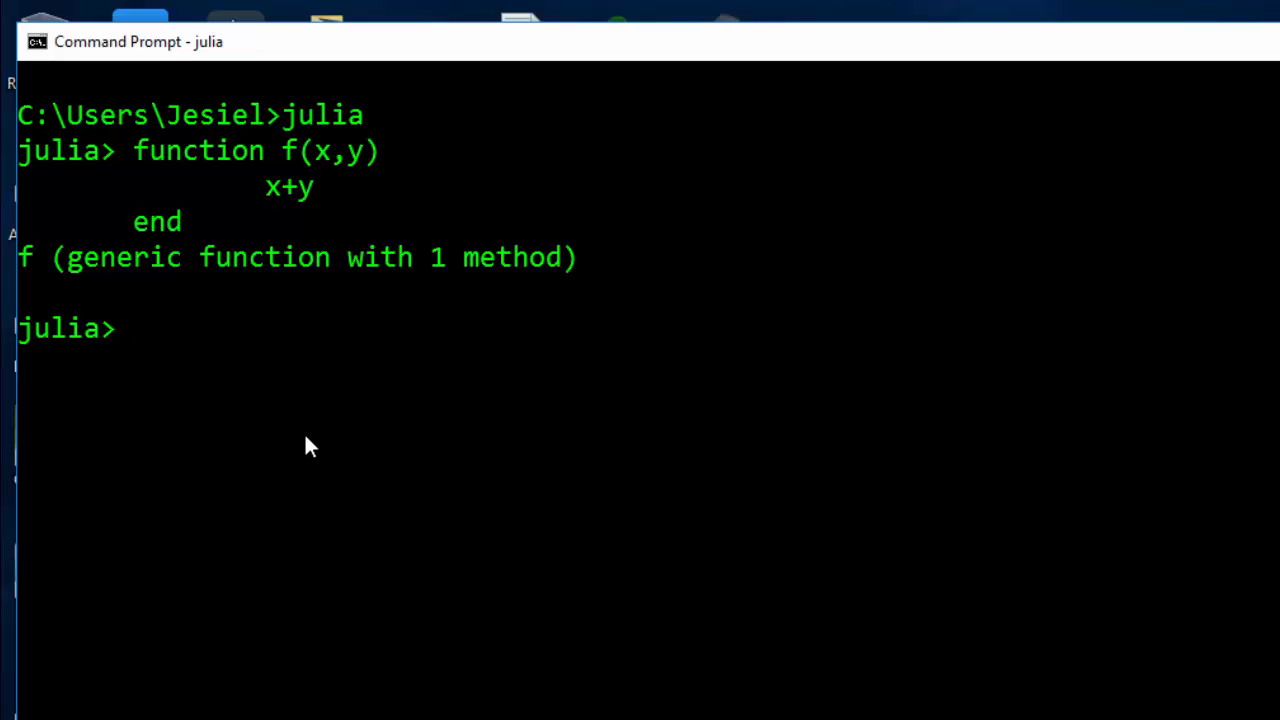
- Call f(9,12) to get 21, then redefine f in one line as f(x,y)=x*y
text(f()
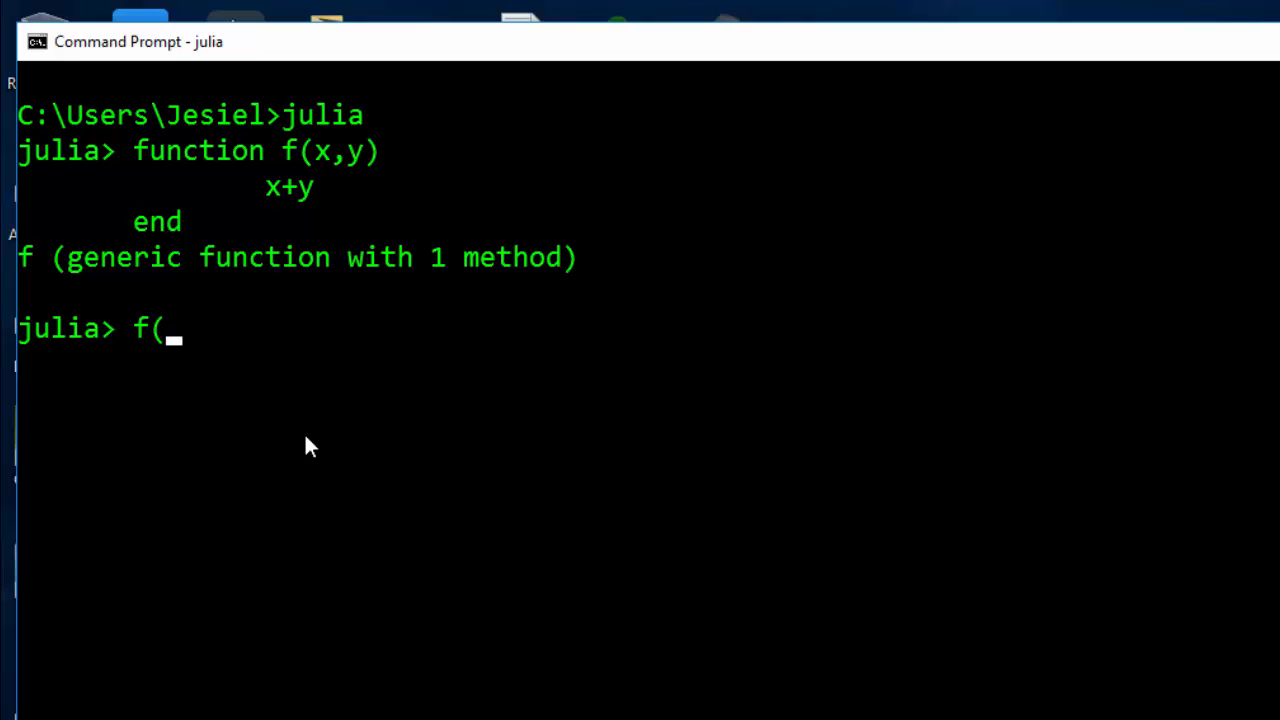
text(9,12)
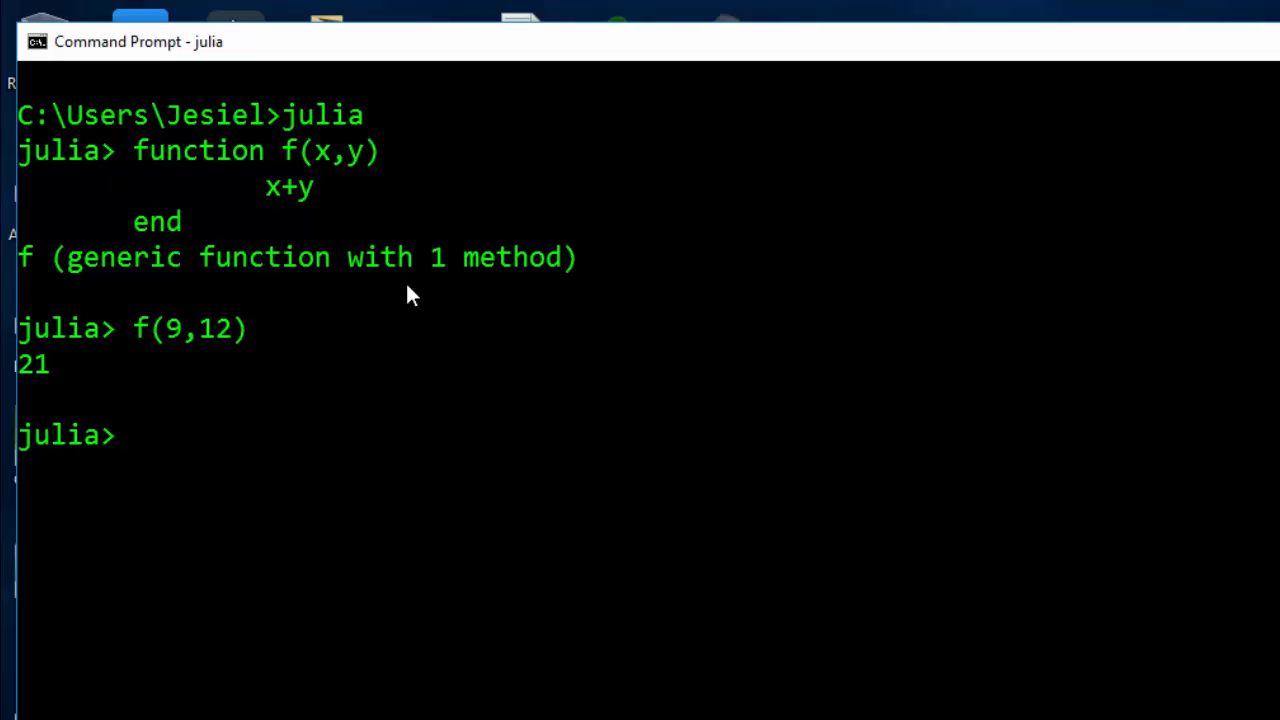
mouse_move(164, 284)
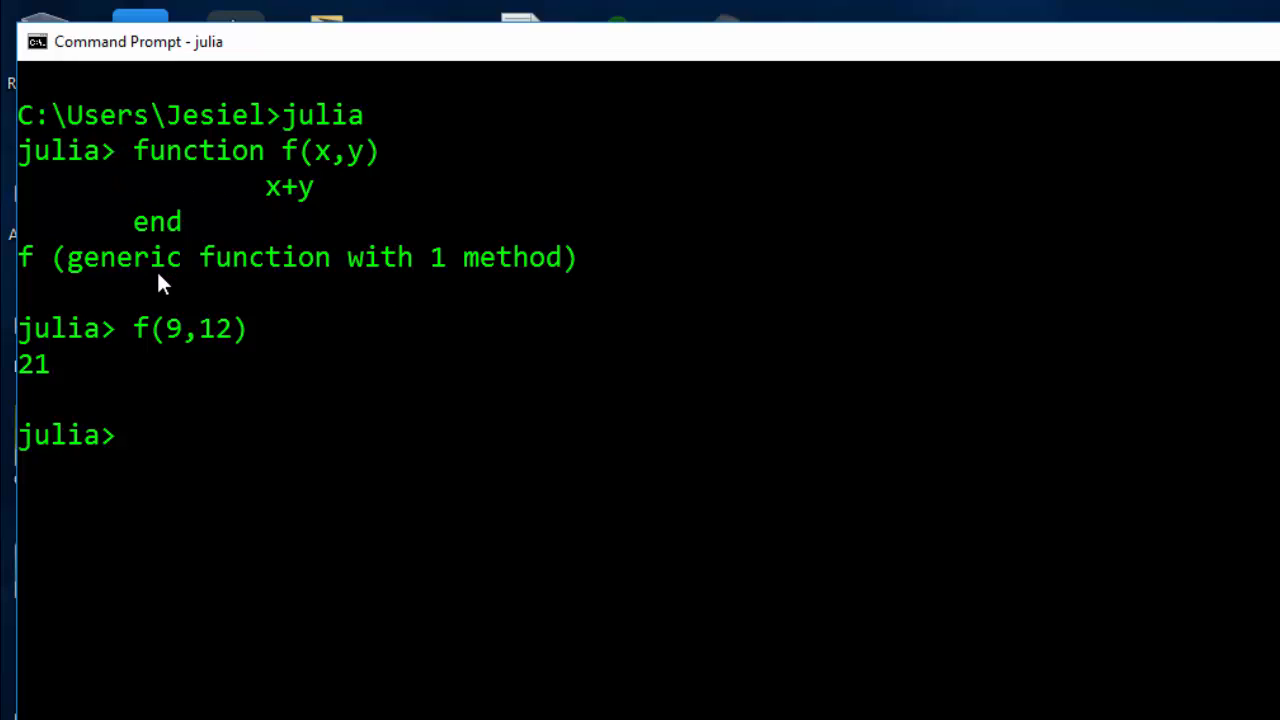
text(f)
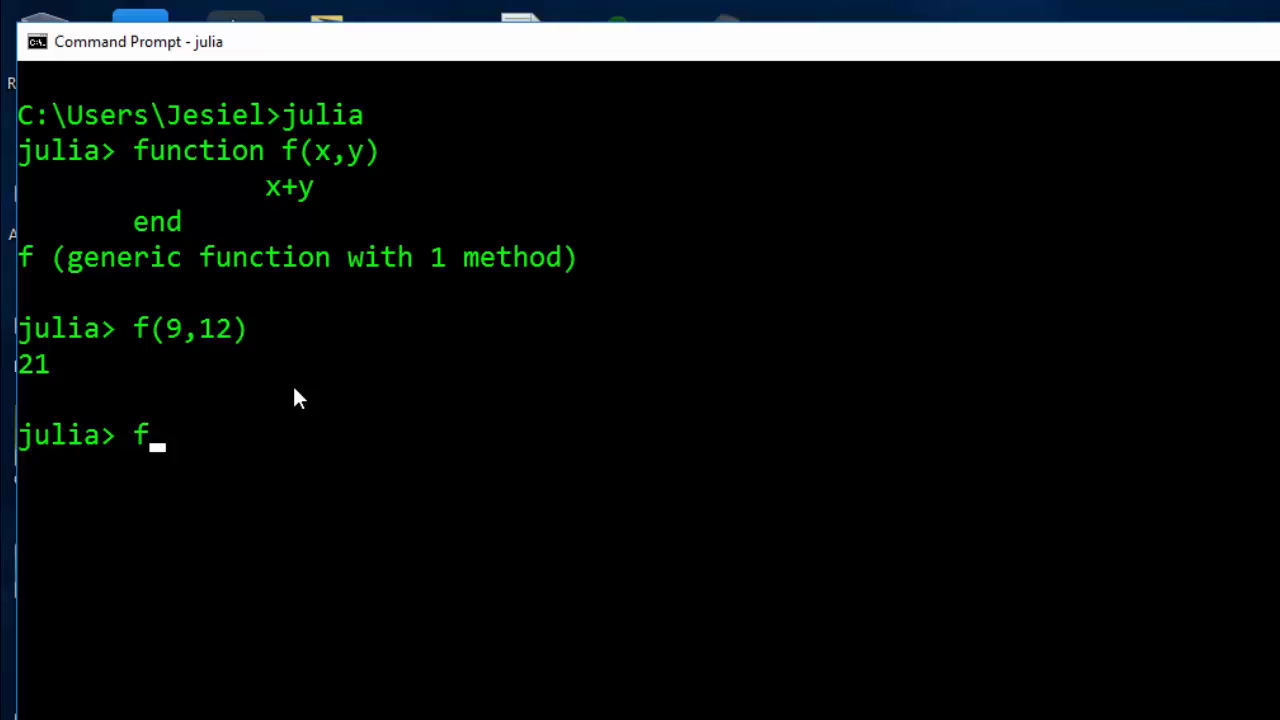
text(()
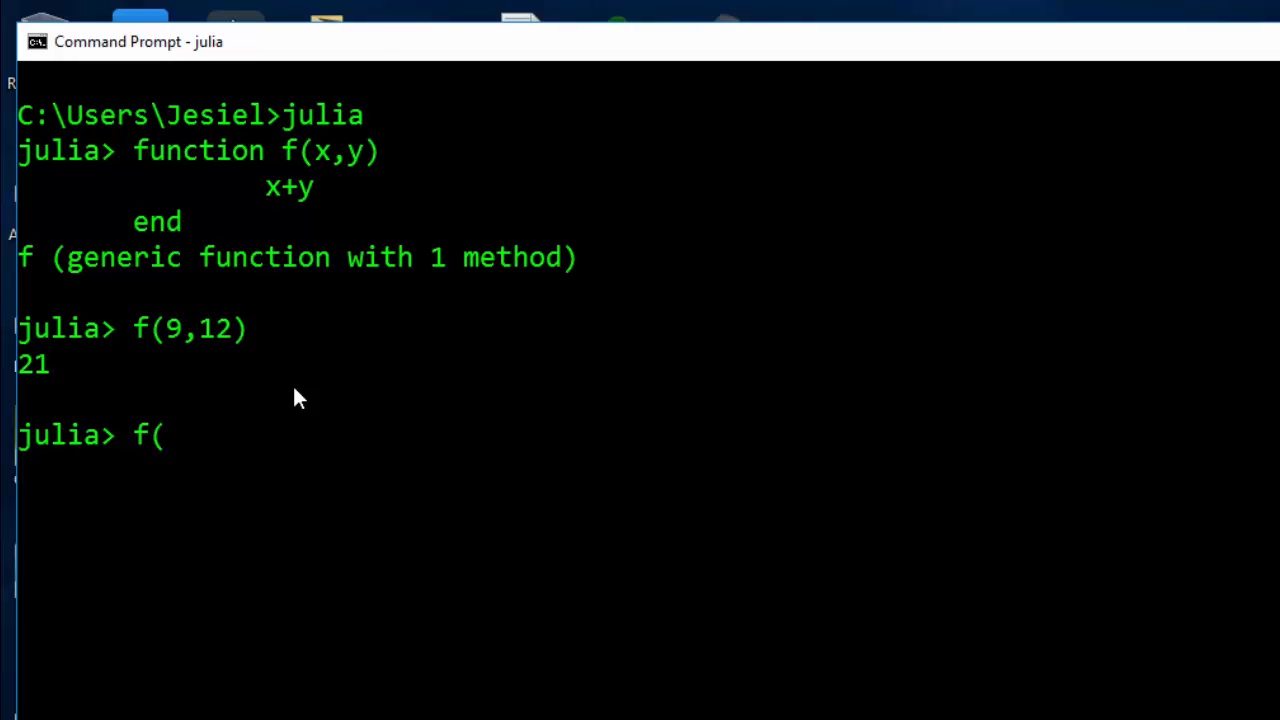
text(x,y)
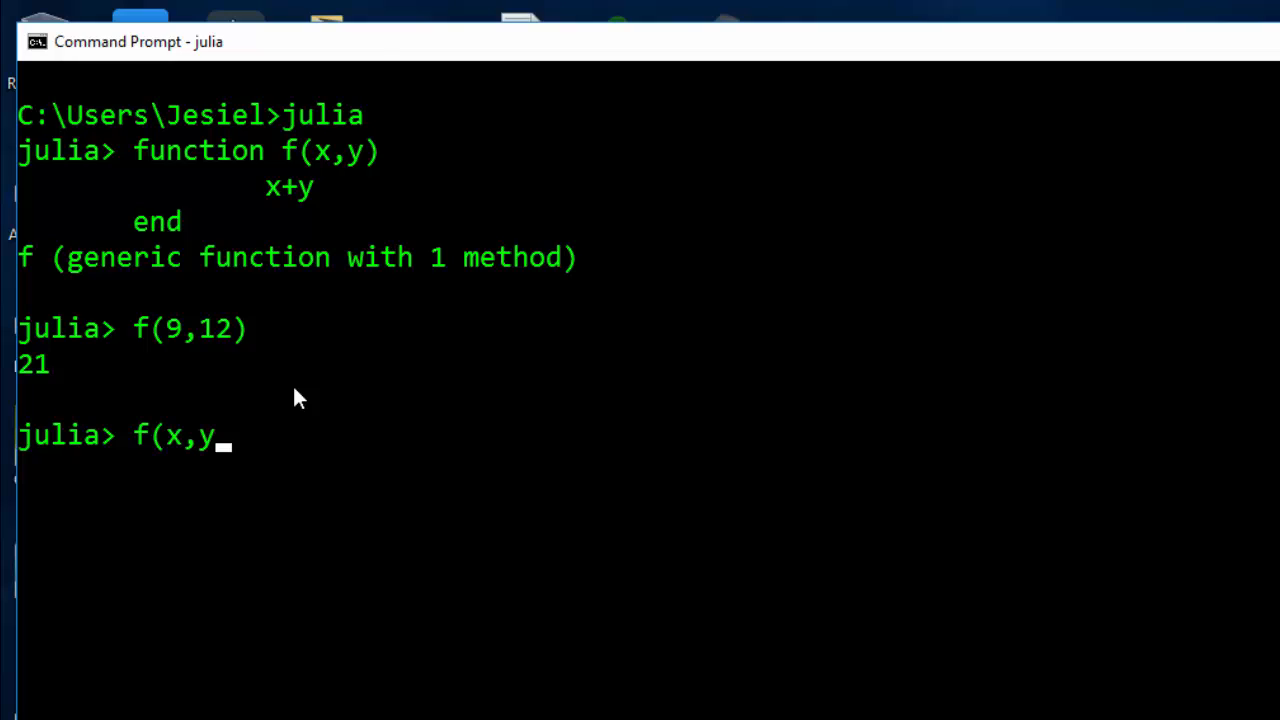
text())
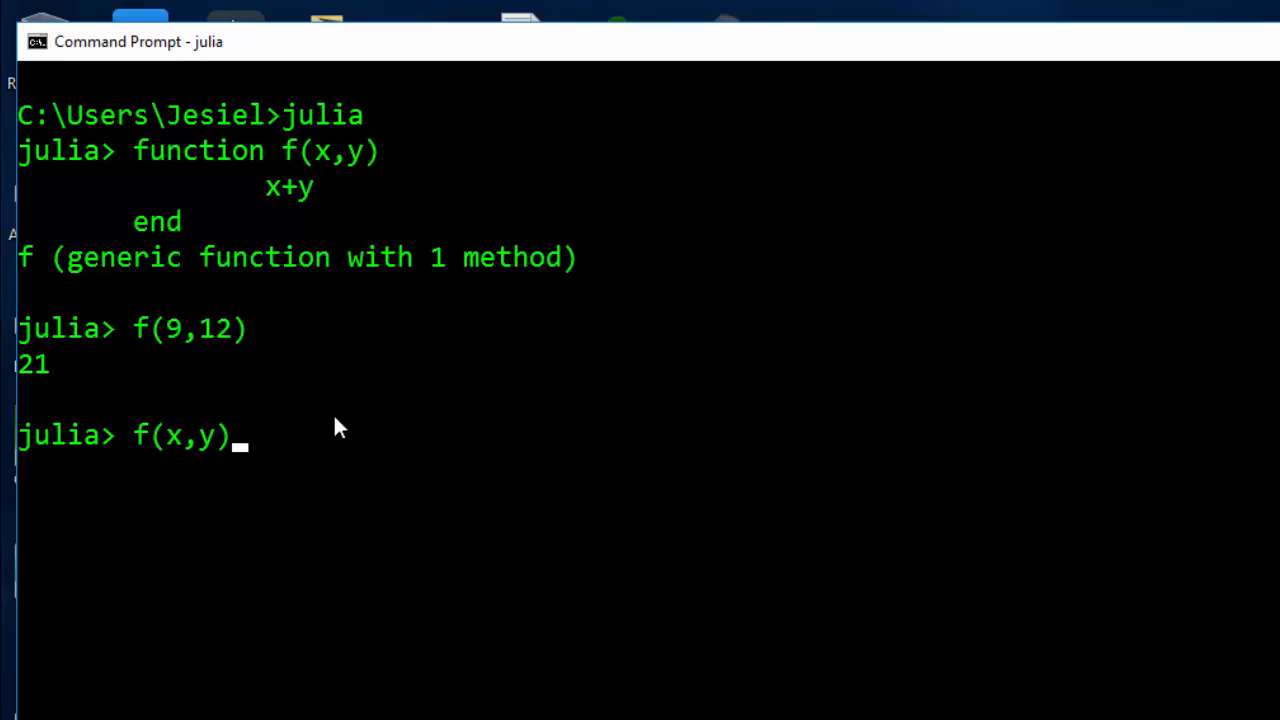
text(=x)
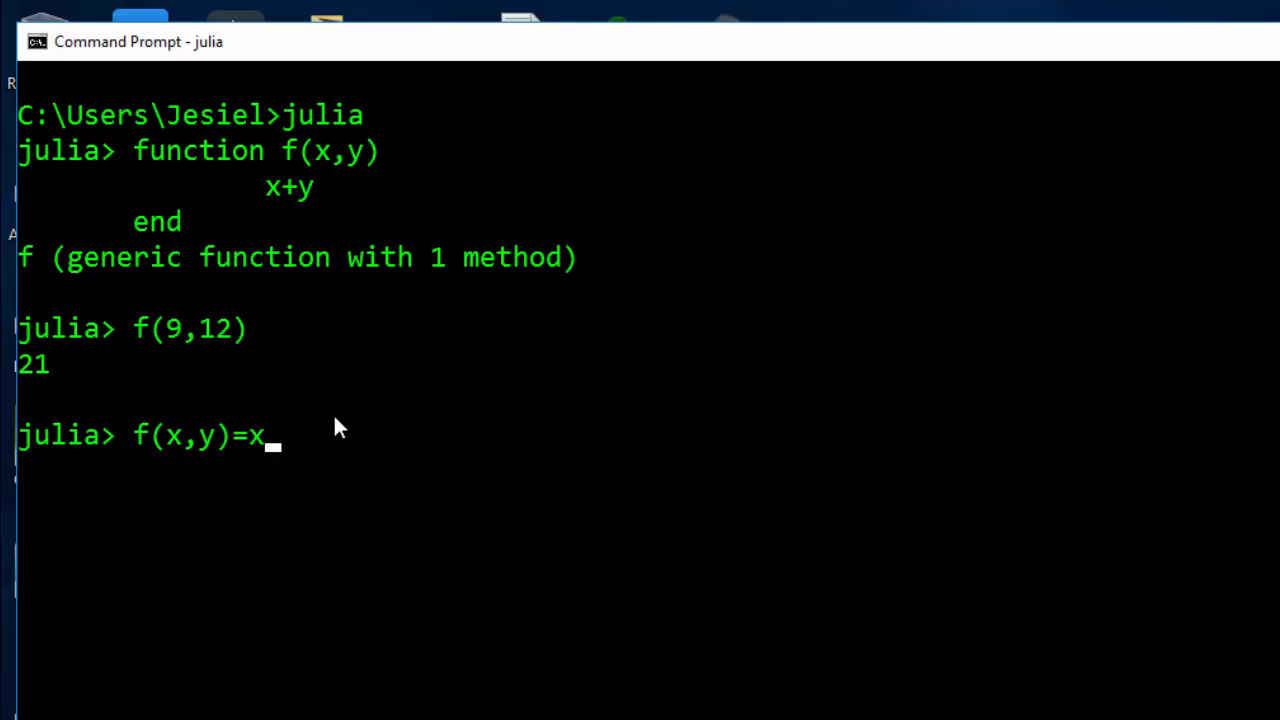
text(+y)
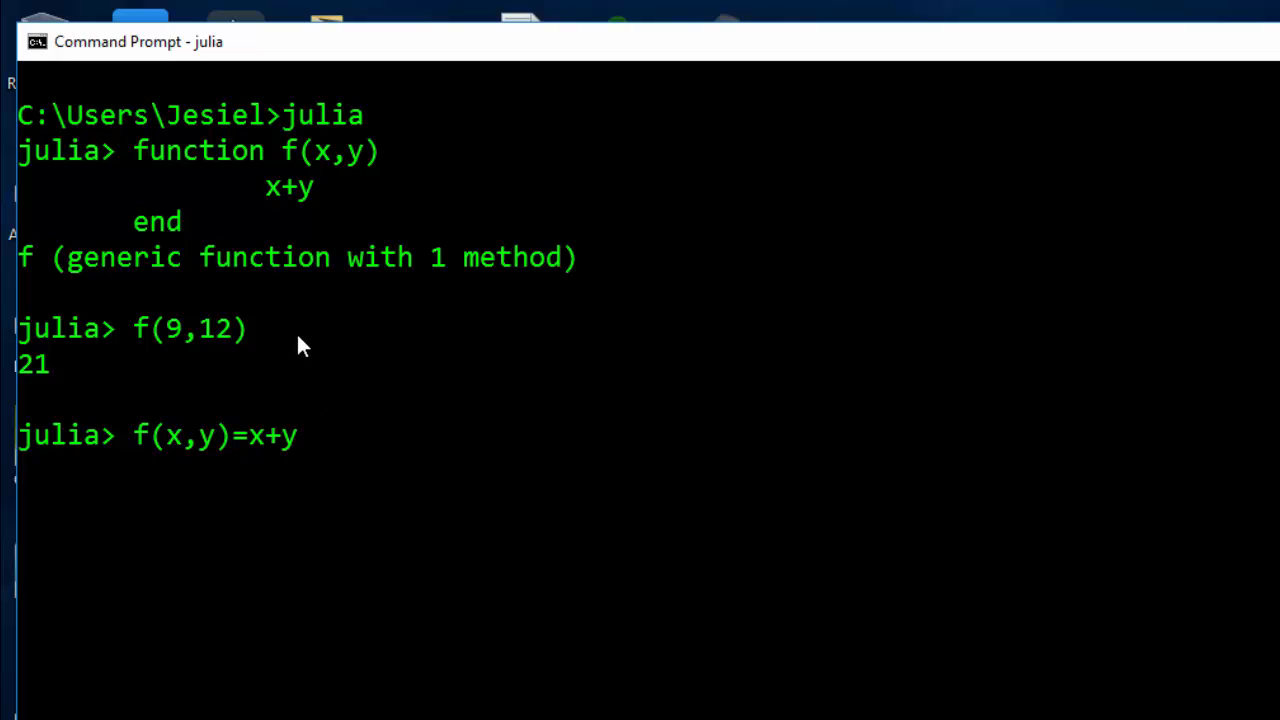
mouse_move(350, 422)
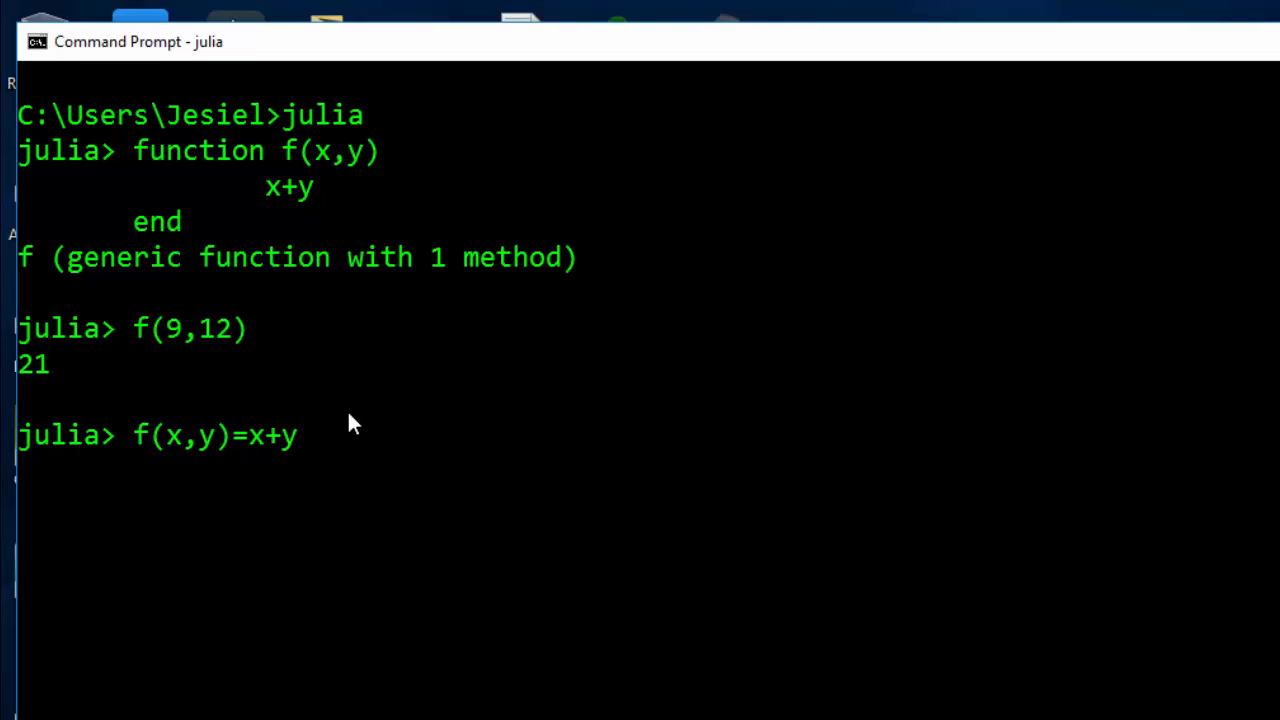
key(Backspace)
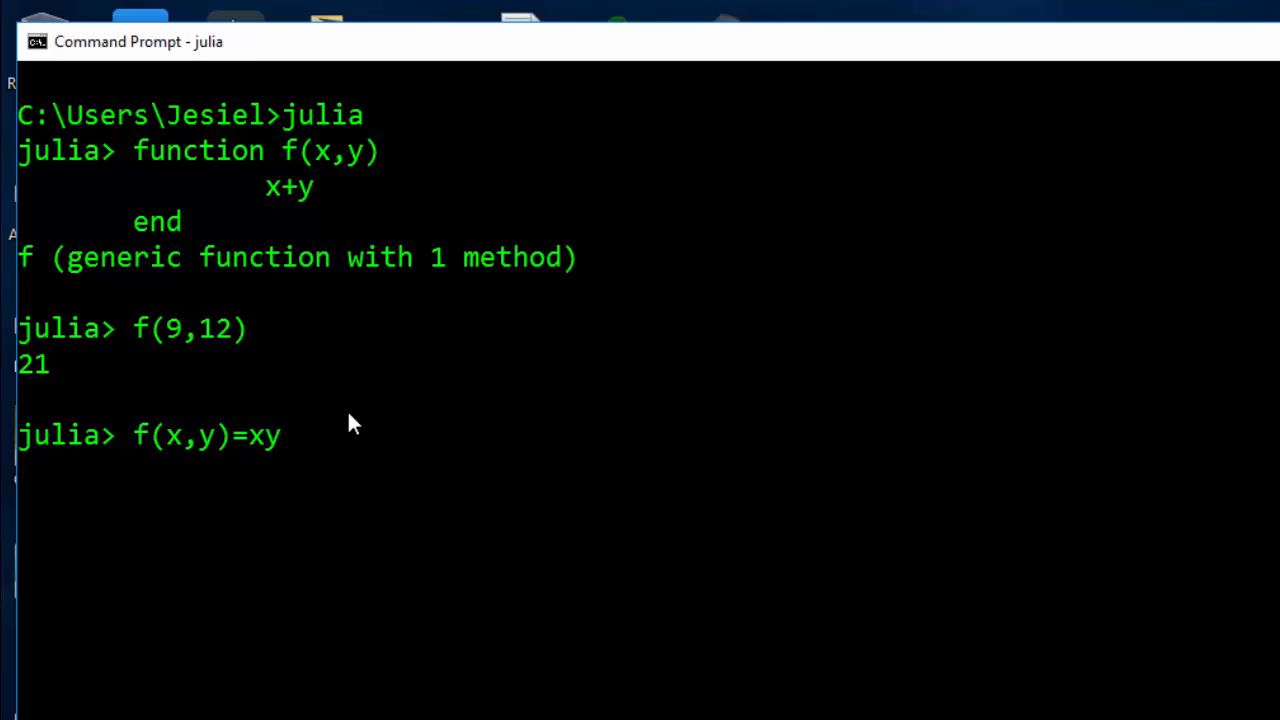
text(*)
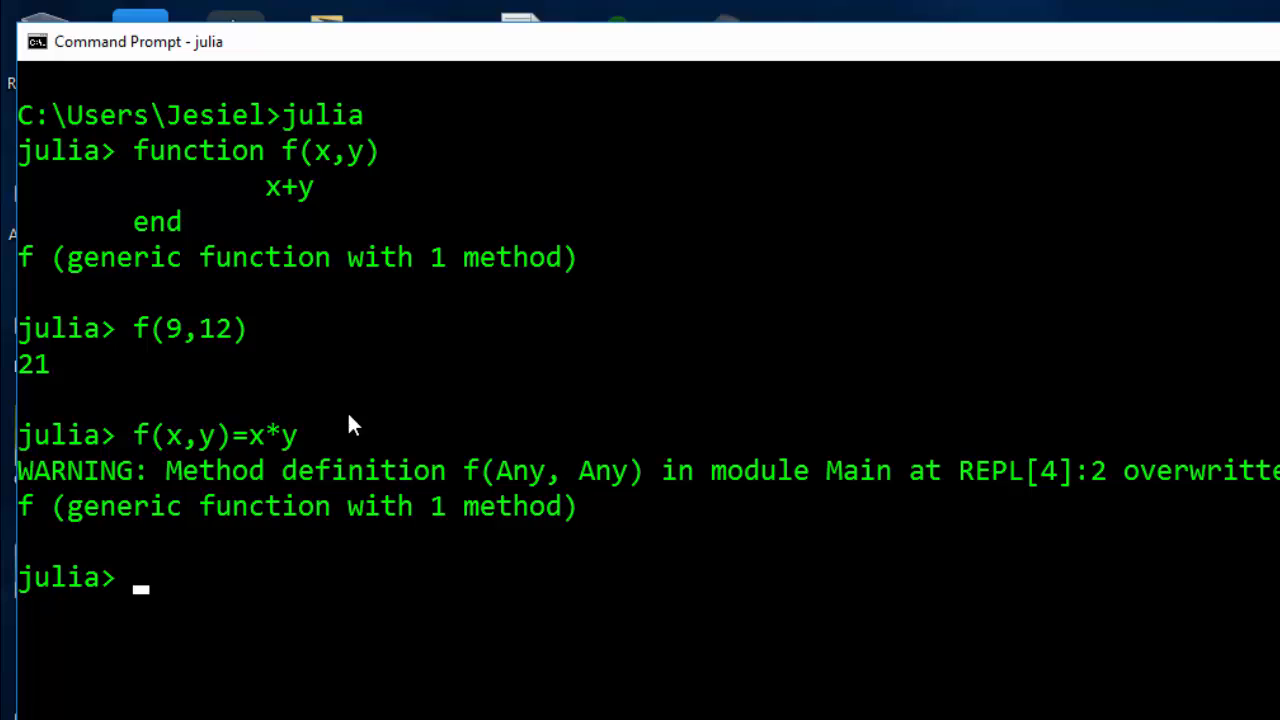
mouse_move(418, 490)
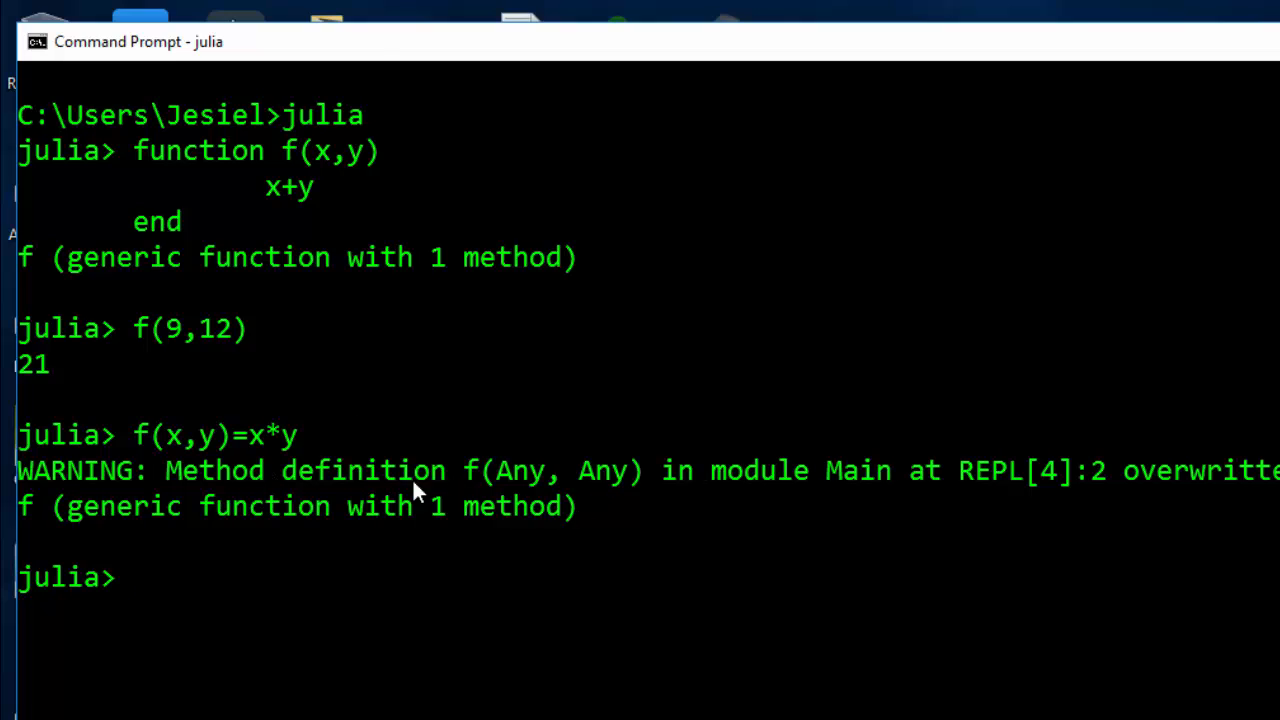
- Call f(9,12) with the multiplying definition, now returning 108
text(f)
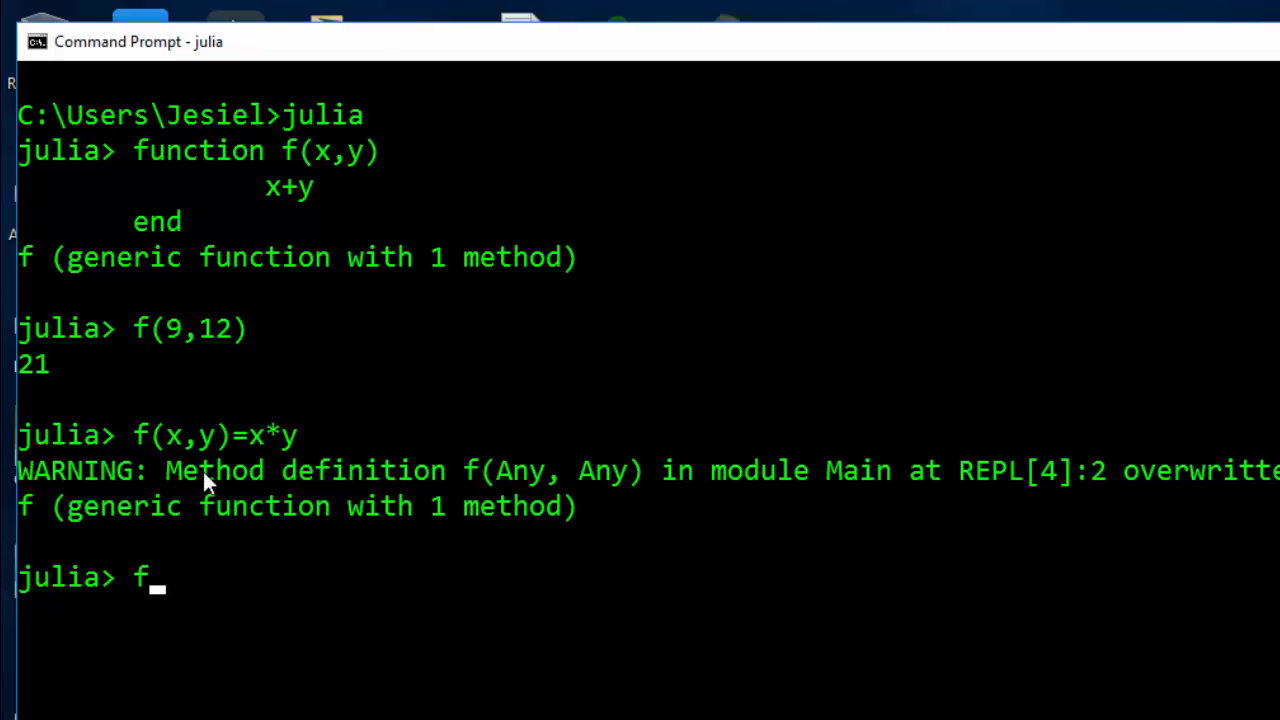
text(()
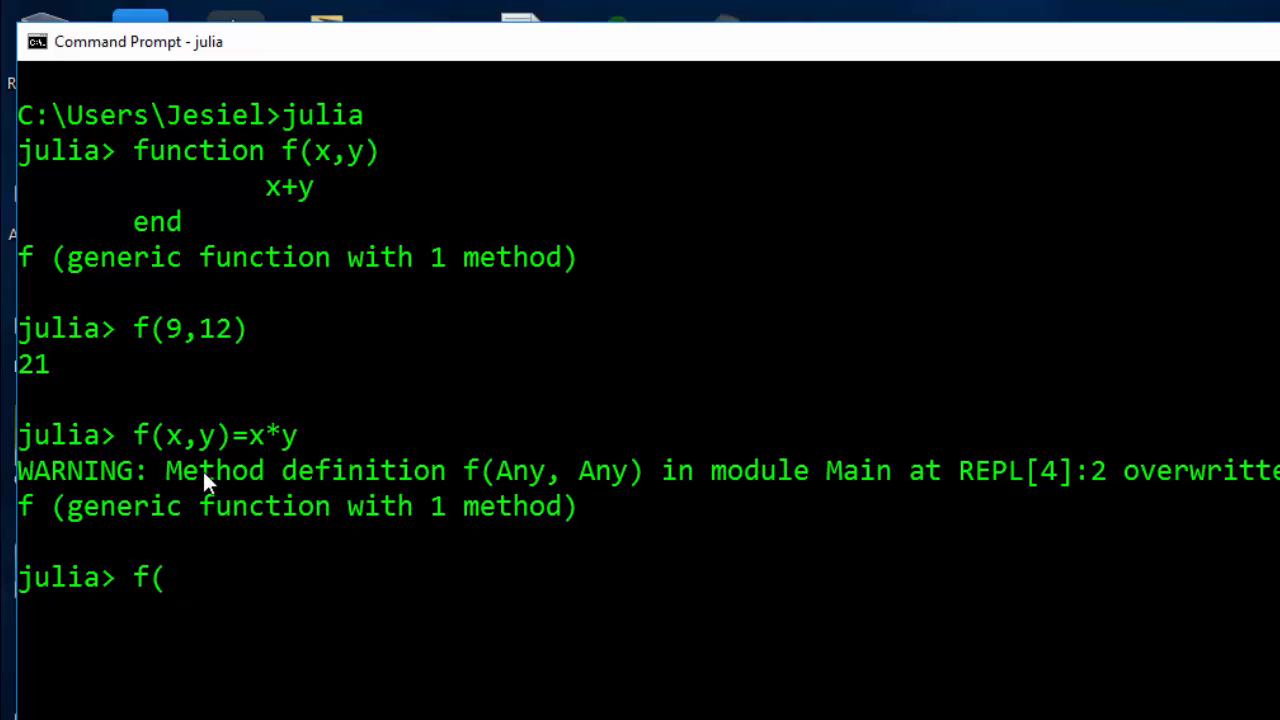
text(9,1)
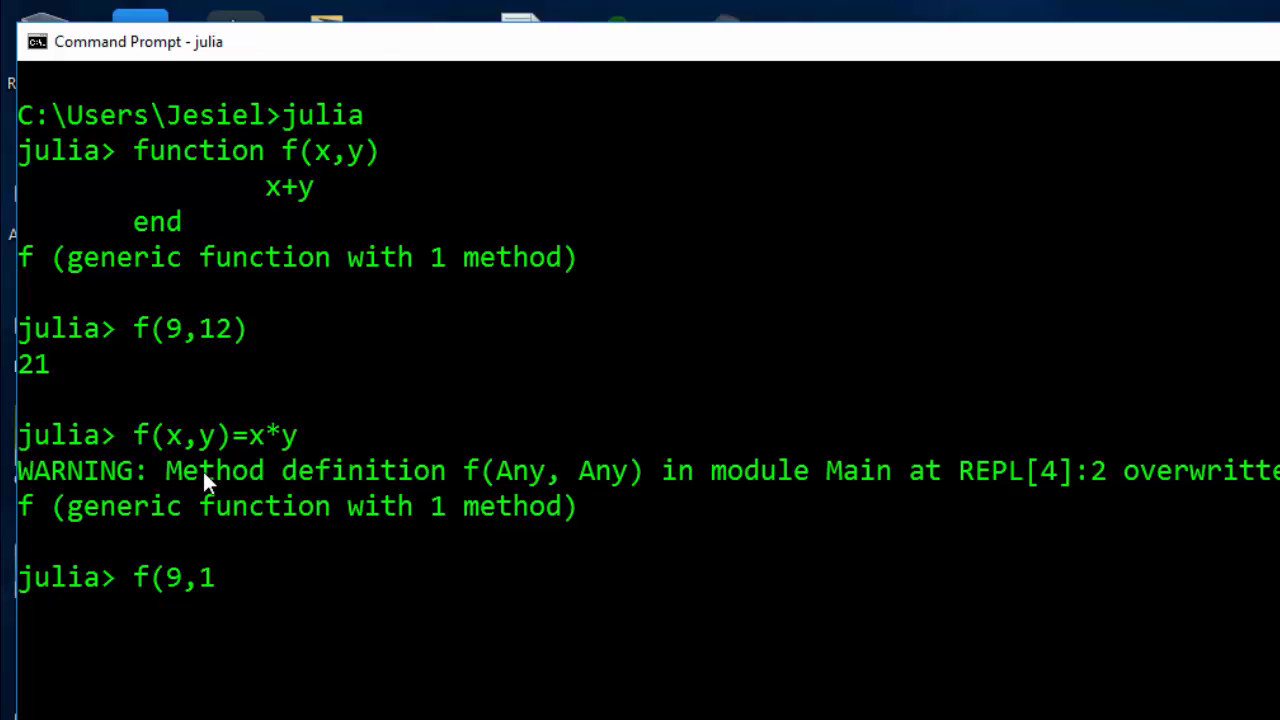
text(2)
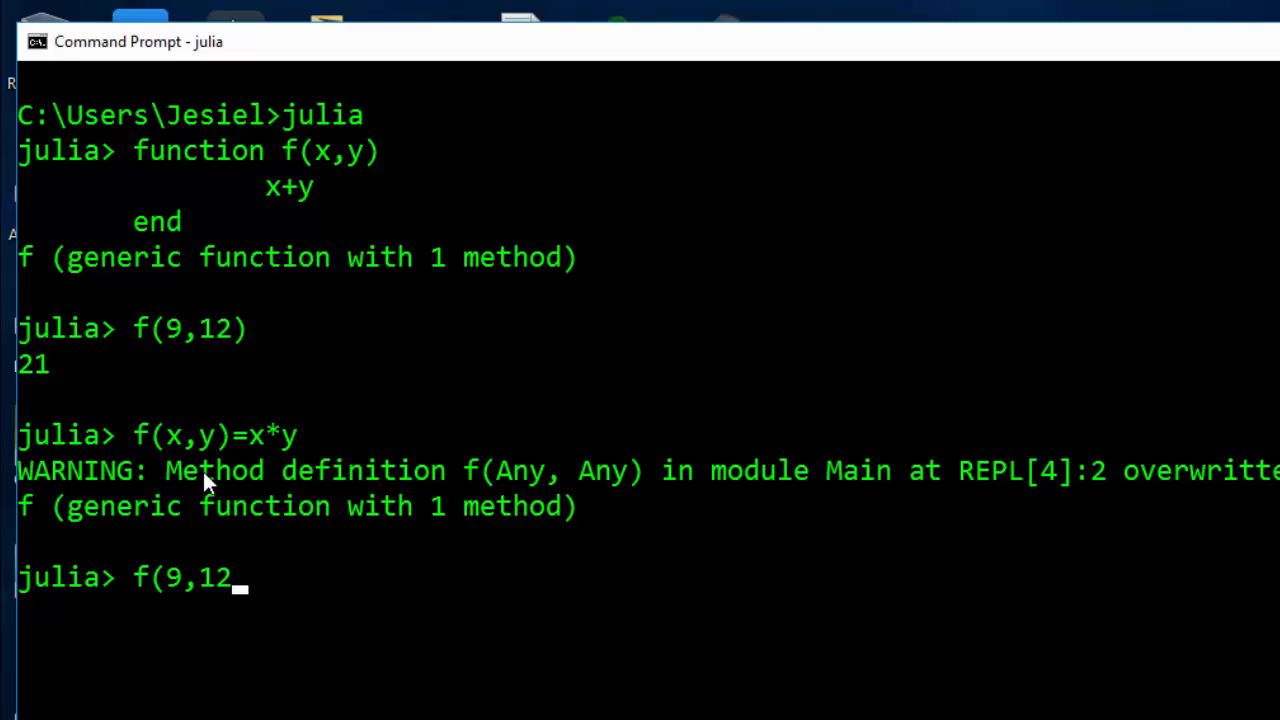
text())
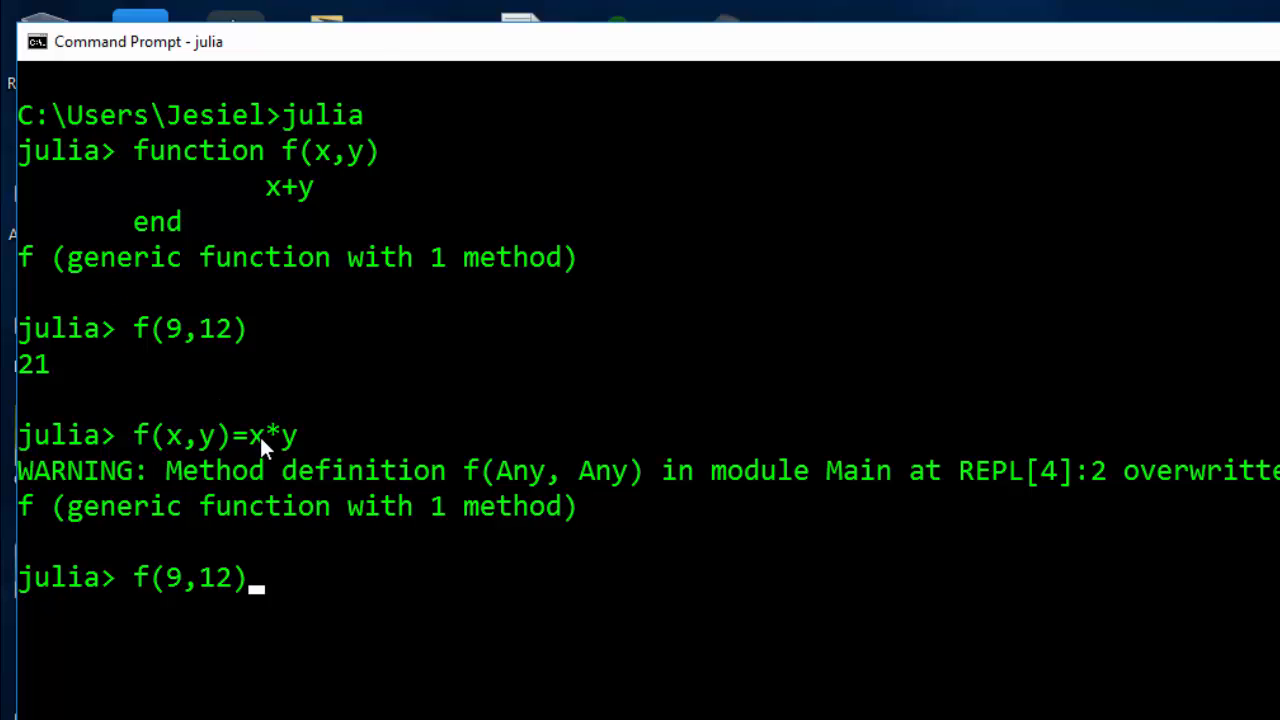
key(enter)
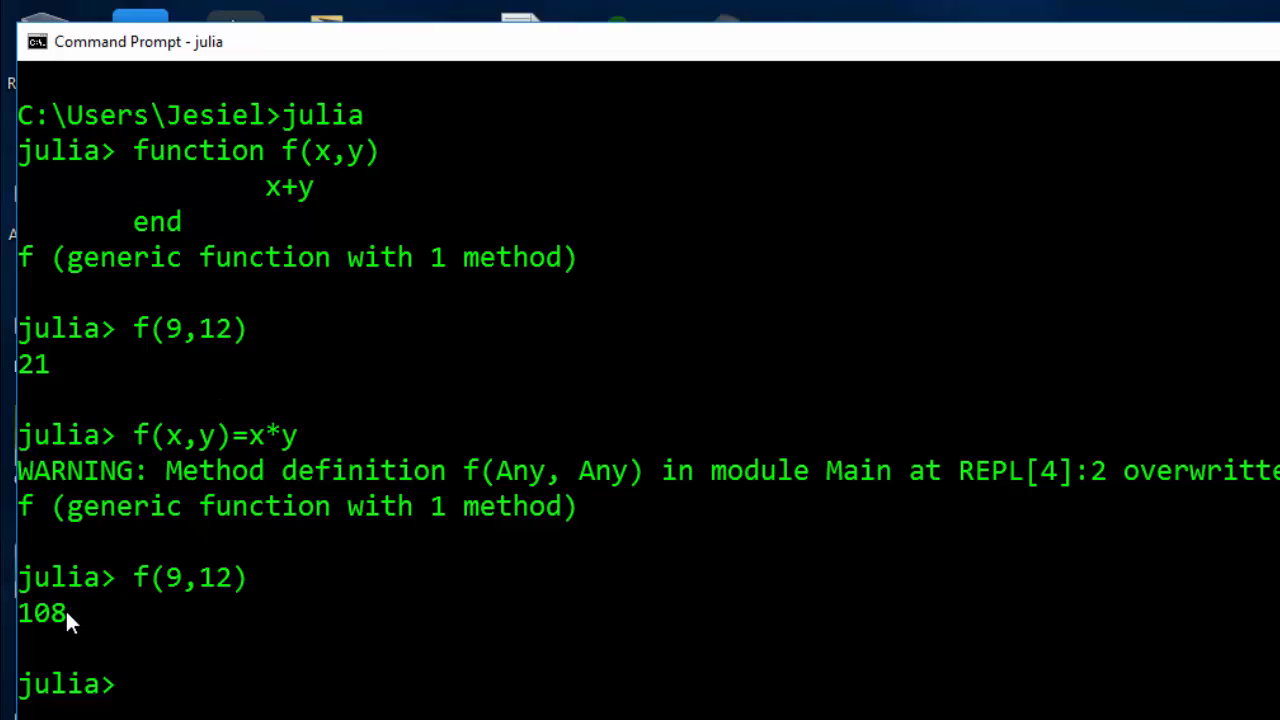
mouse_move(224, 528)
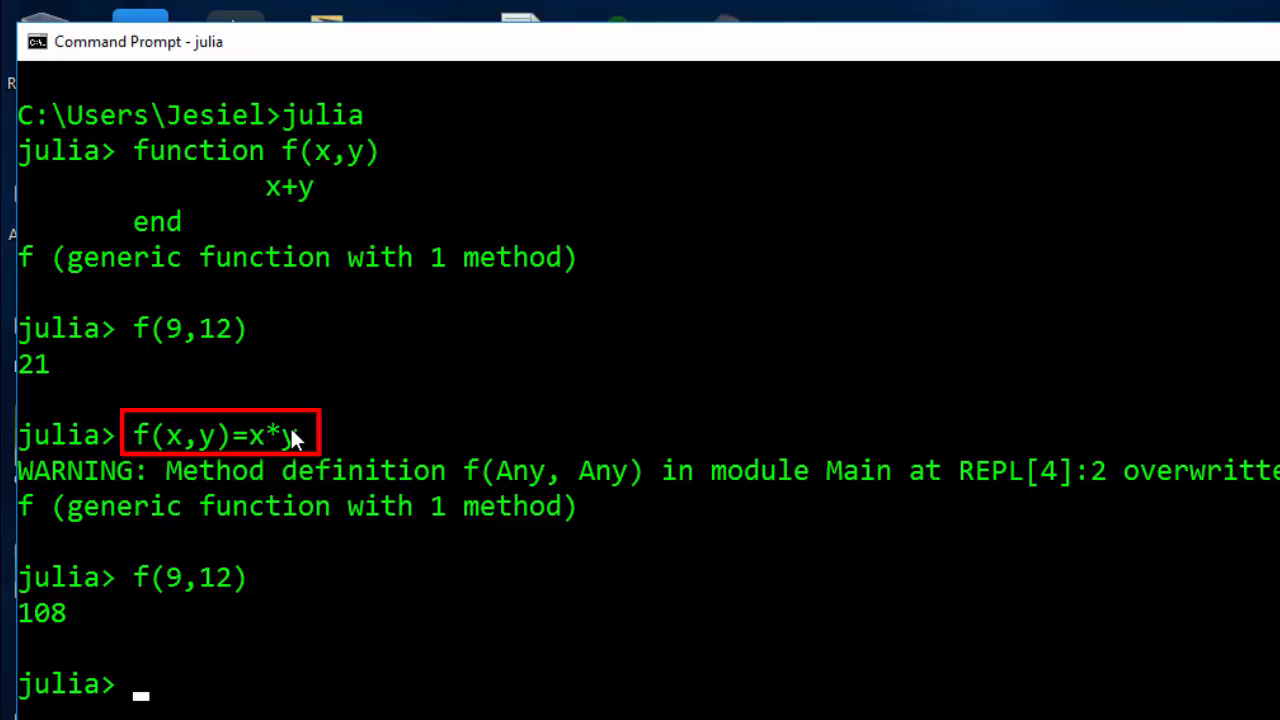
mouse_move(850, 572)
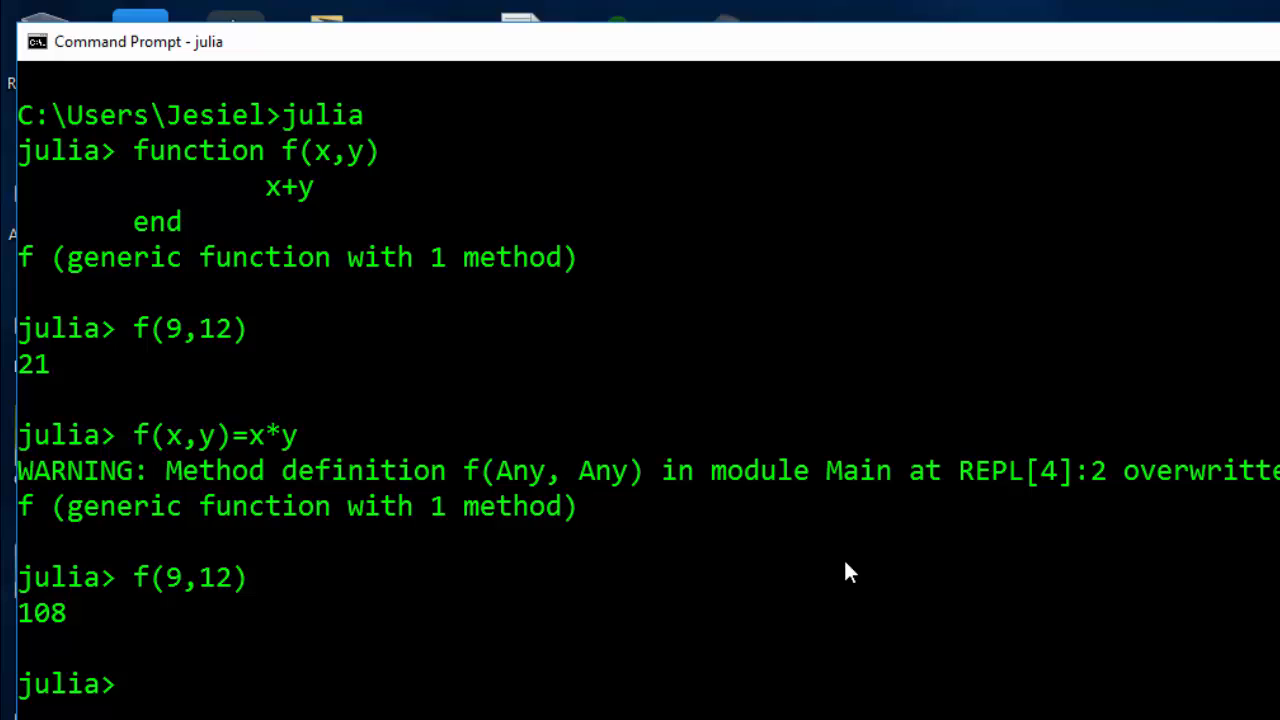
mouse_move(176, 592)
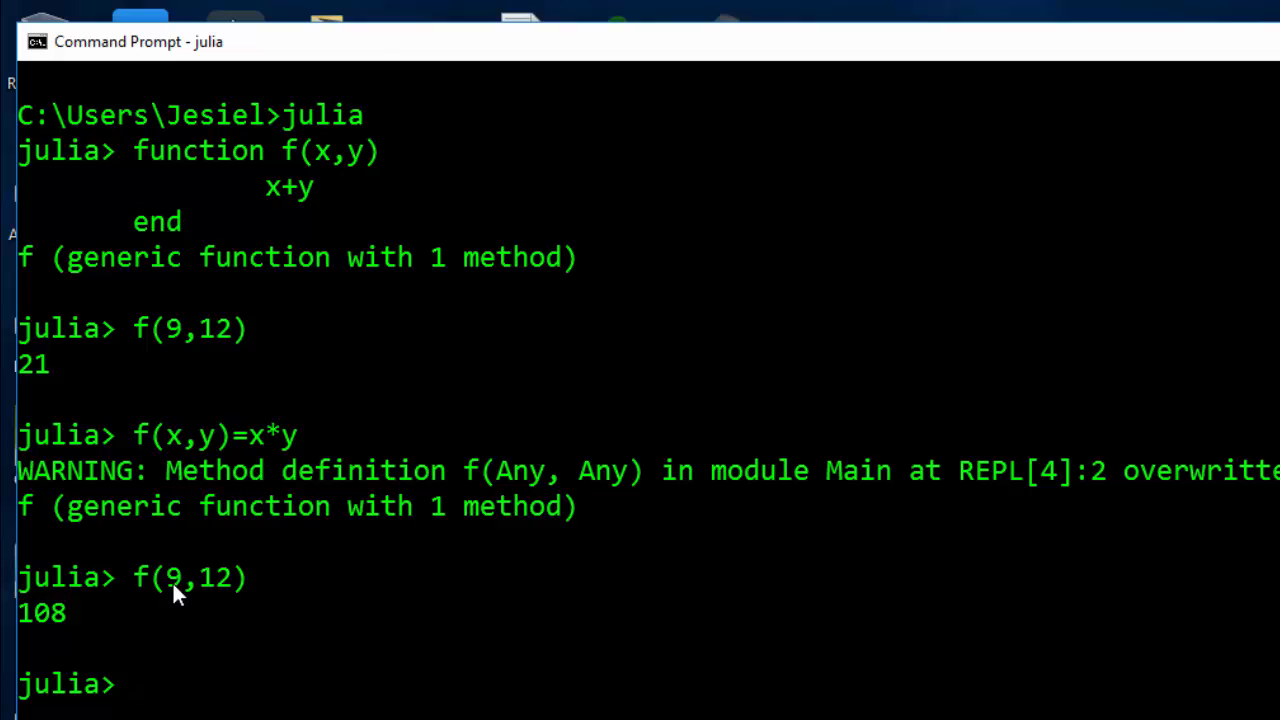
mouse_move(256, 176)
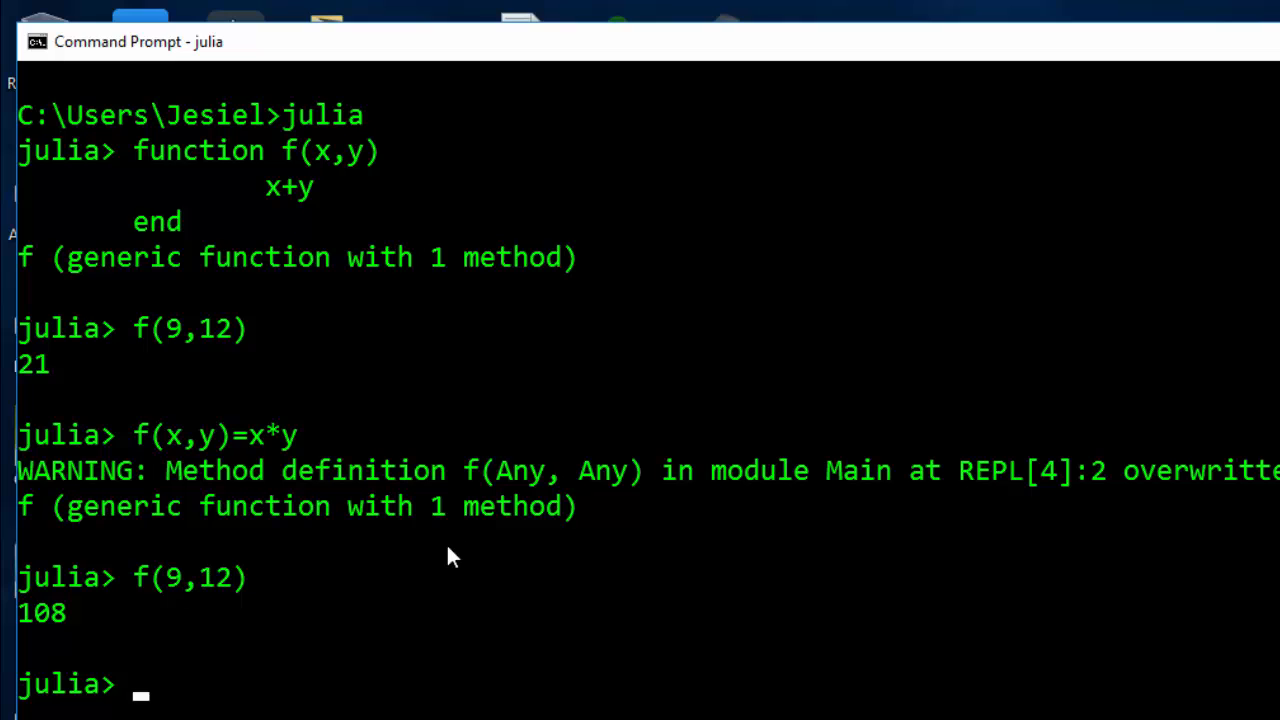
- Alias f as h with 'h = f;' and call h(5,6), returning 30
text(h)
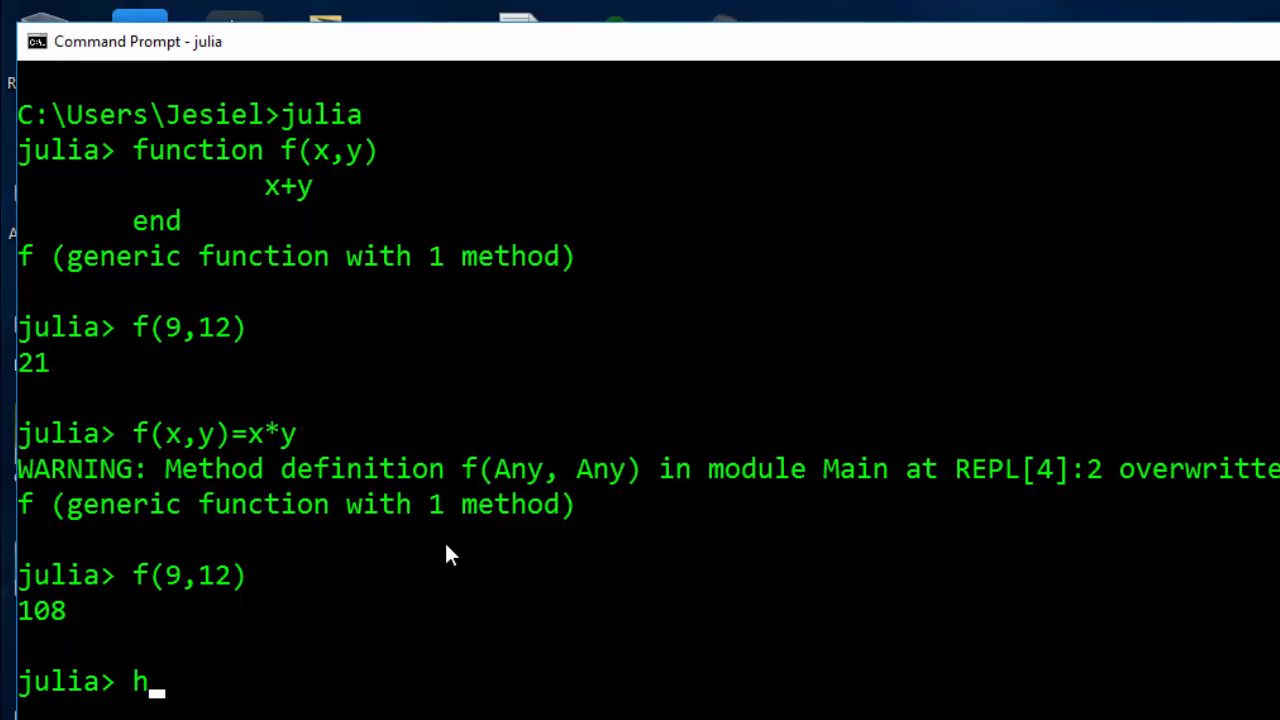
text(=)
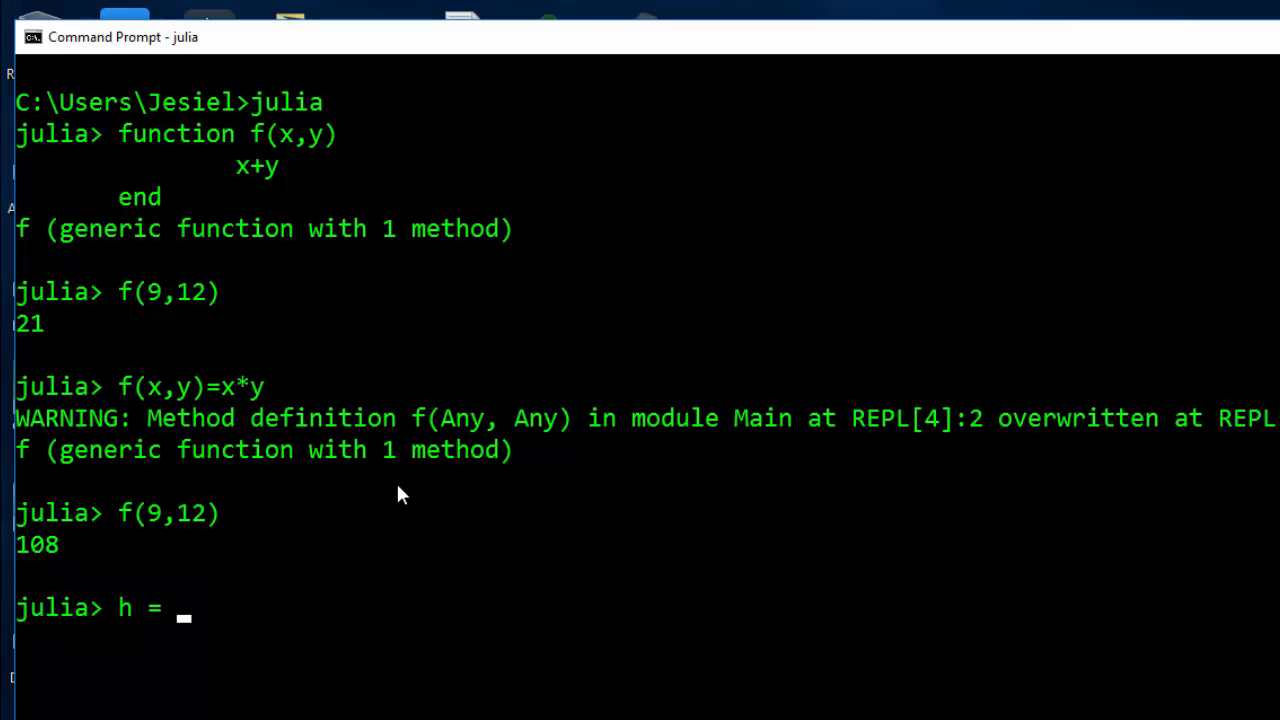
text(f)
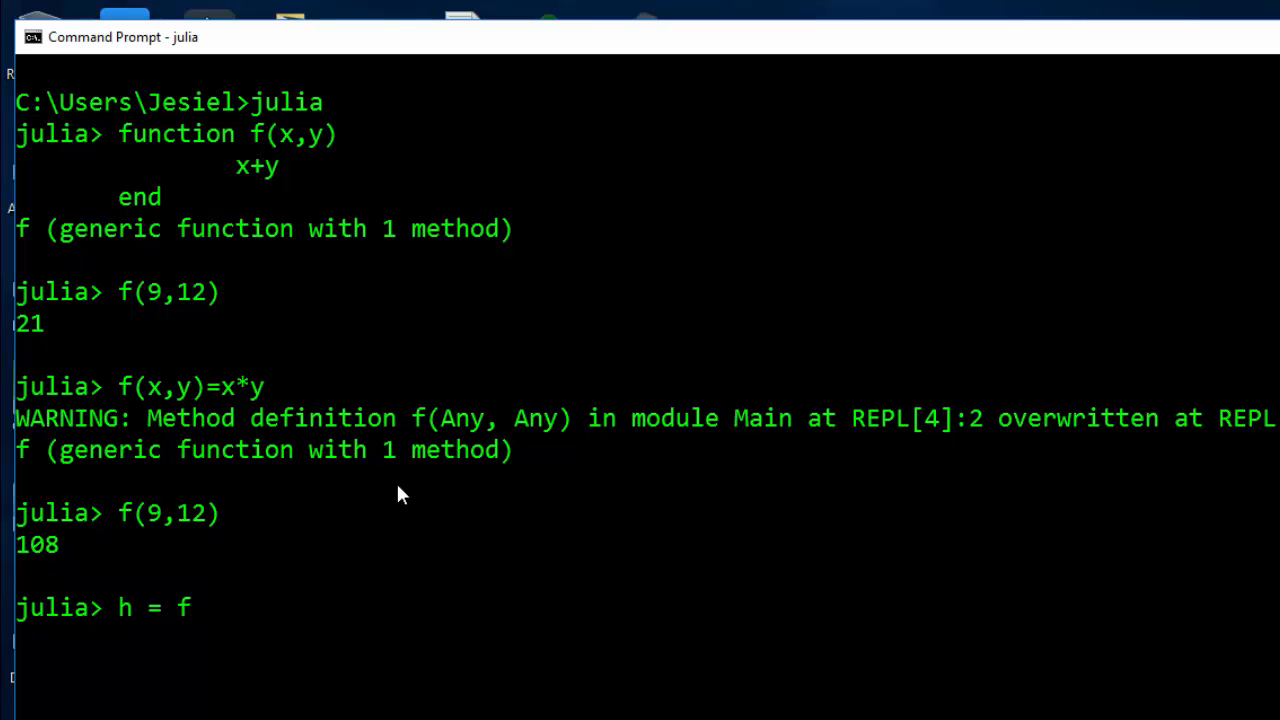
text(;)
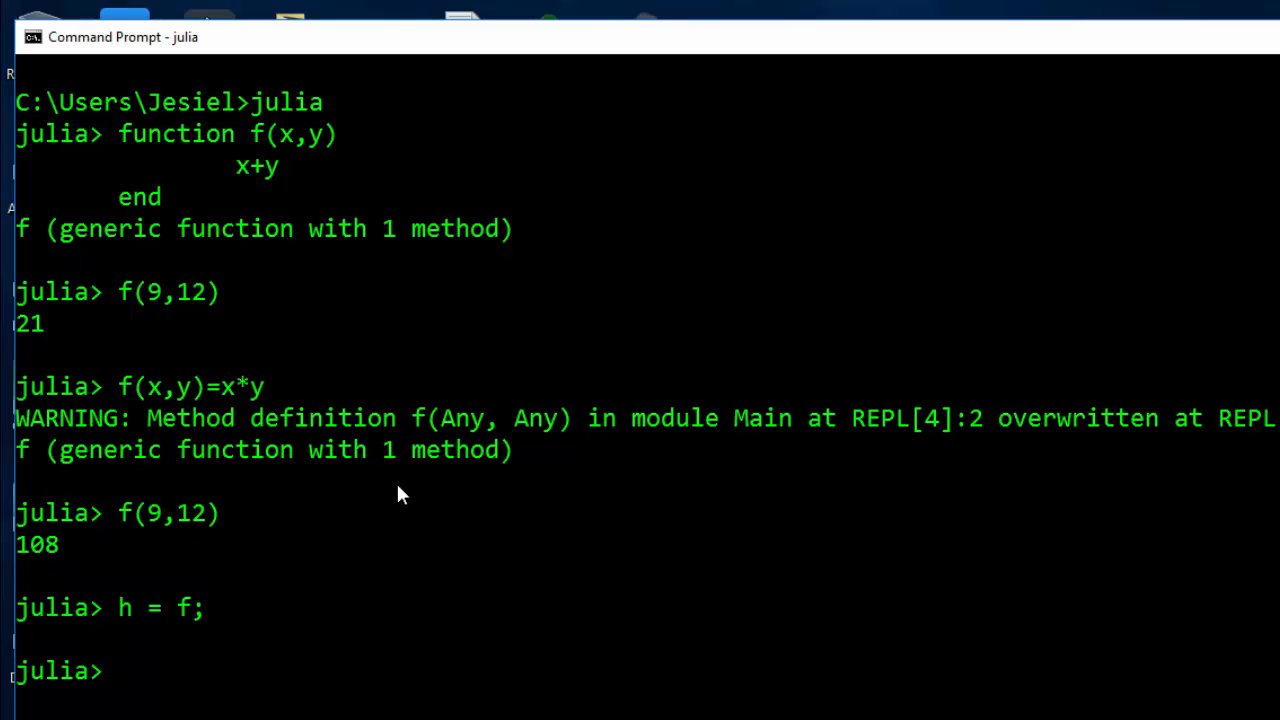
text(h()
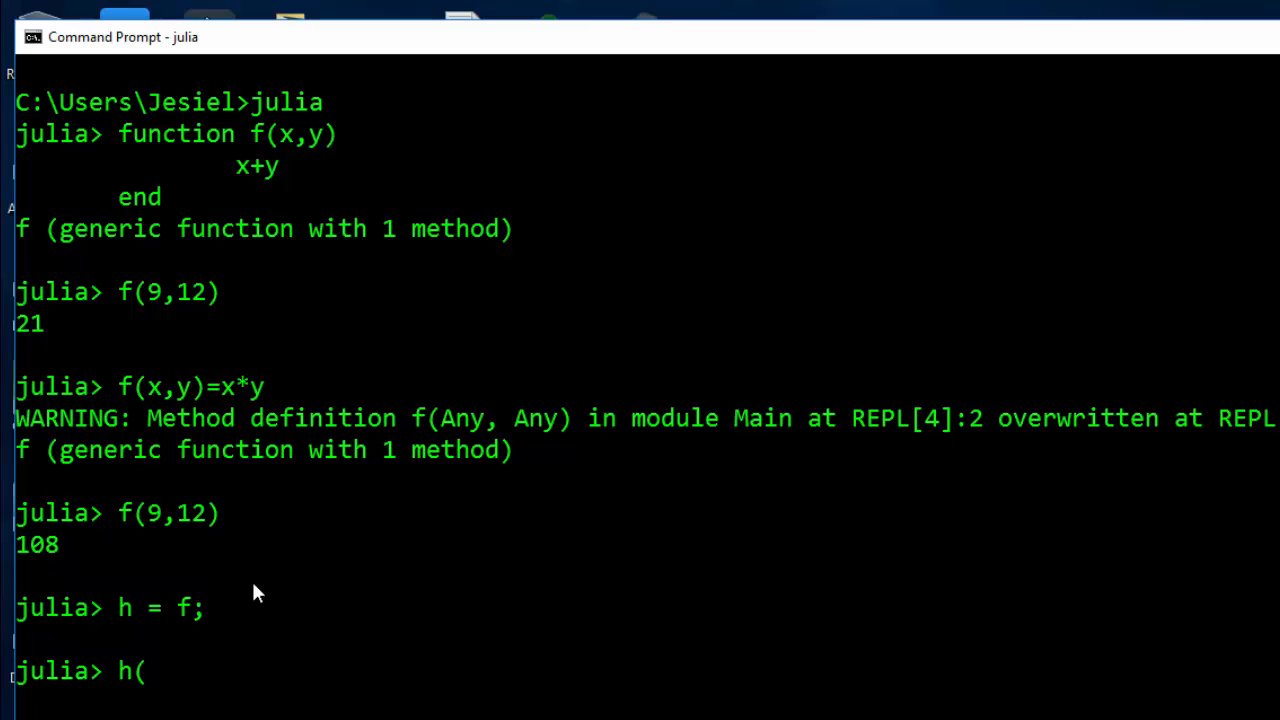
mouse_move(370, 556)
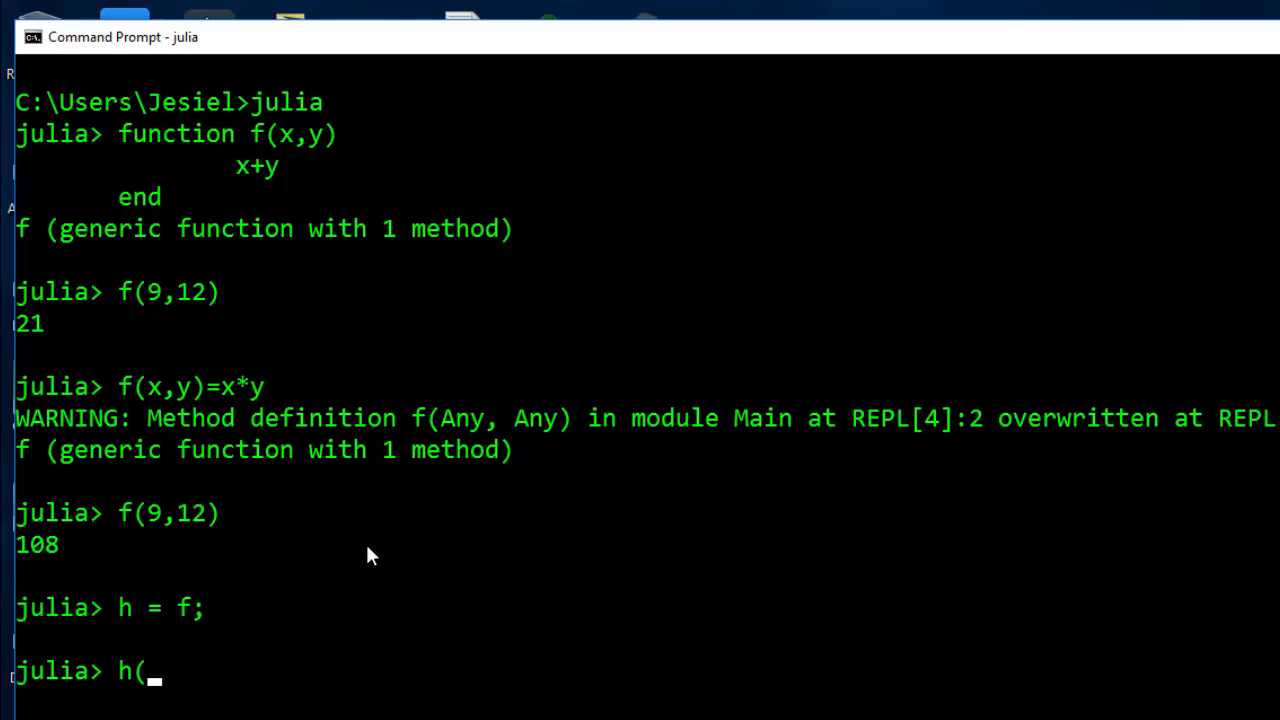
text(5)
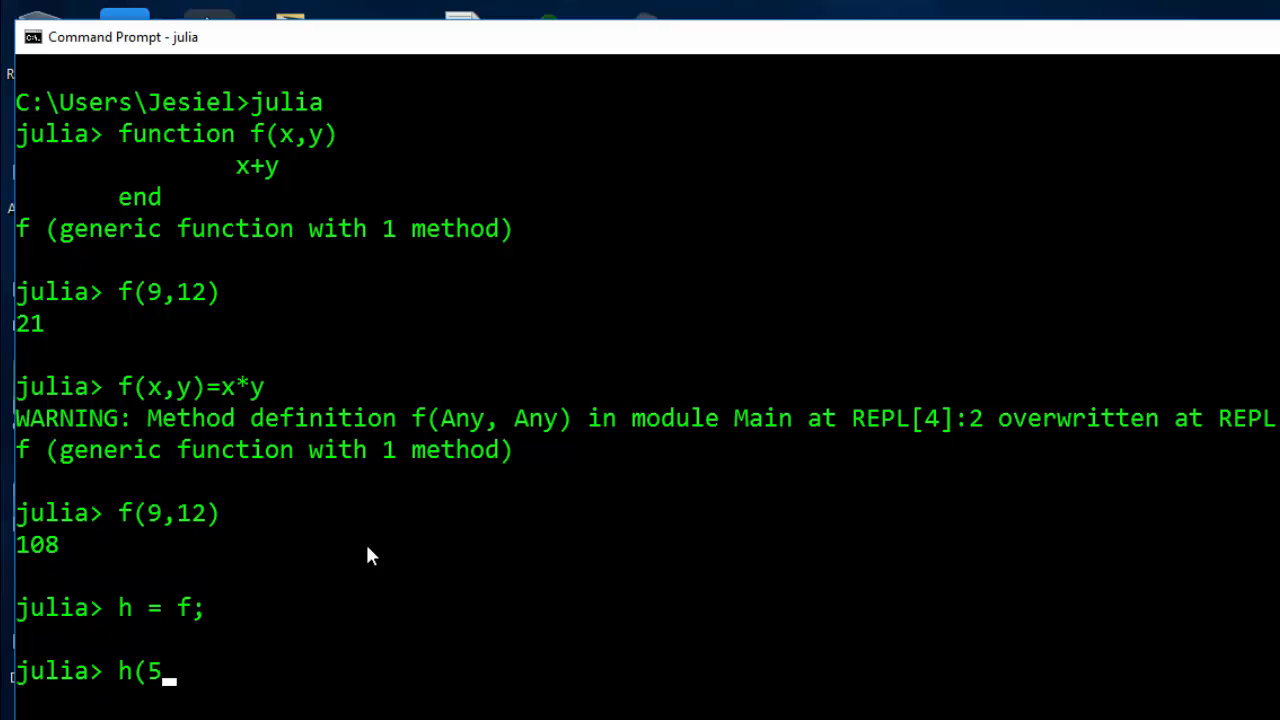
text(,6))
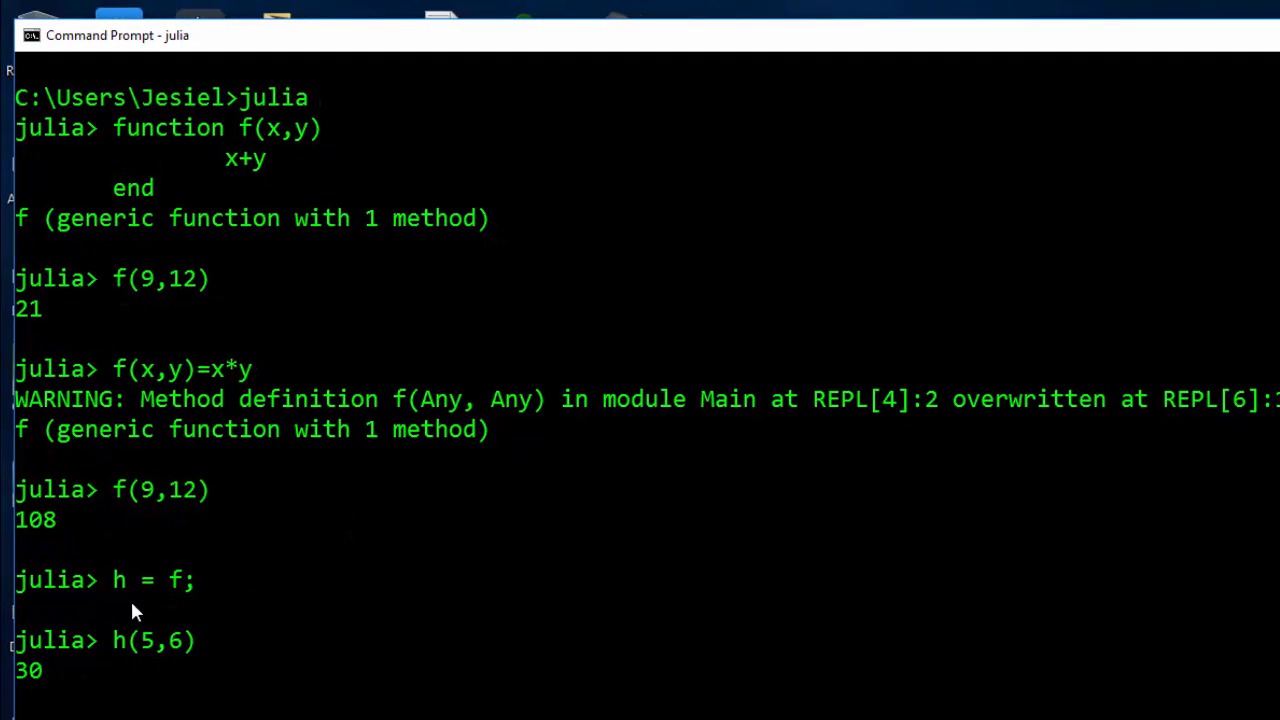
mouse_move(144, 602)
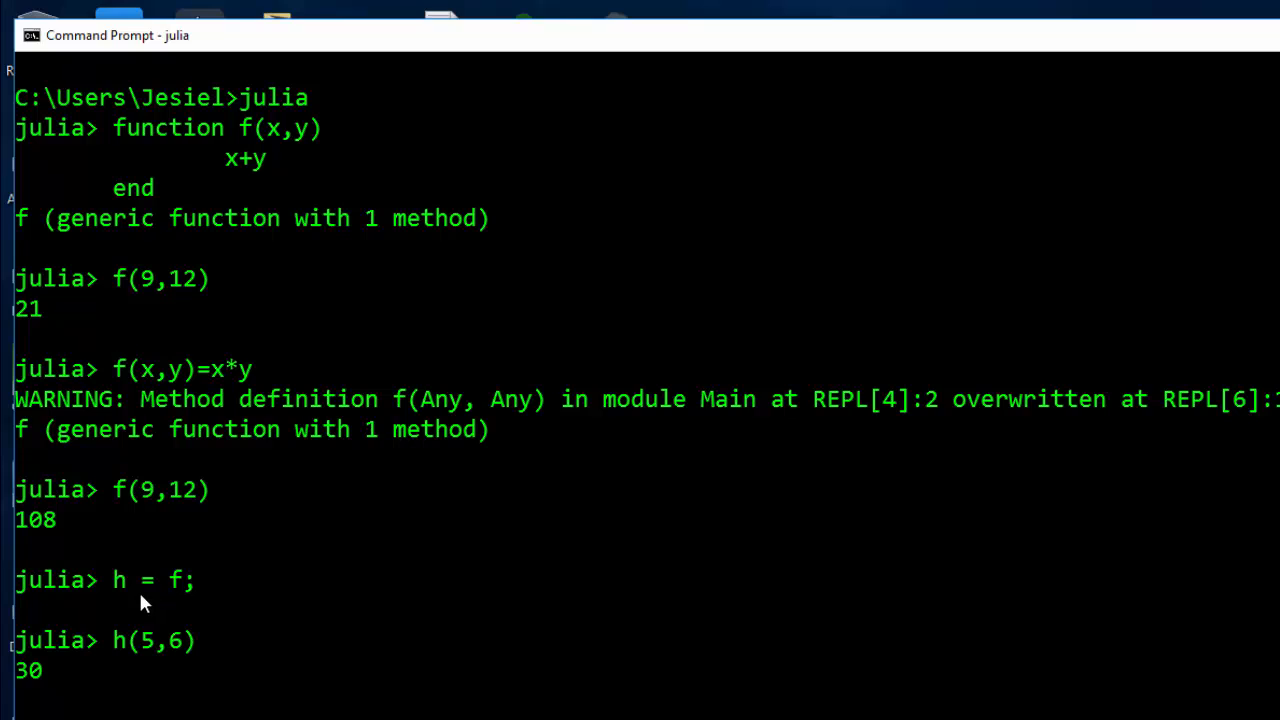
mouse_move(120, 596)
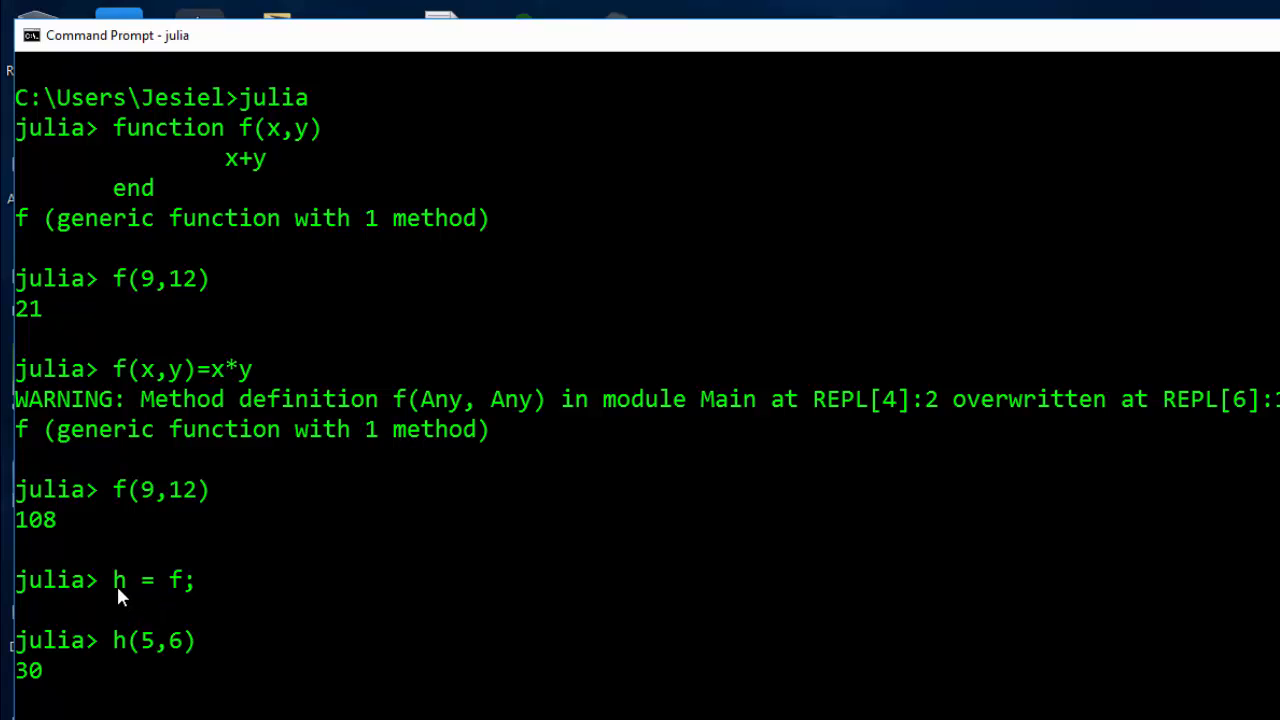
mouse_move(140, 598)
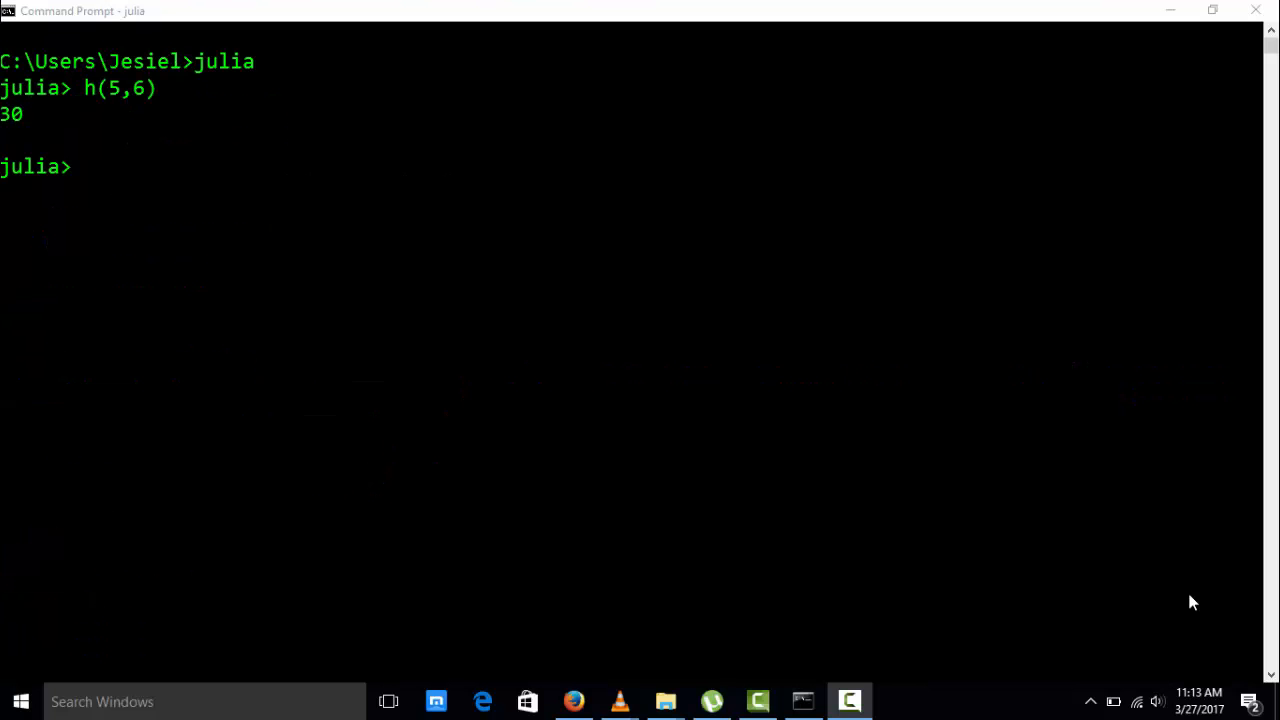
mouse_move(330, 300)
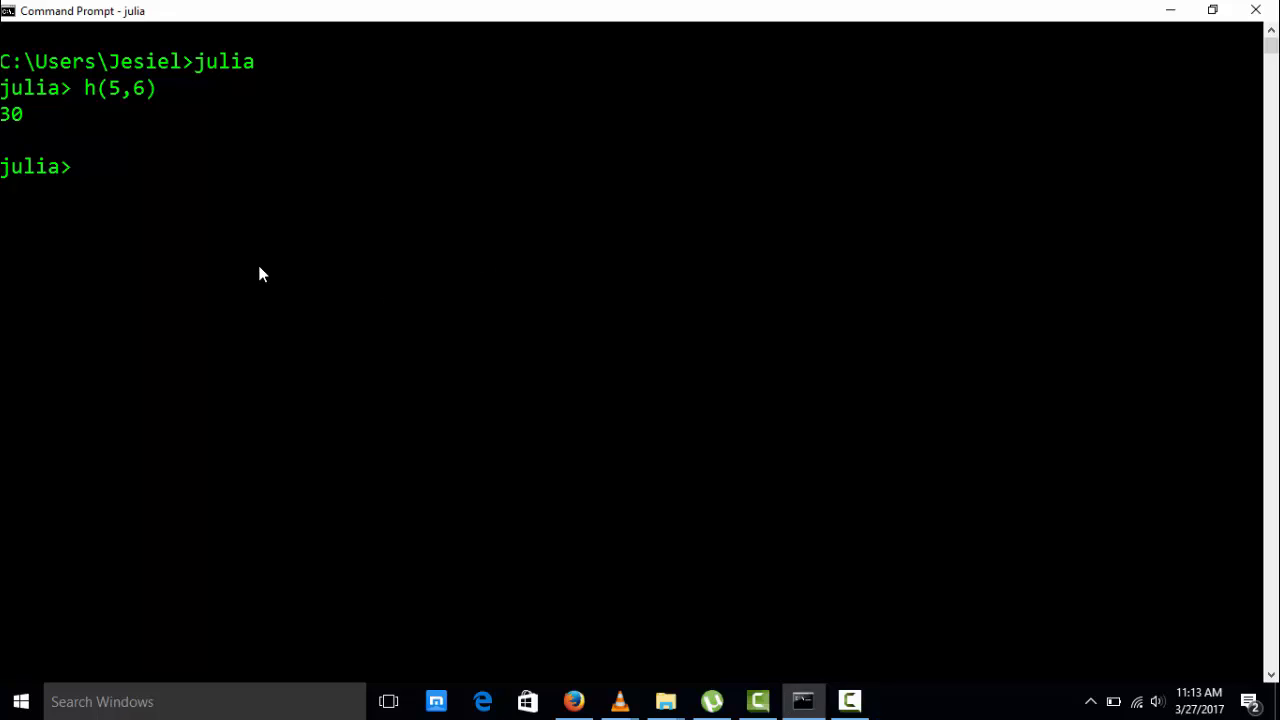
- Start the definition 'function BMI(weight,height)' and begin its bmindex body line
text(function BMI)
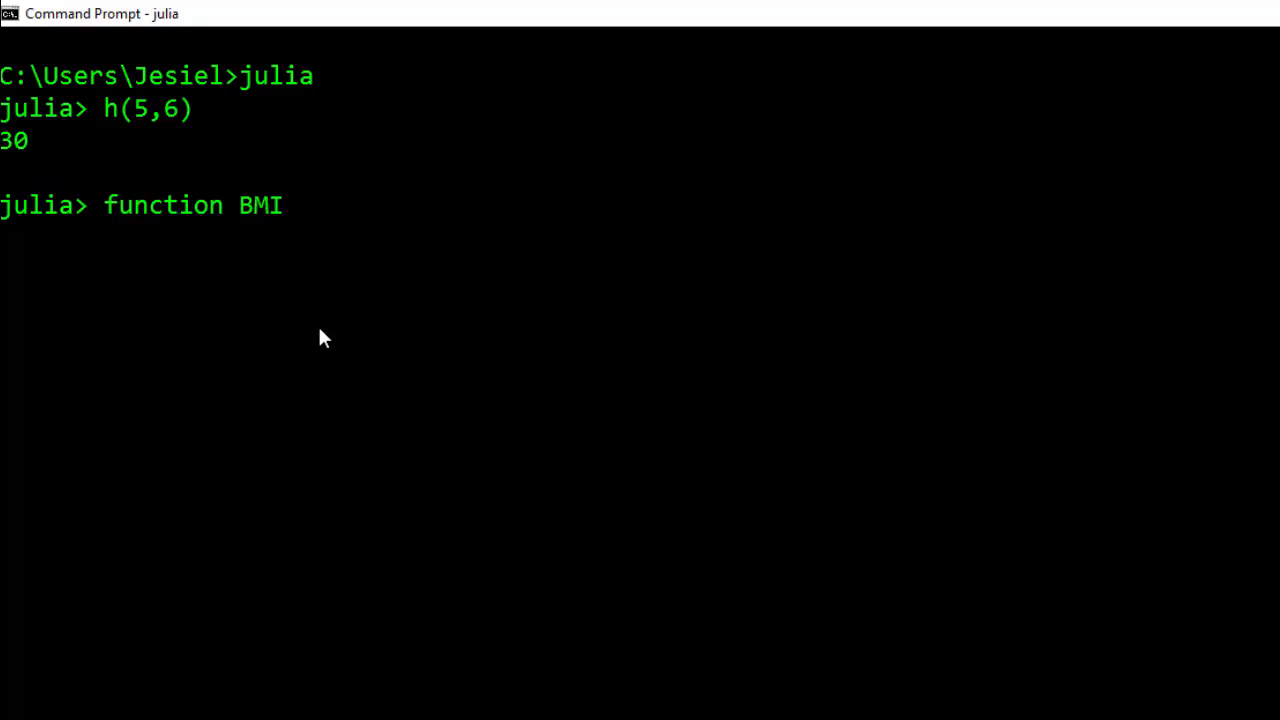
text((w)
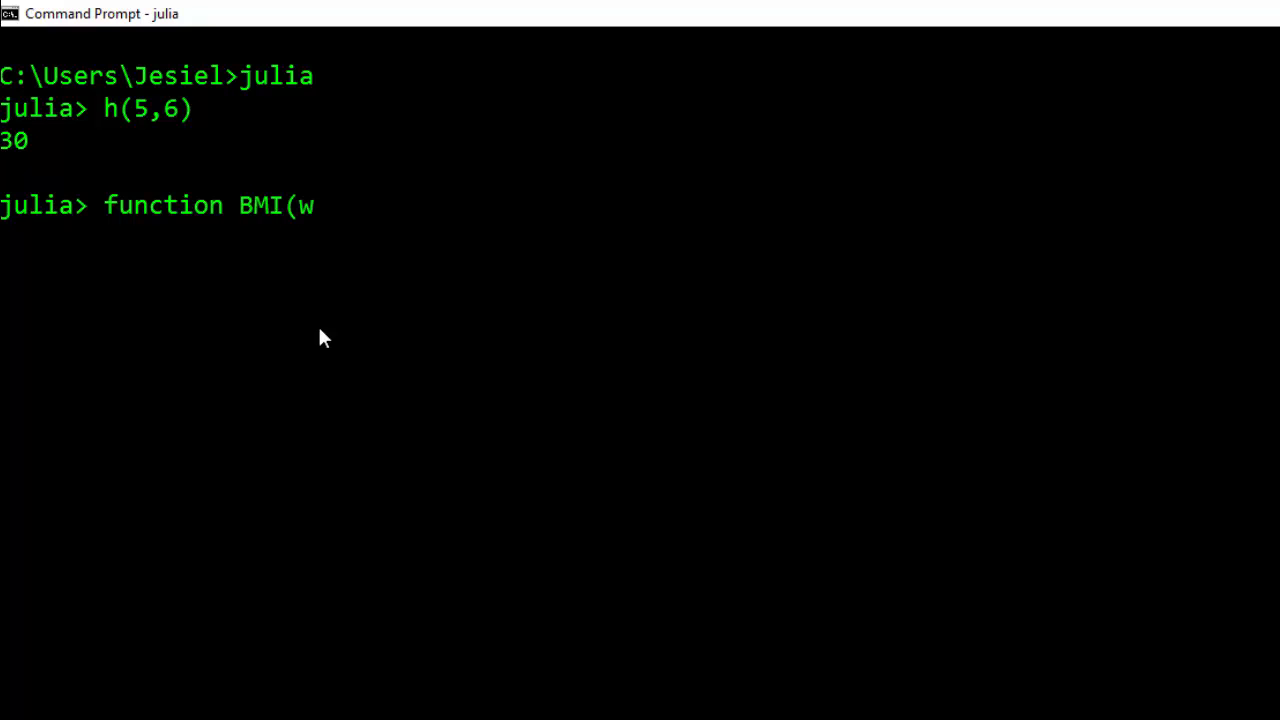
text(eight,h)
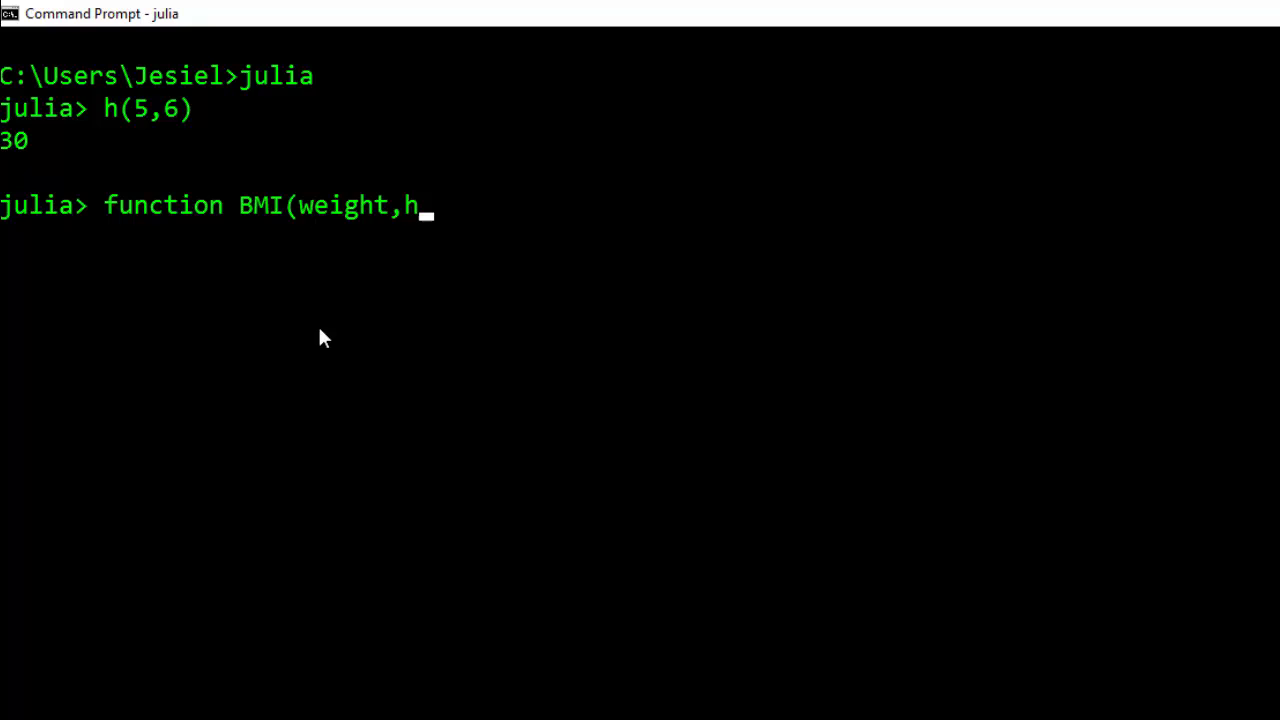
text(eight)
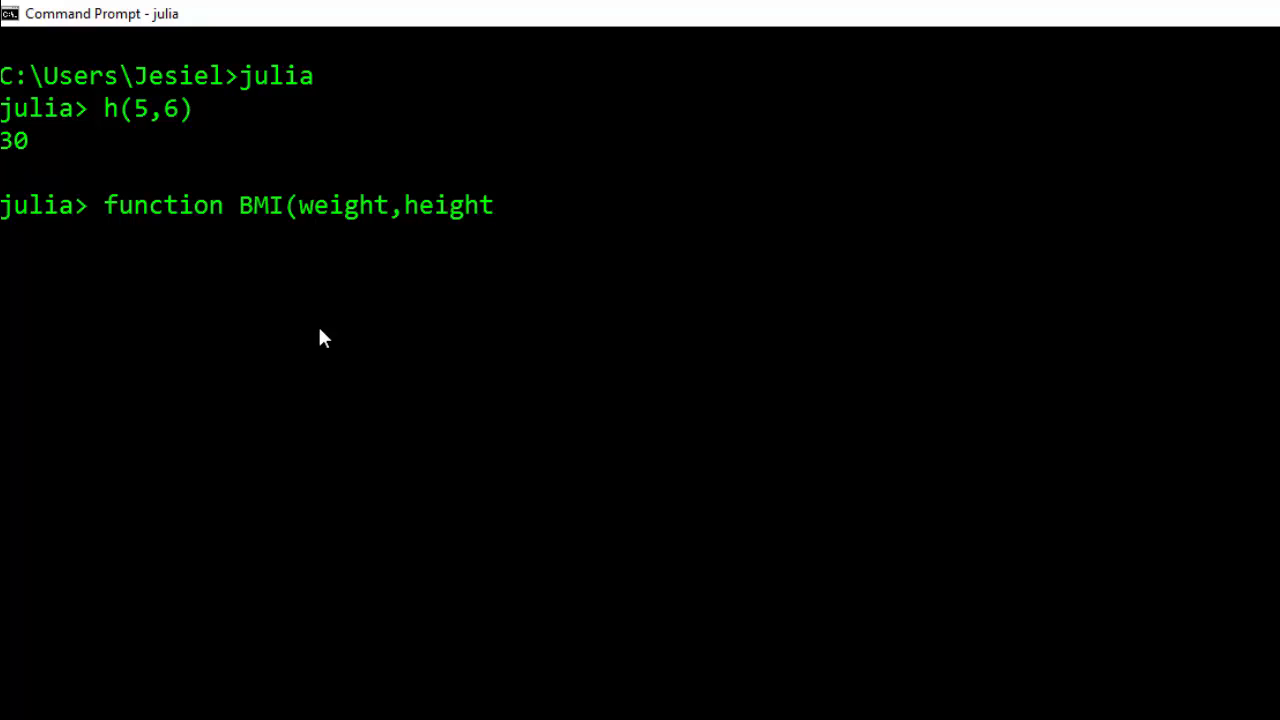
text())
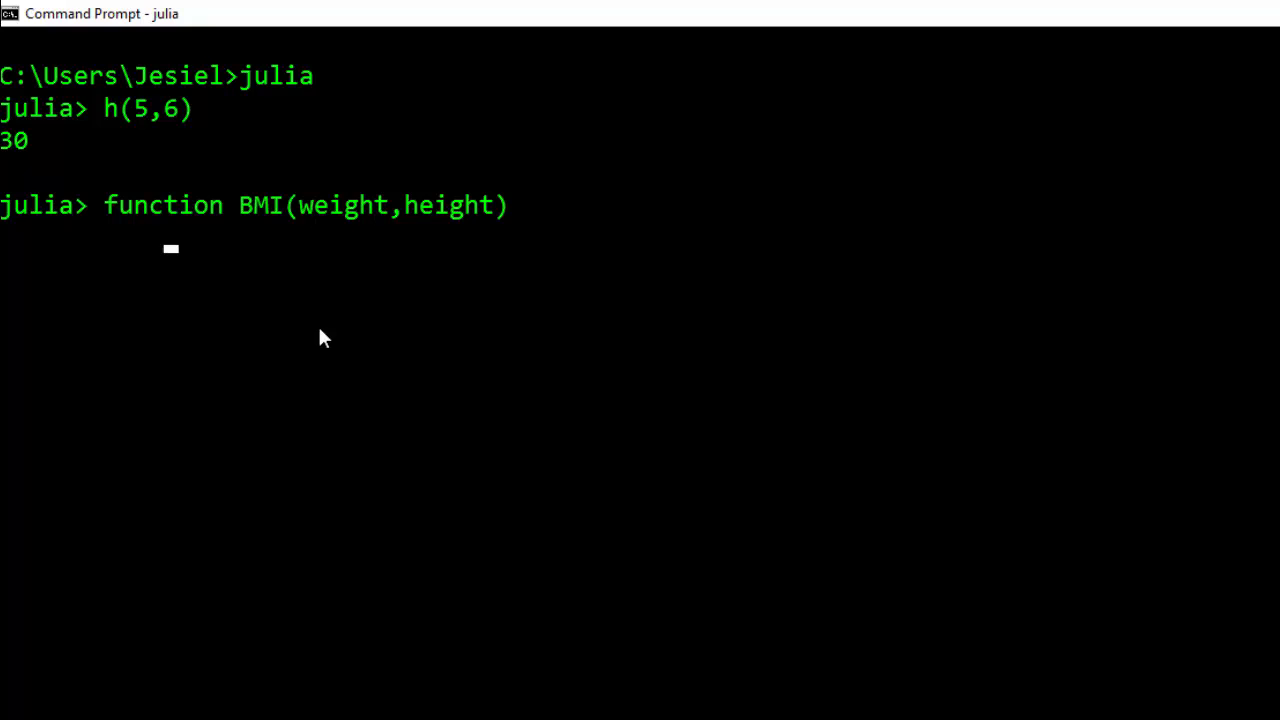
text(bmi)
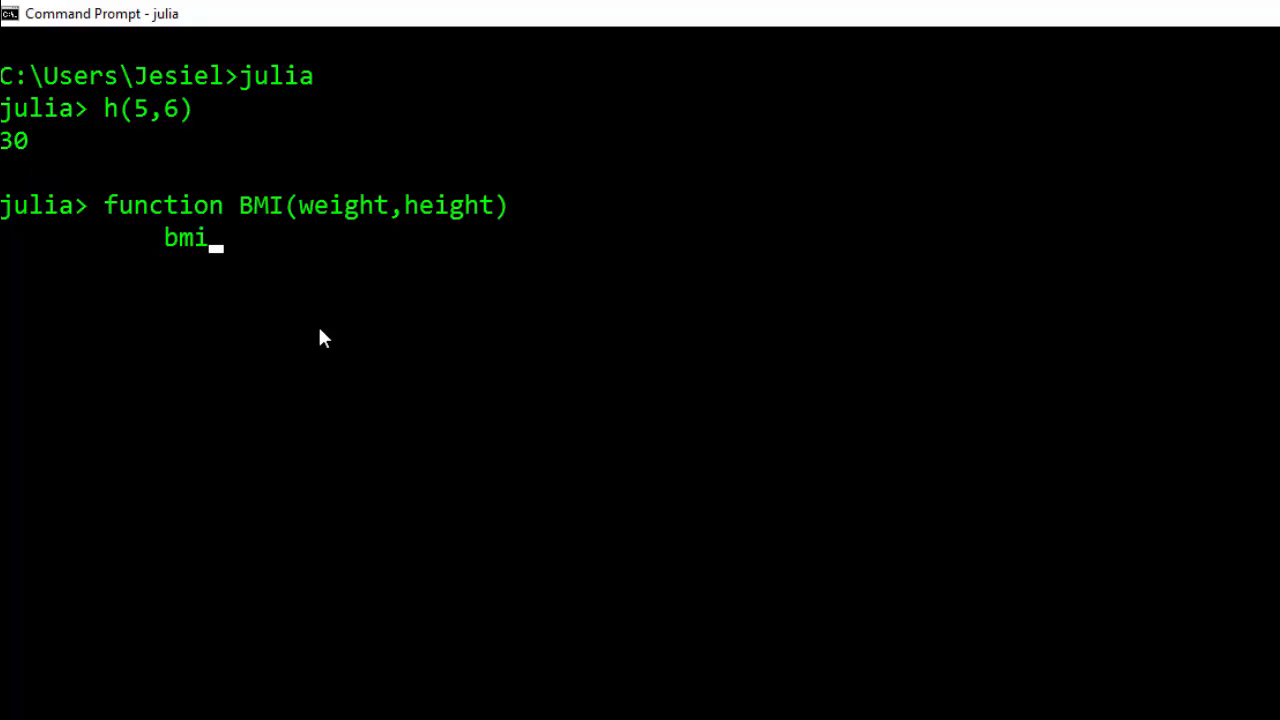
text(ndex =)
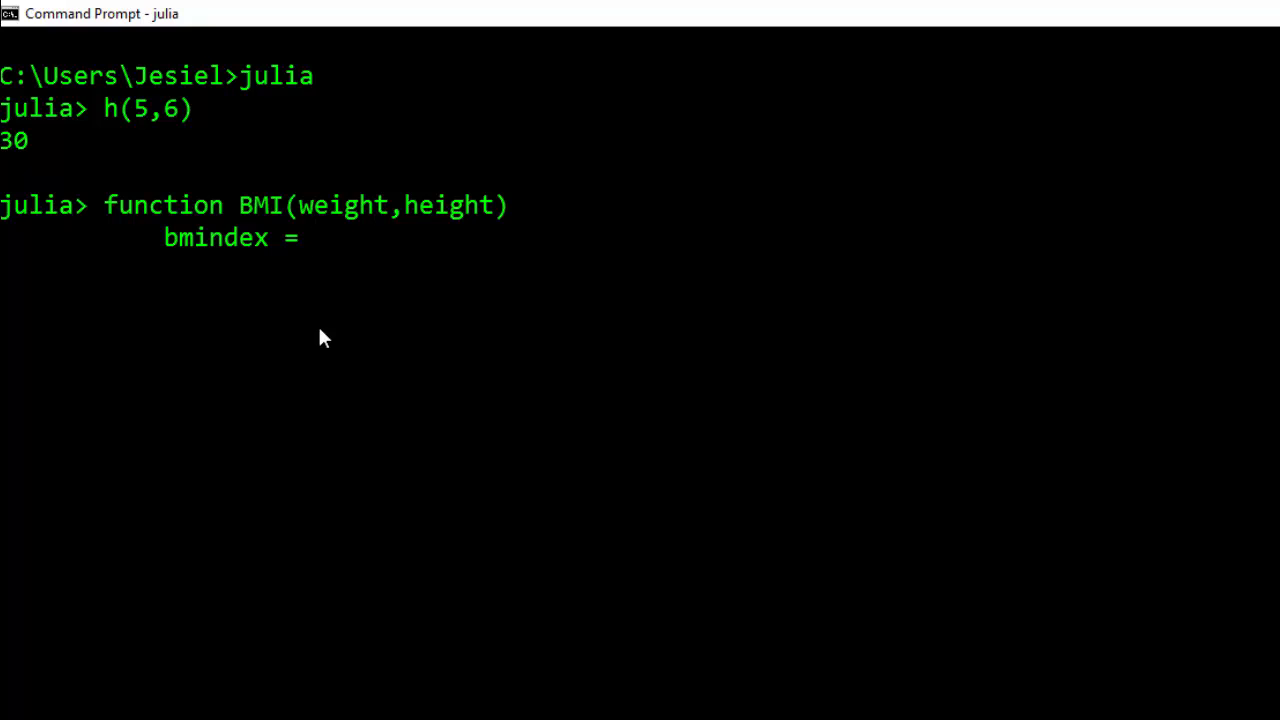
text(weig)
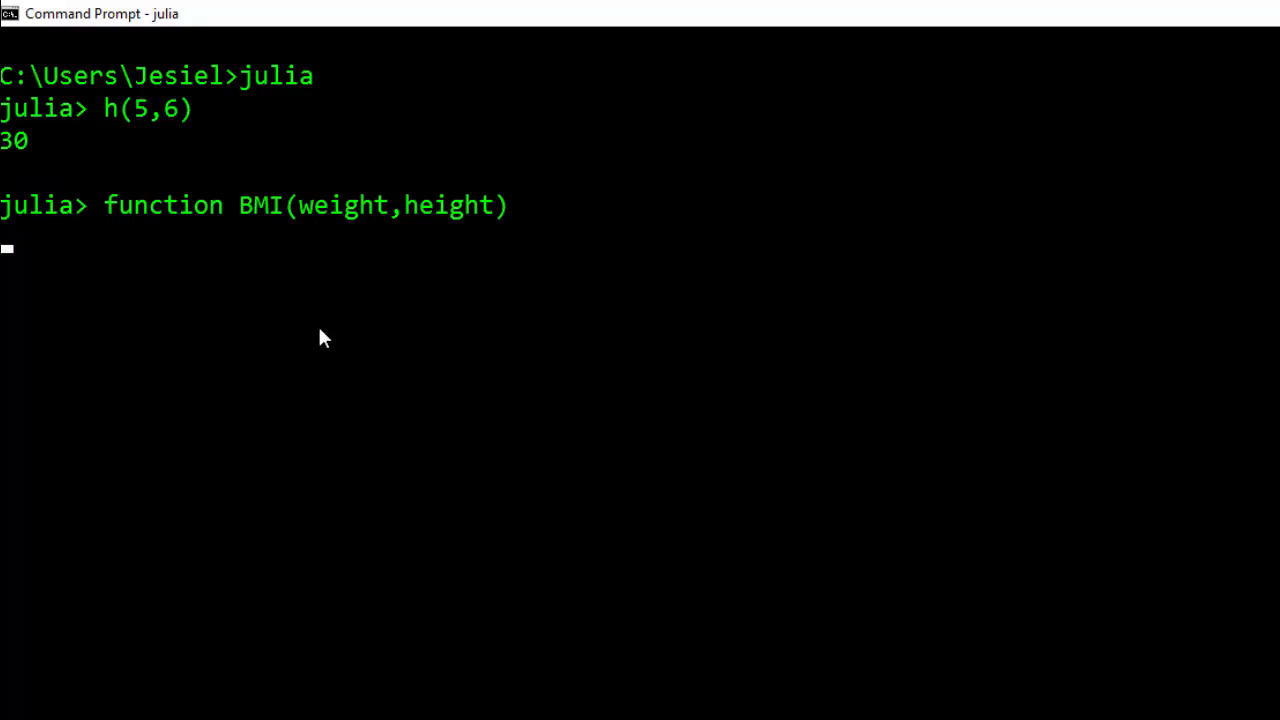
- Complete the body 'bmindex = weight/height^2' and 'return bmindex'
text(bmindex = weight)
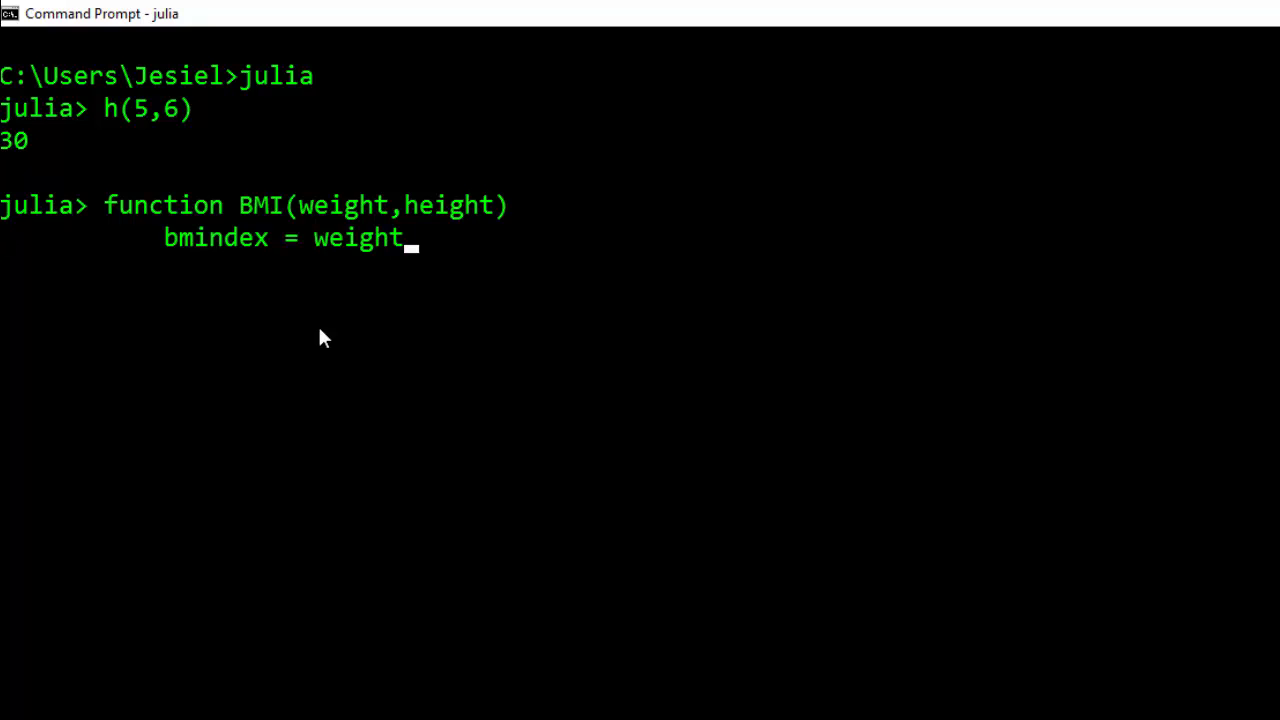
text(/heig)
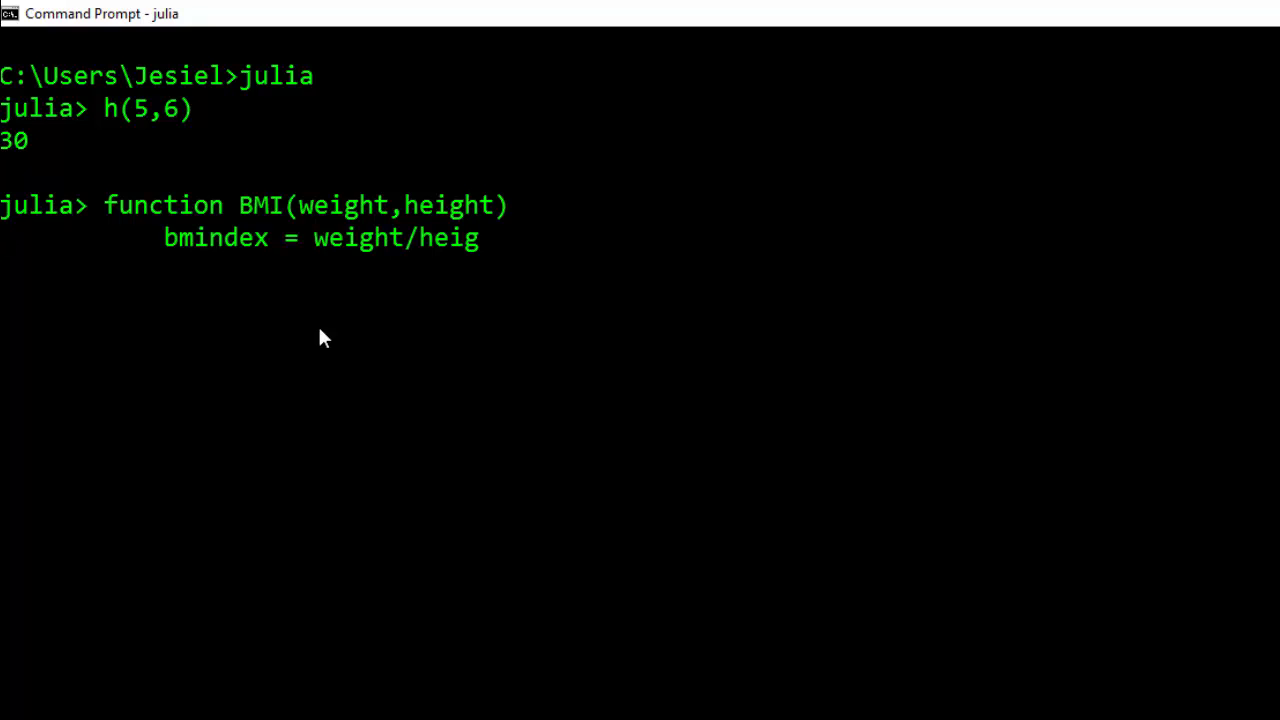
text(ht)
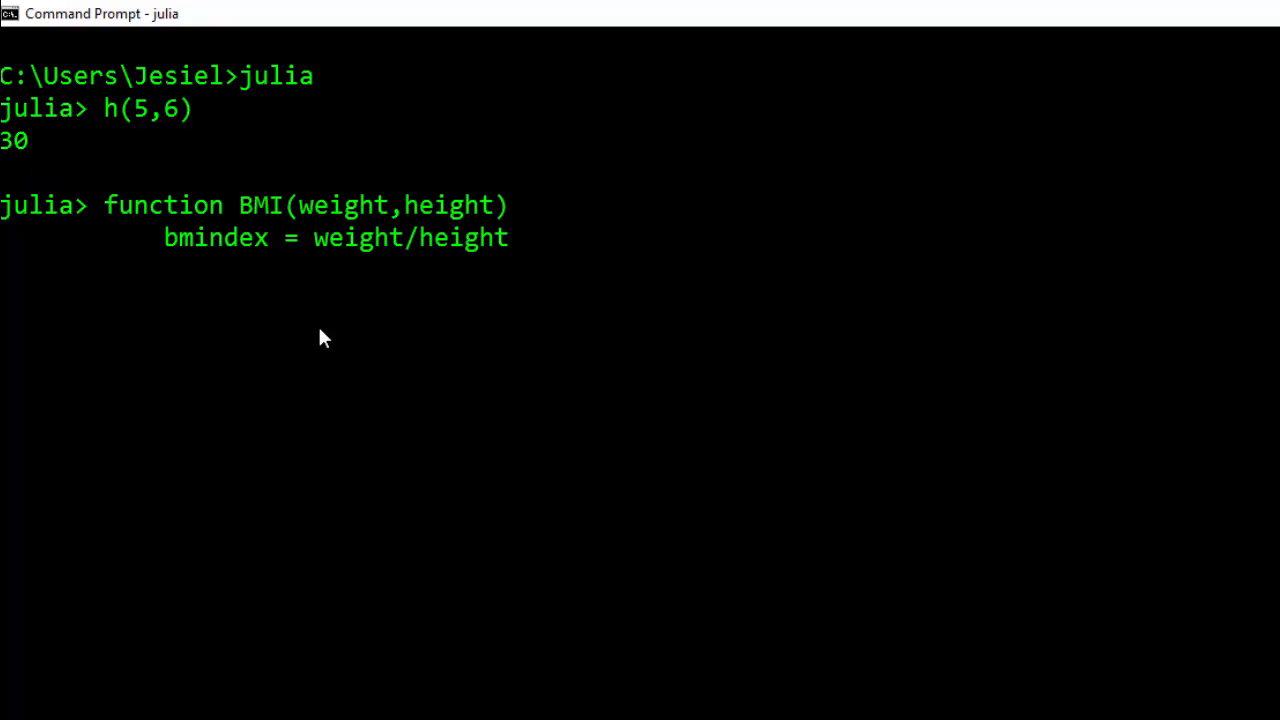
text(^2)
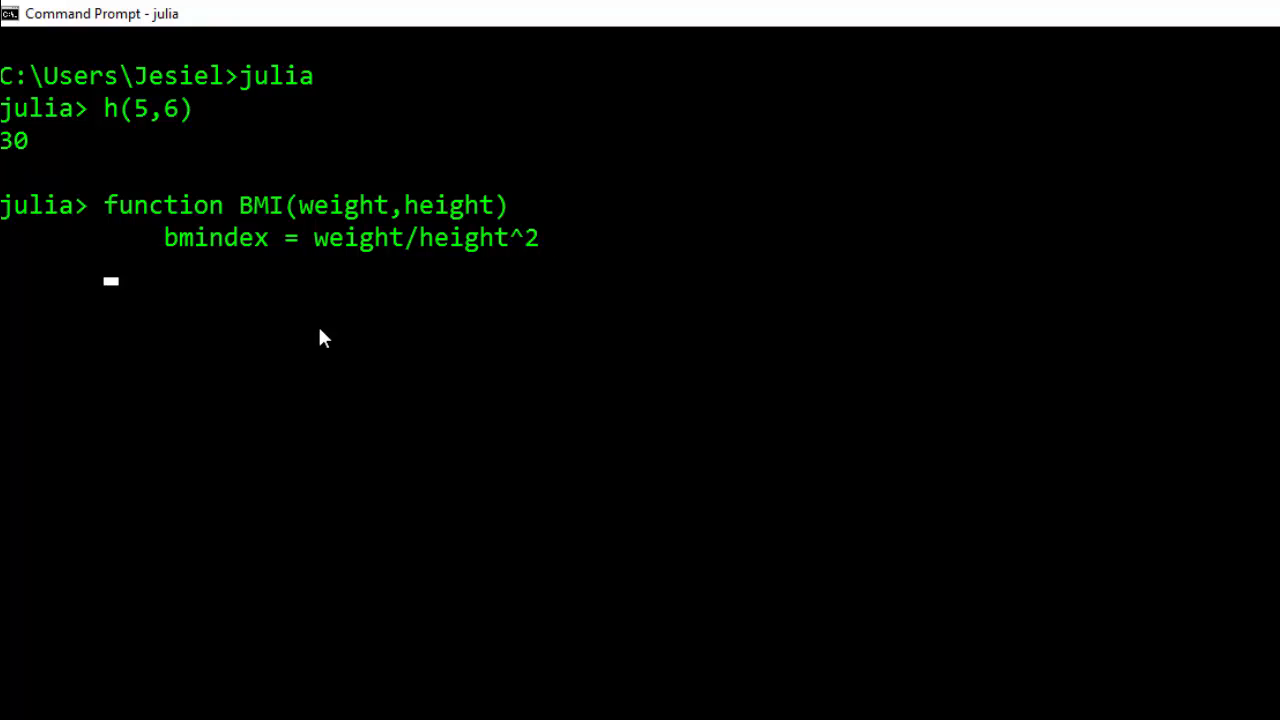
text(reutn)
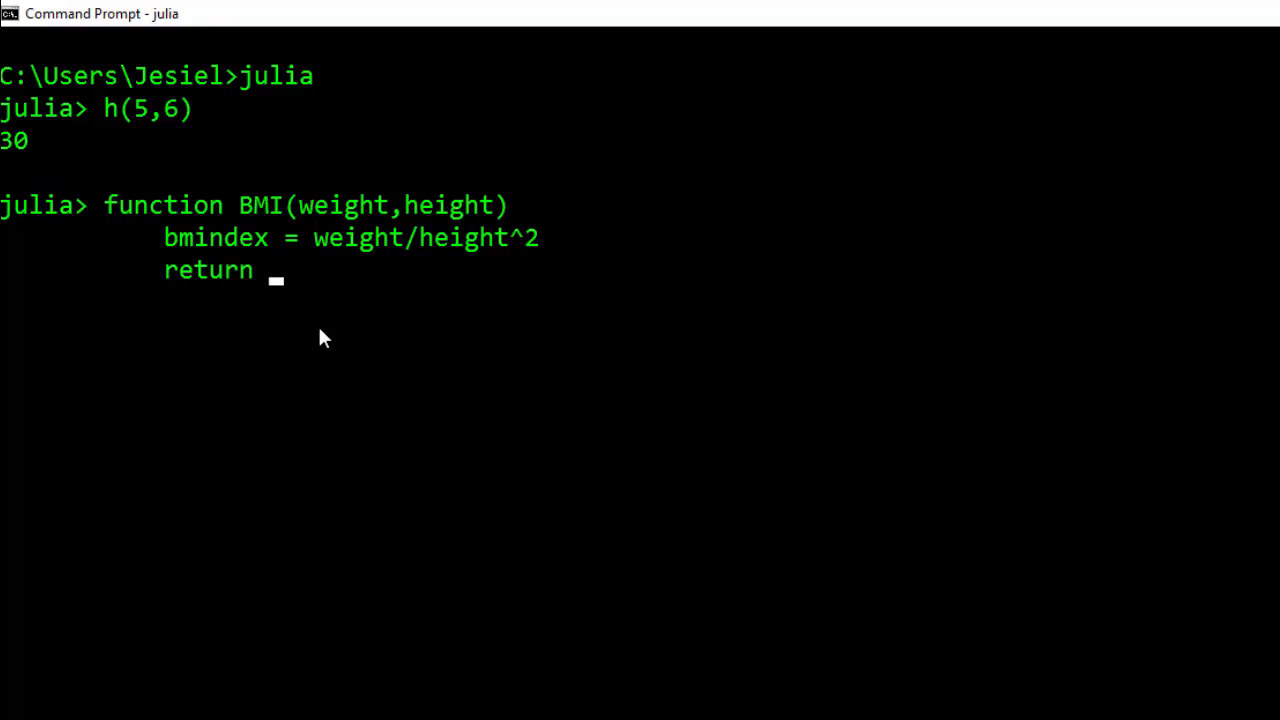
text(bmi)
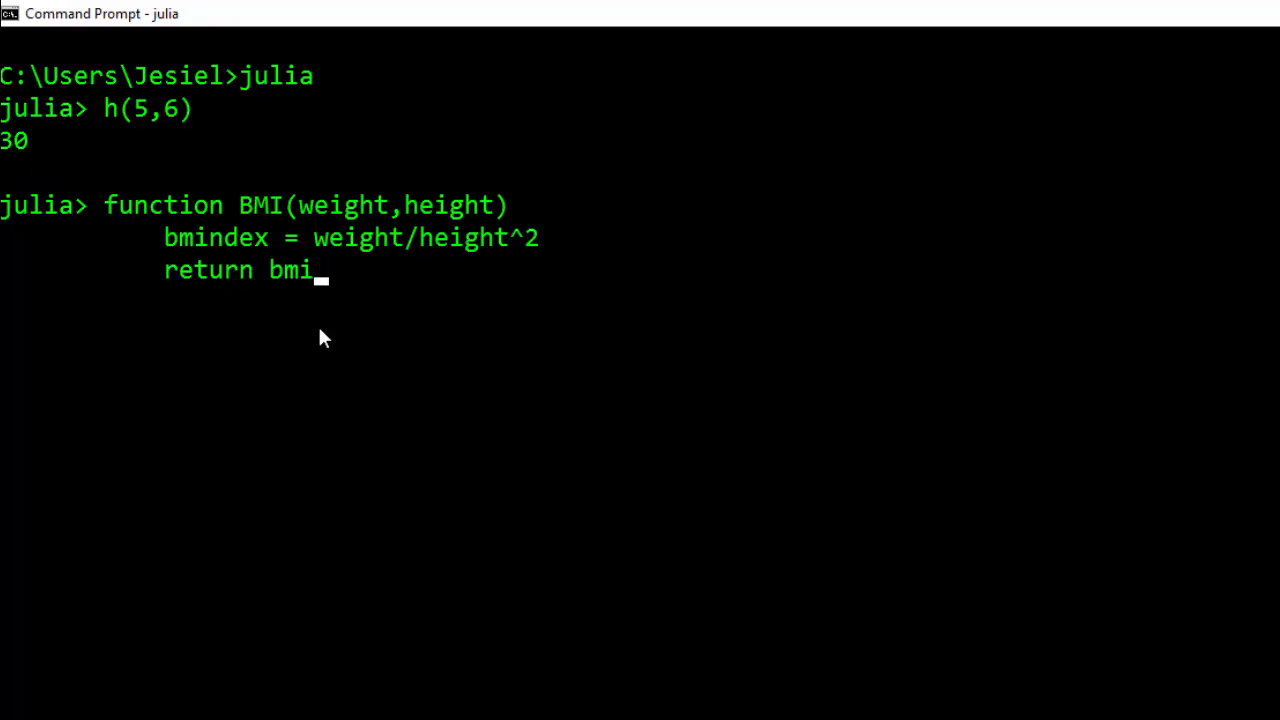
text(ndex)
text(end)
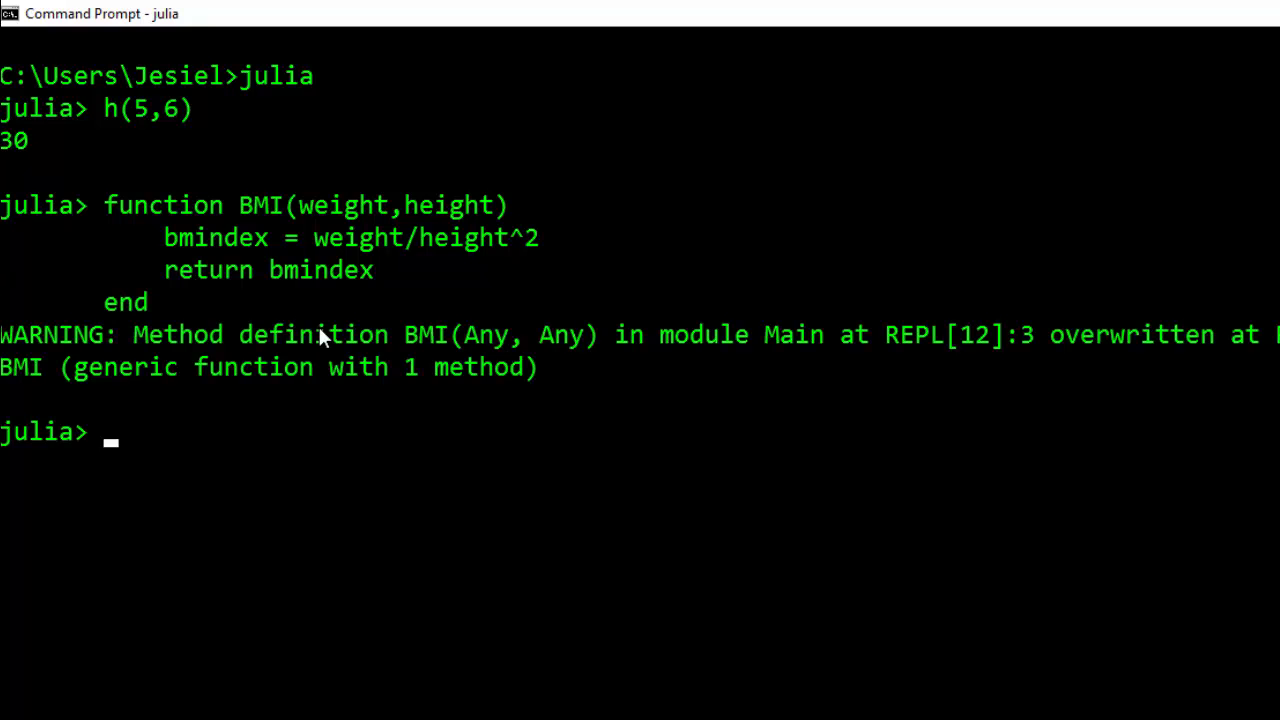
mouse_move(484, 462)
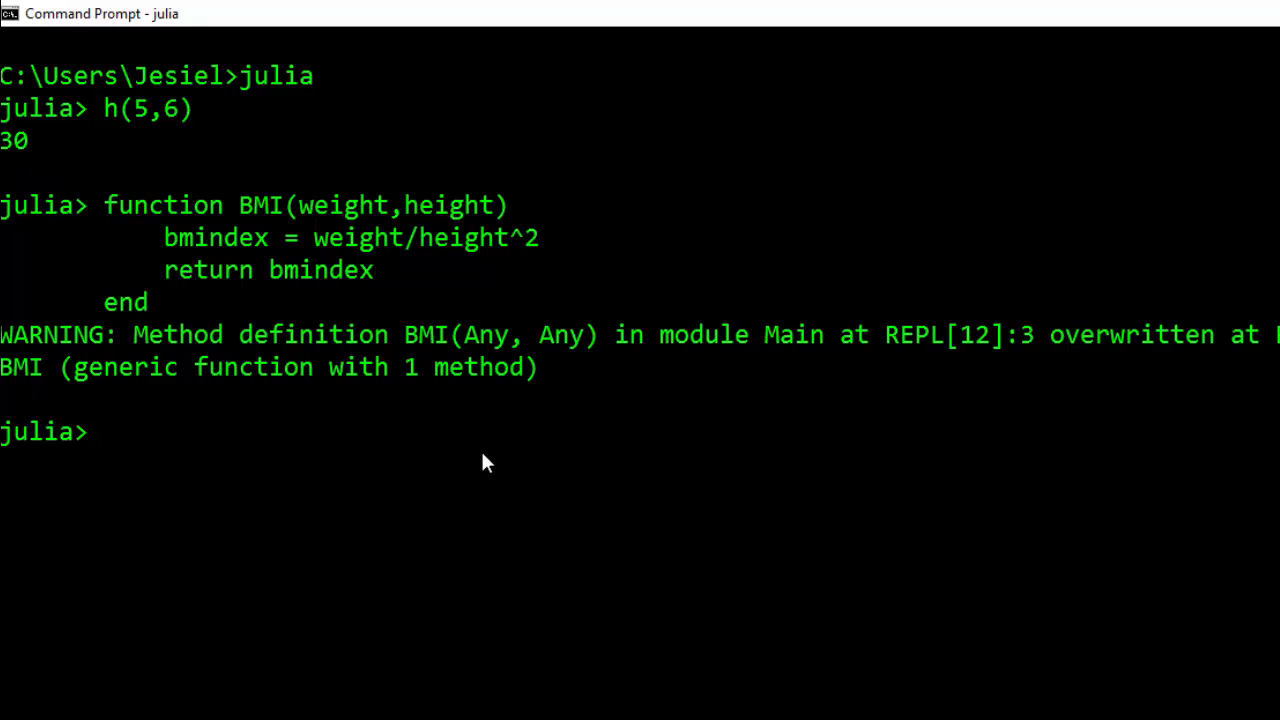
- Call BMI(60,140), correcting a mistyped 120, to get 0.003061224489795918
text(MI)
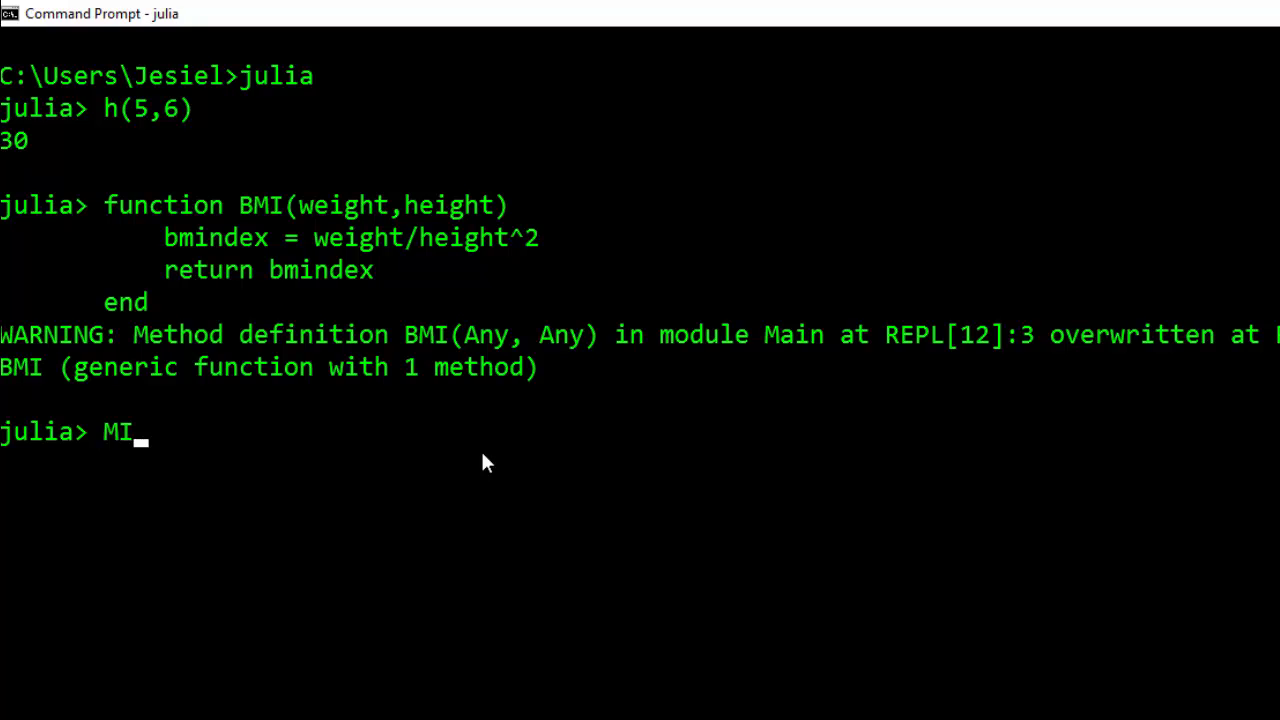
text(BMI()
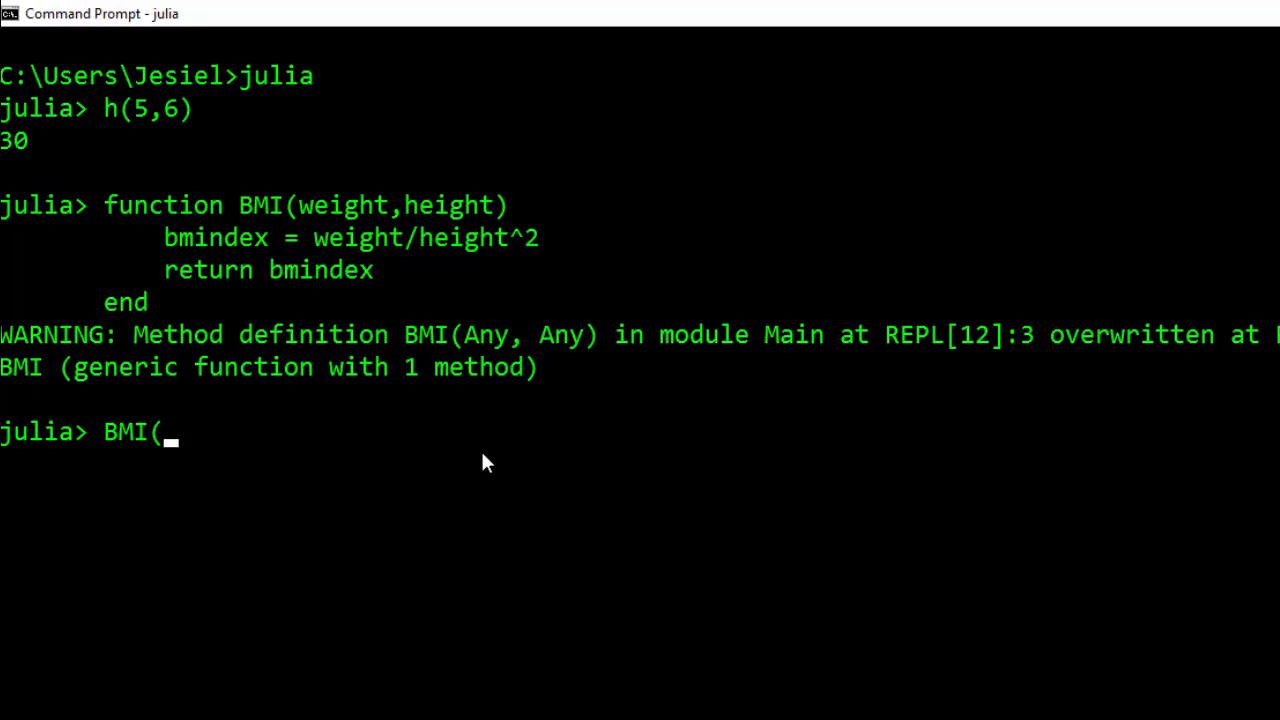
text(120)
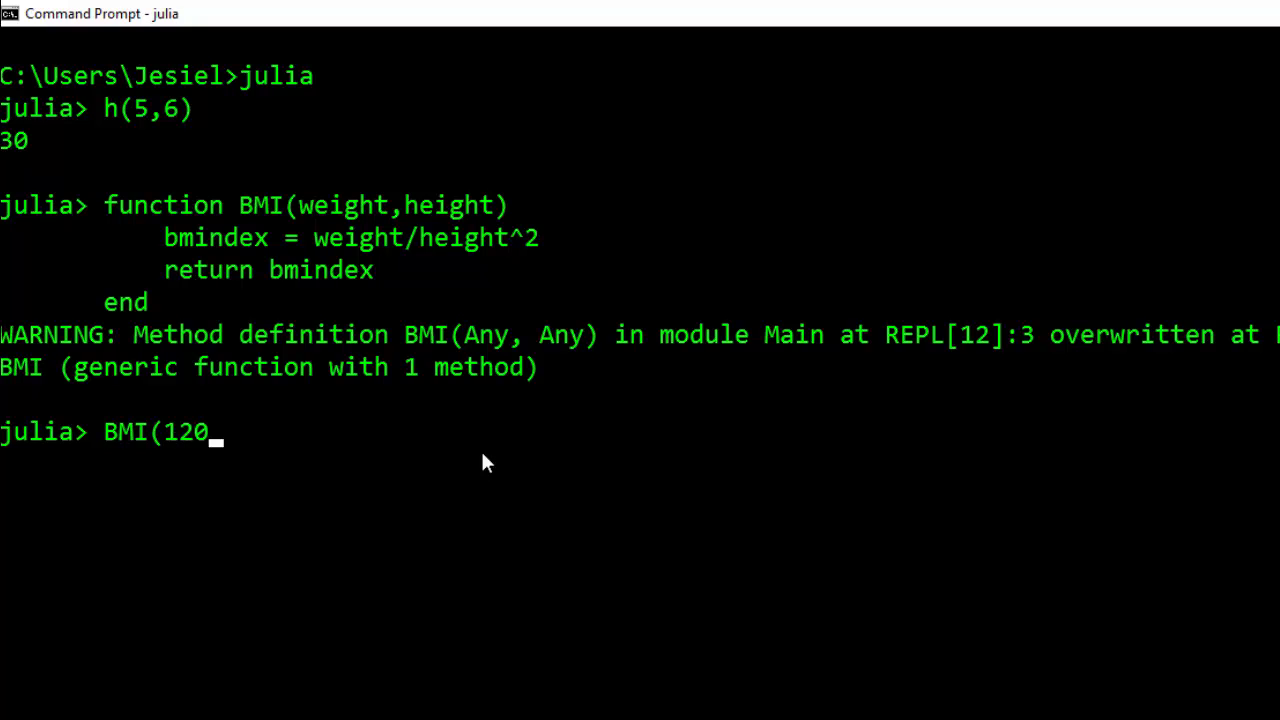
key(Backspace)
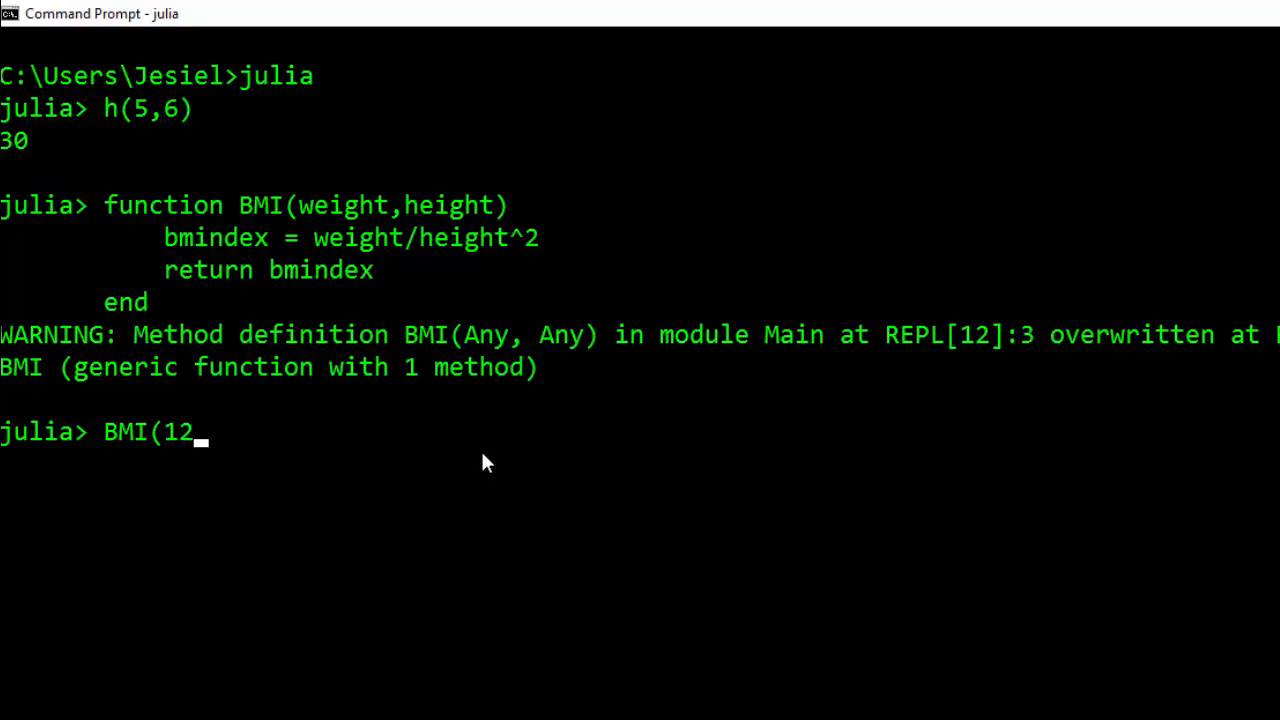
key(Backspace)
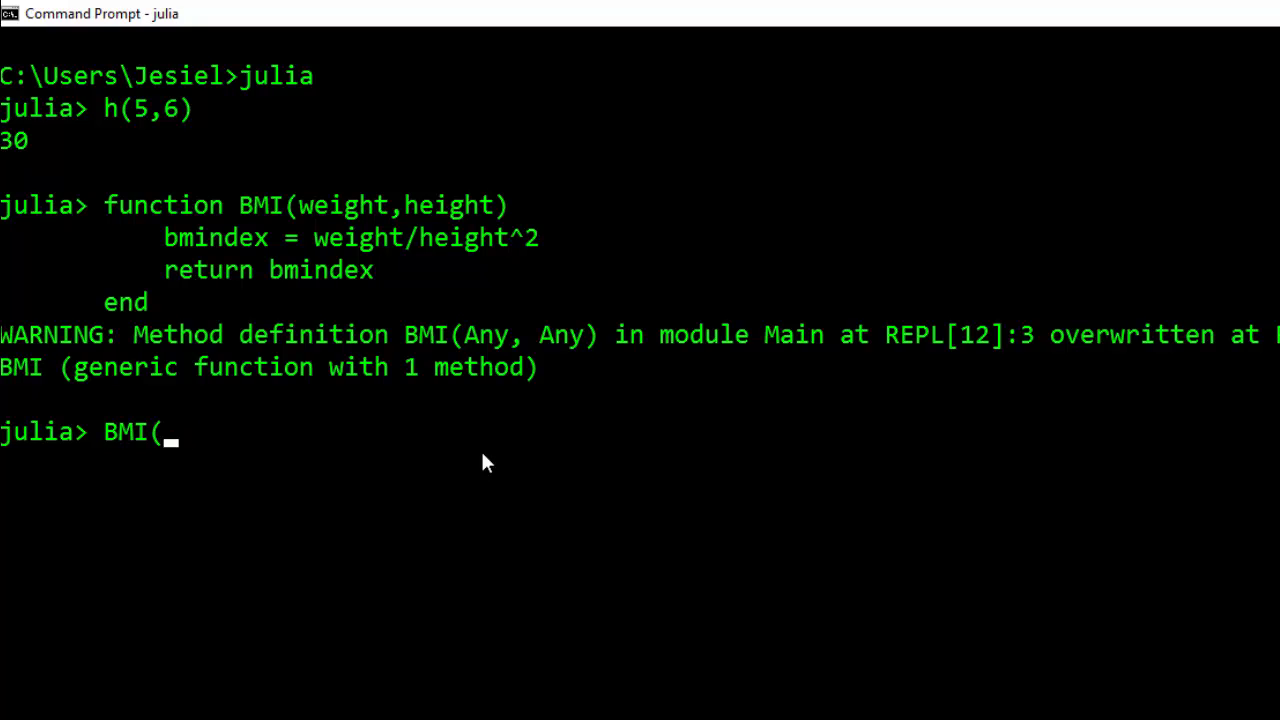
text(60)
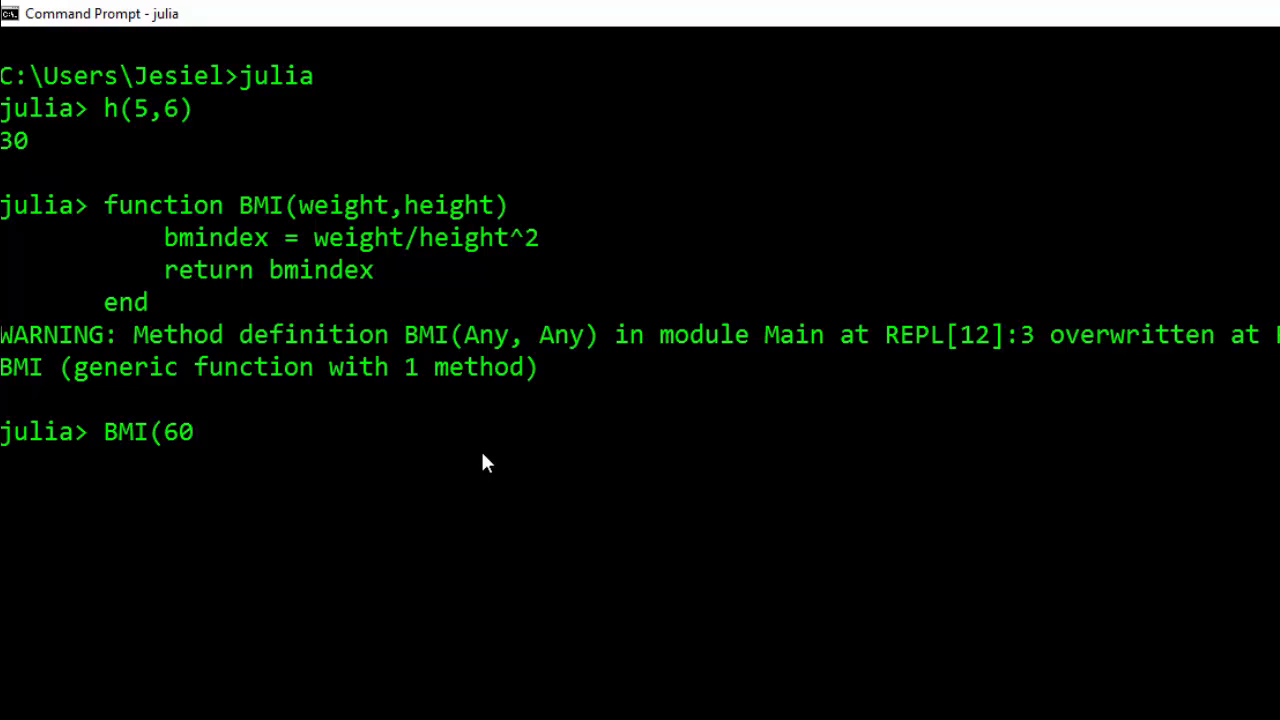
text(,1)
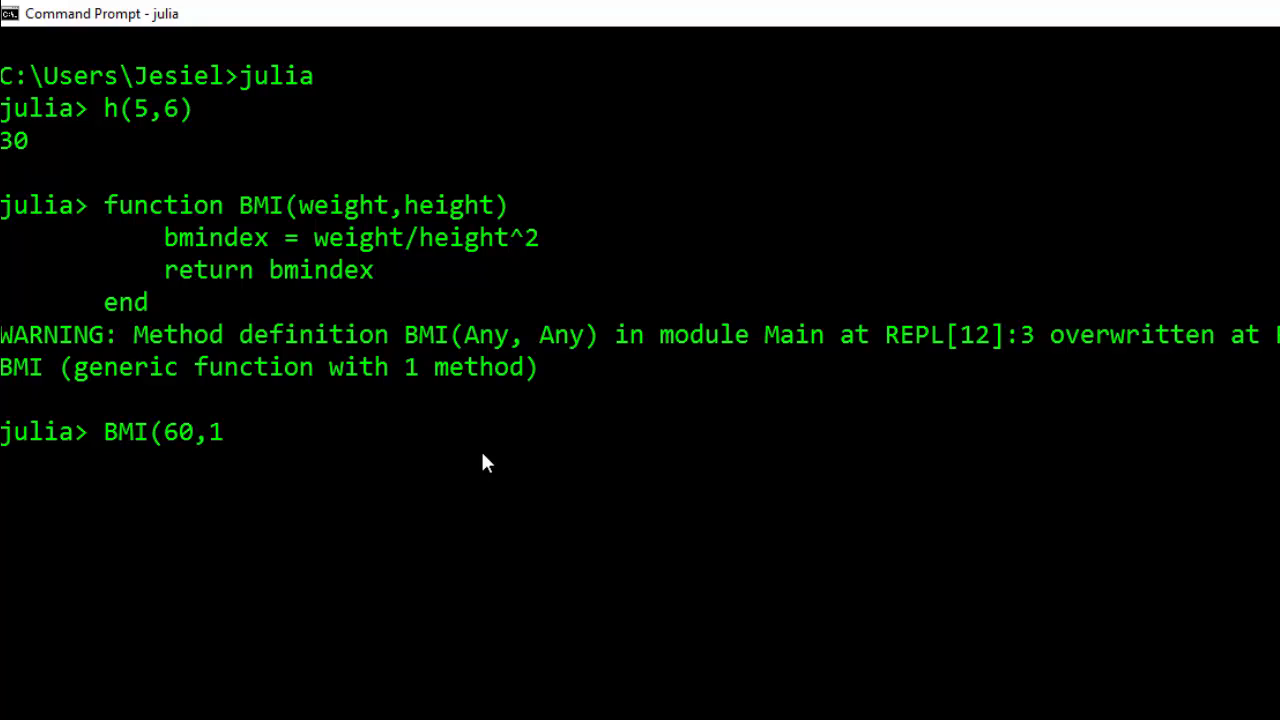
text(40))
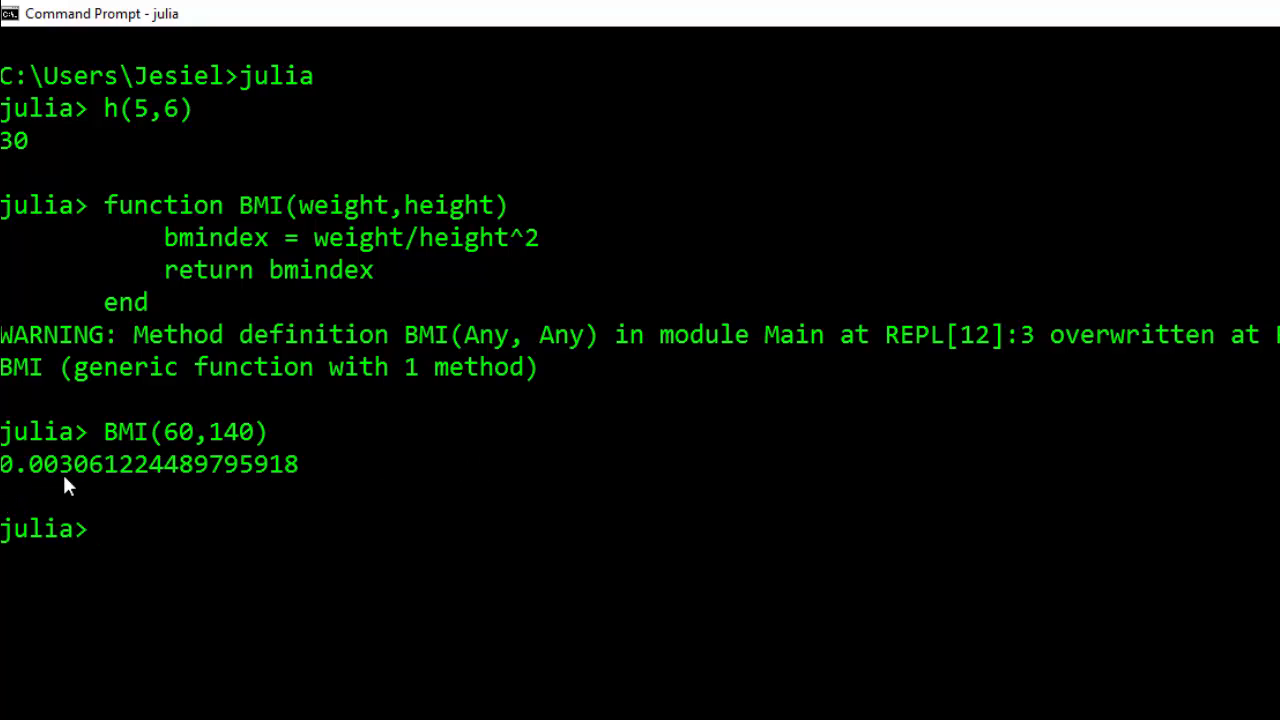
mouse_move(168, 480)
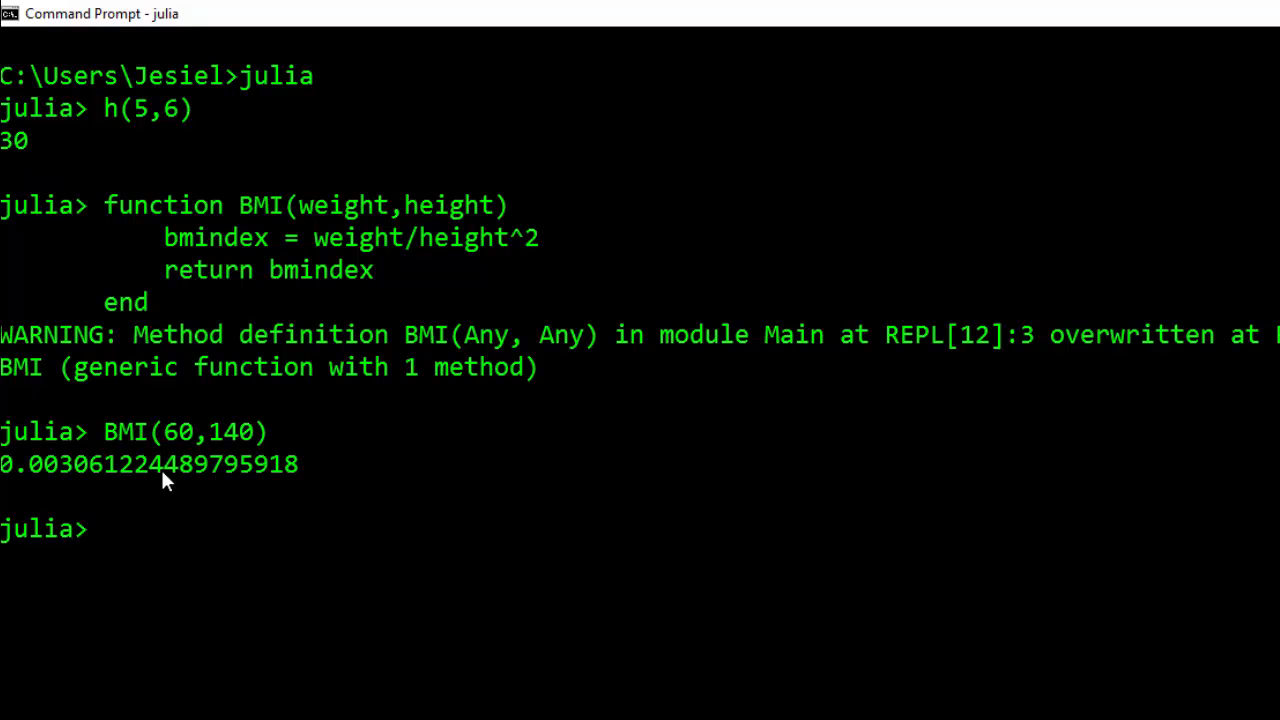
mouse_move(228, 232)
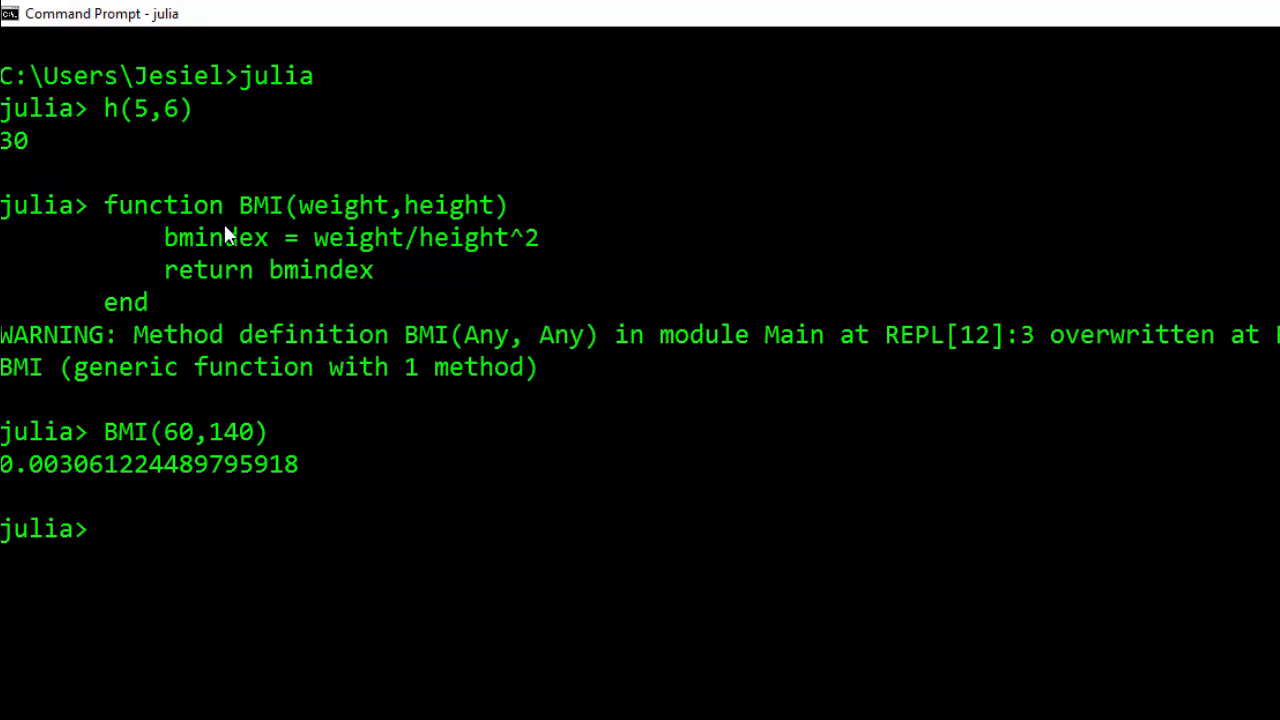
mouse_move(310, 418)
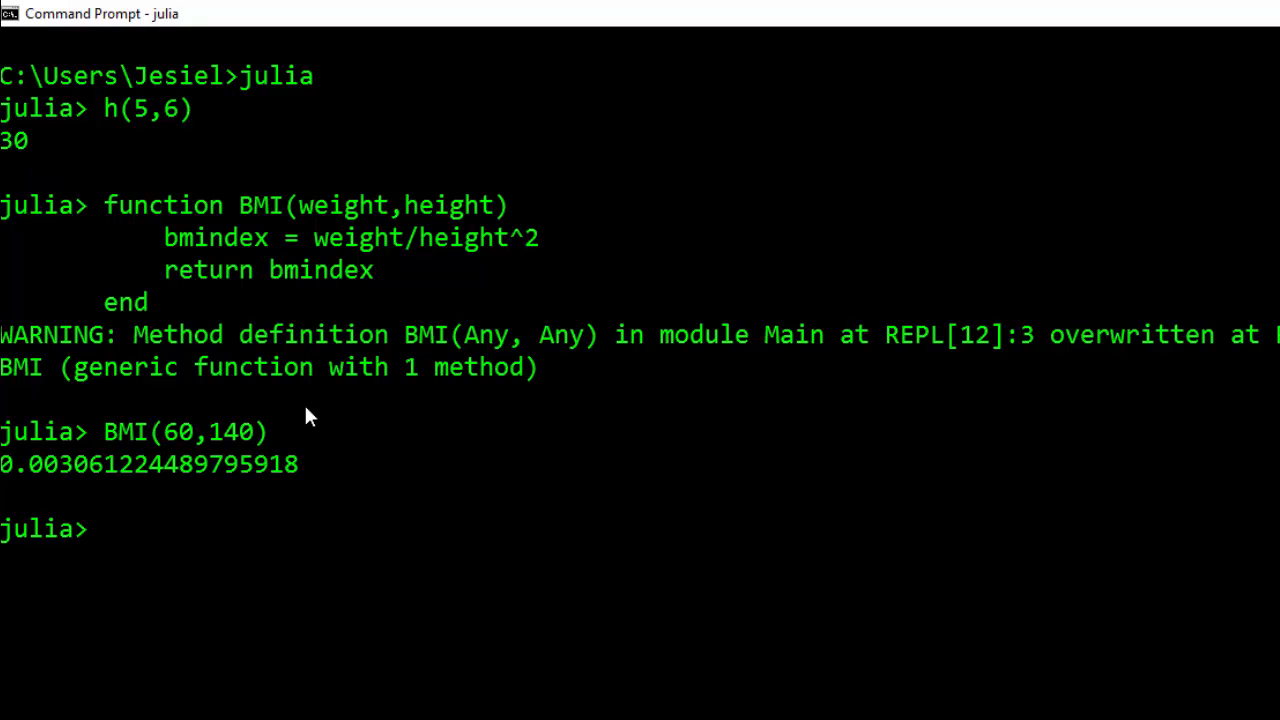
- Leave 'THANKS FOR WATCHING' typed at the prompt as a closing message
text(T)
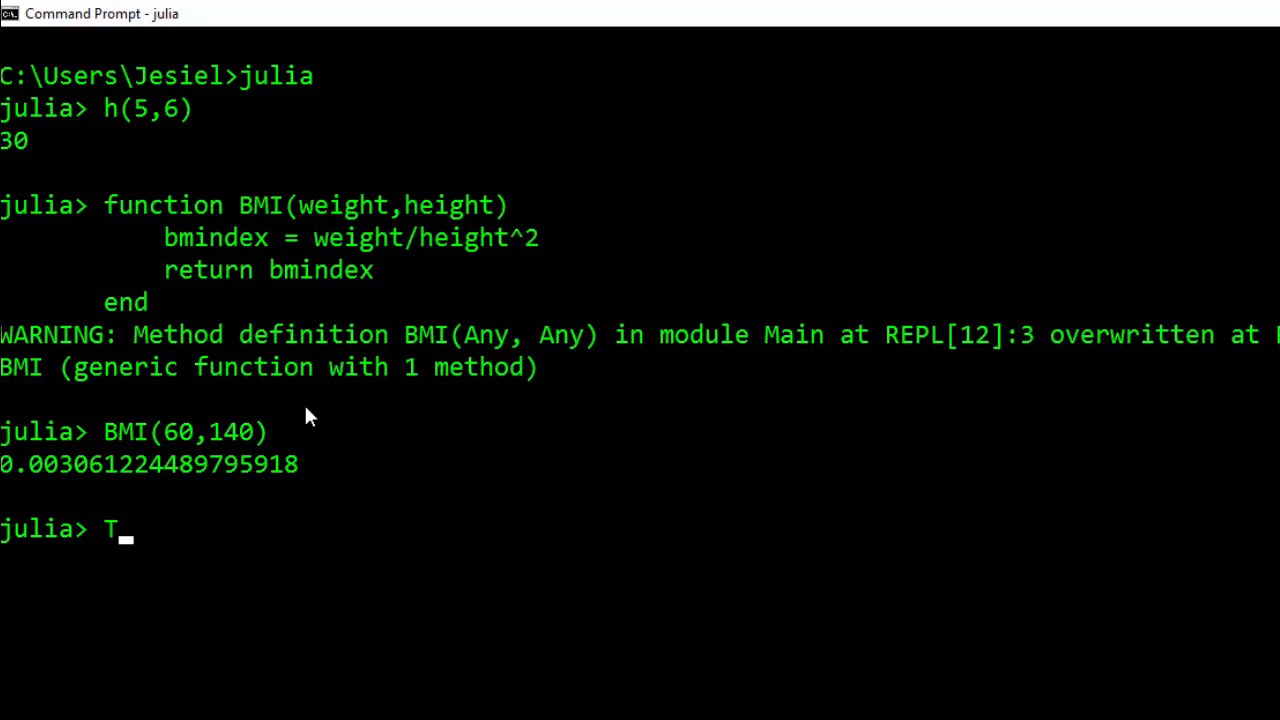
text(HANKS FOR)
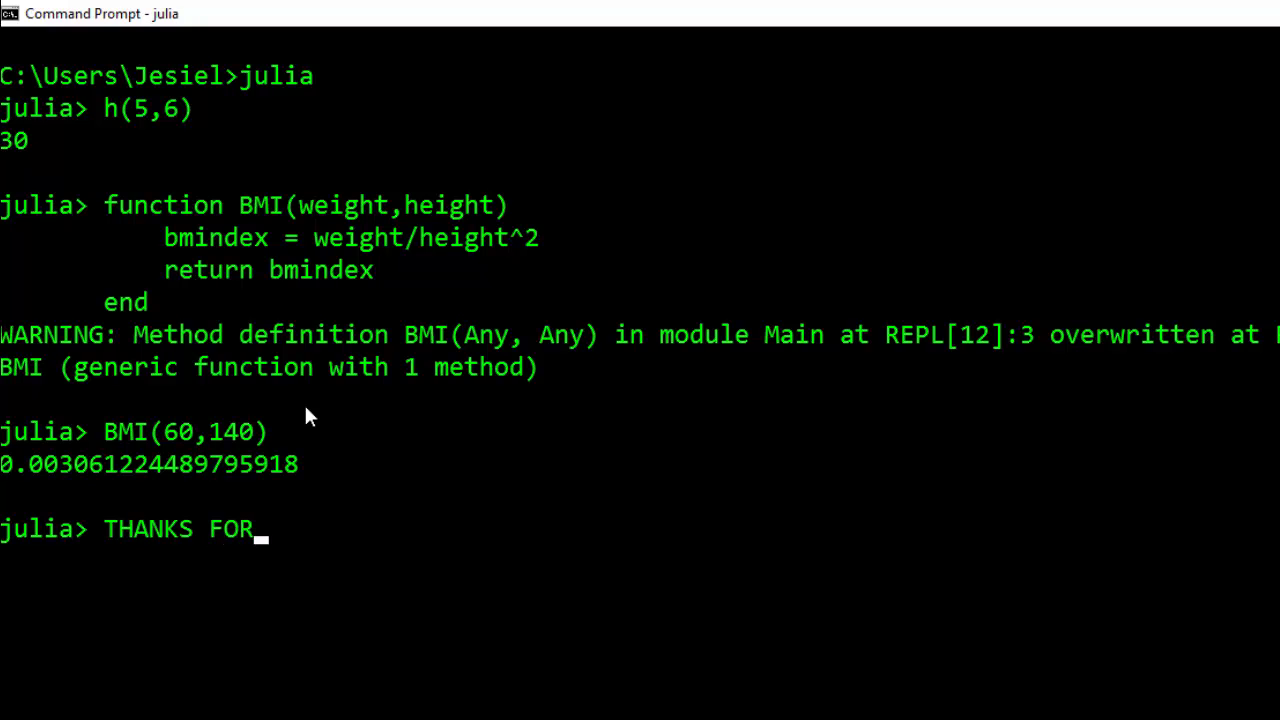
text(WAT)
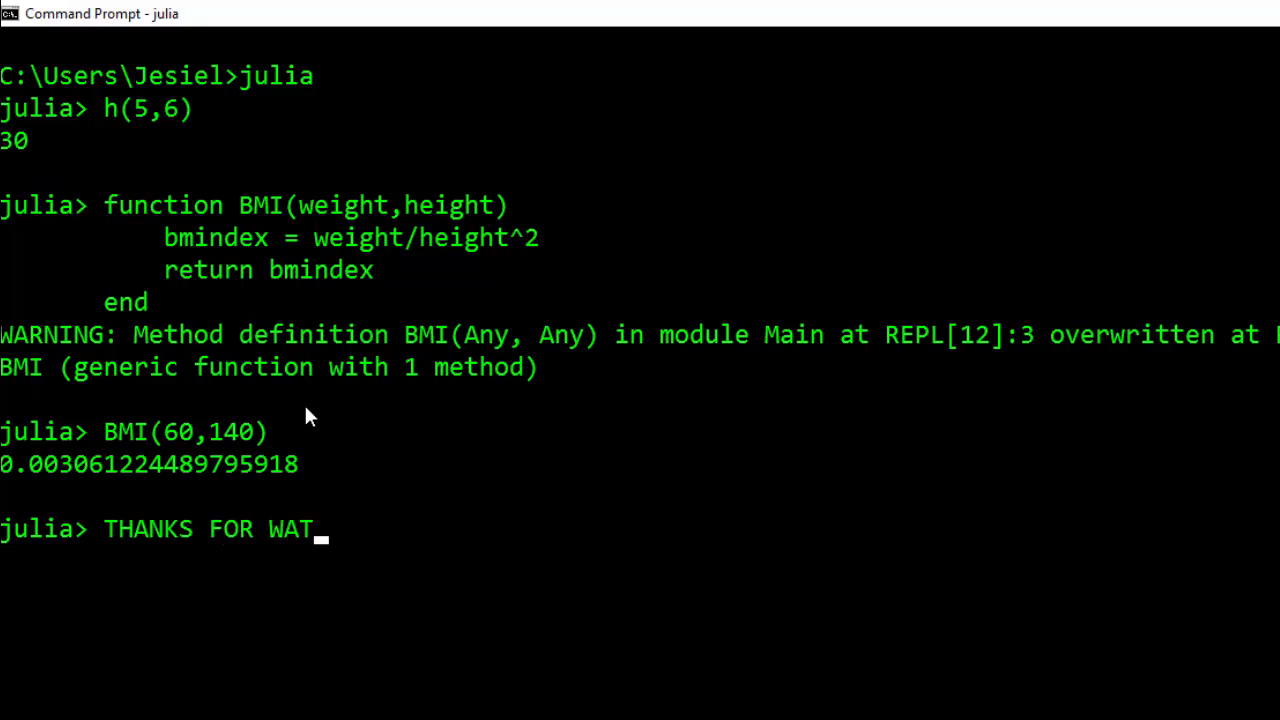
text(CHING)
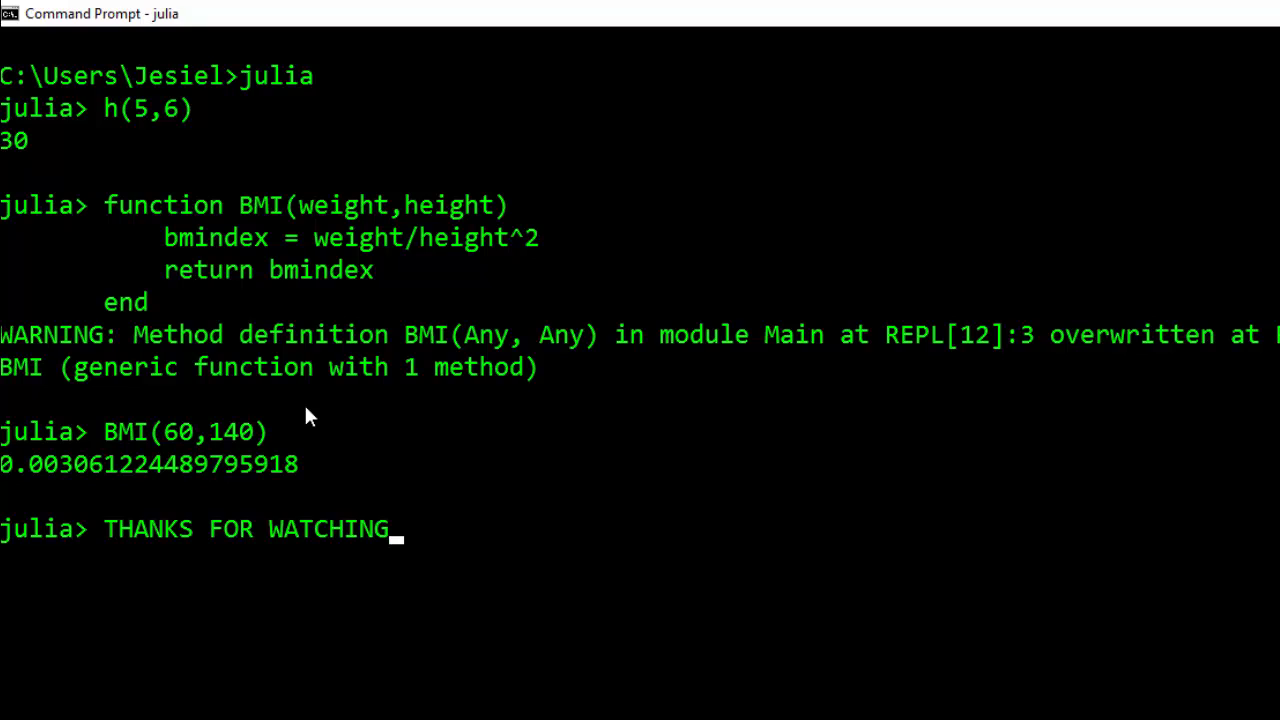